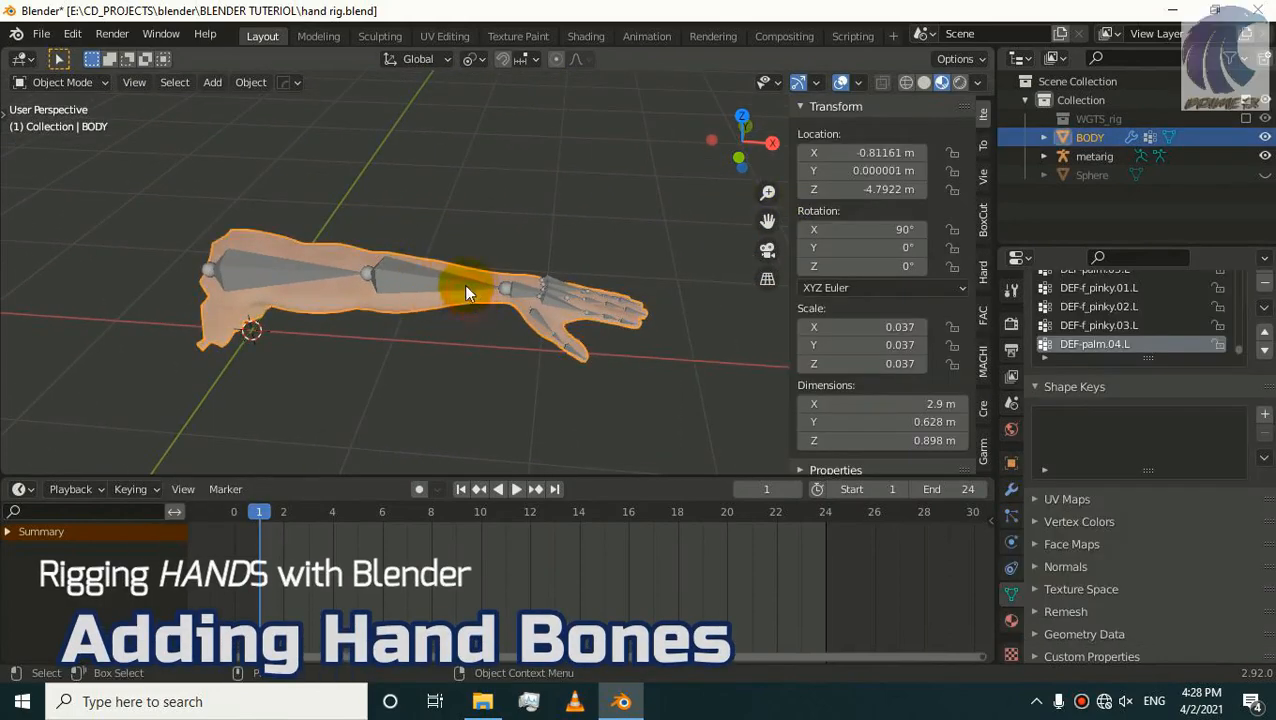
Step: Add a Human (Meta-Rig) armature beside the arm mesh
left_click(1094, 156)
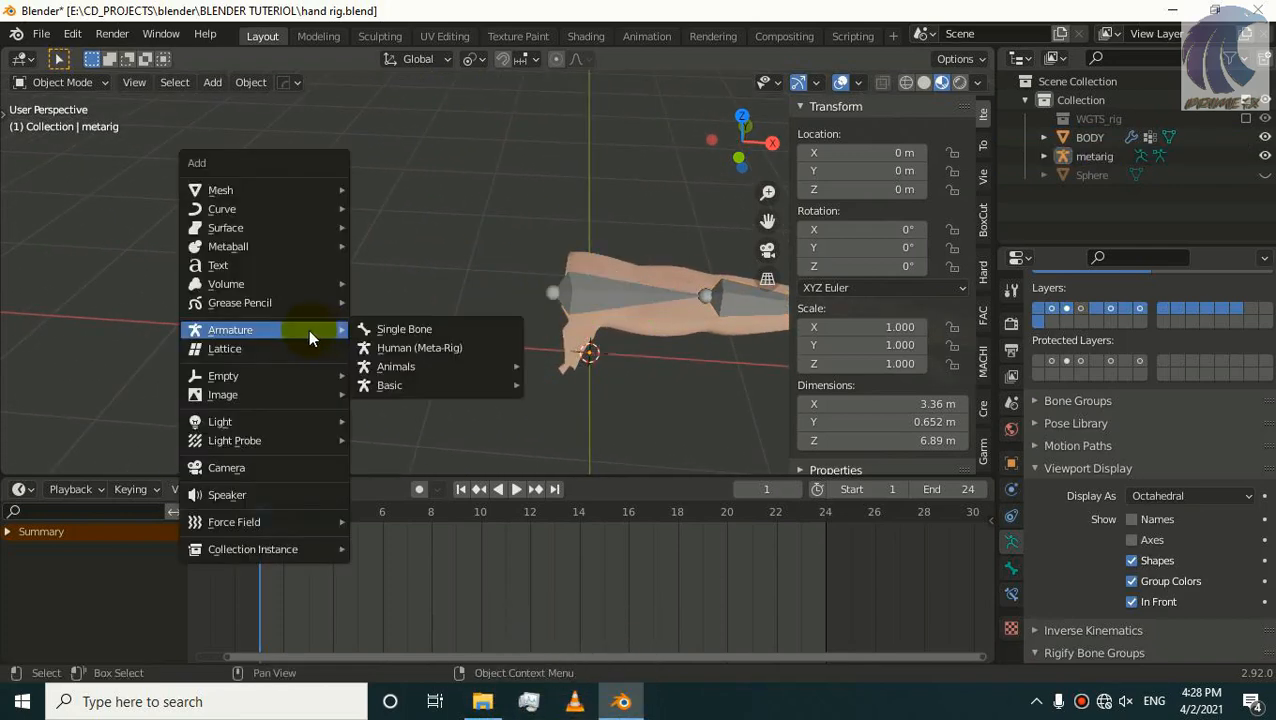
mouse_move(404, 328)
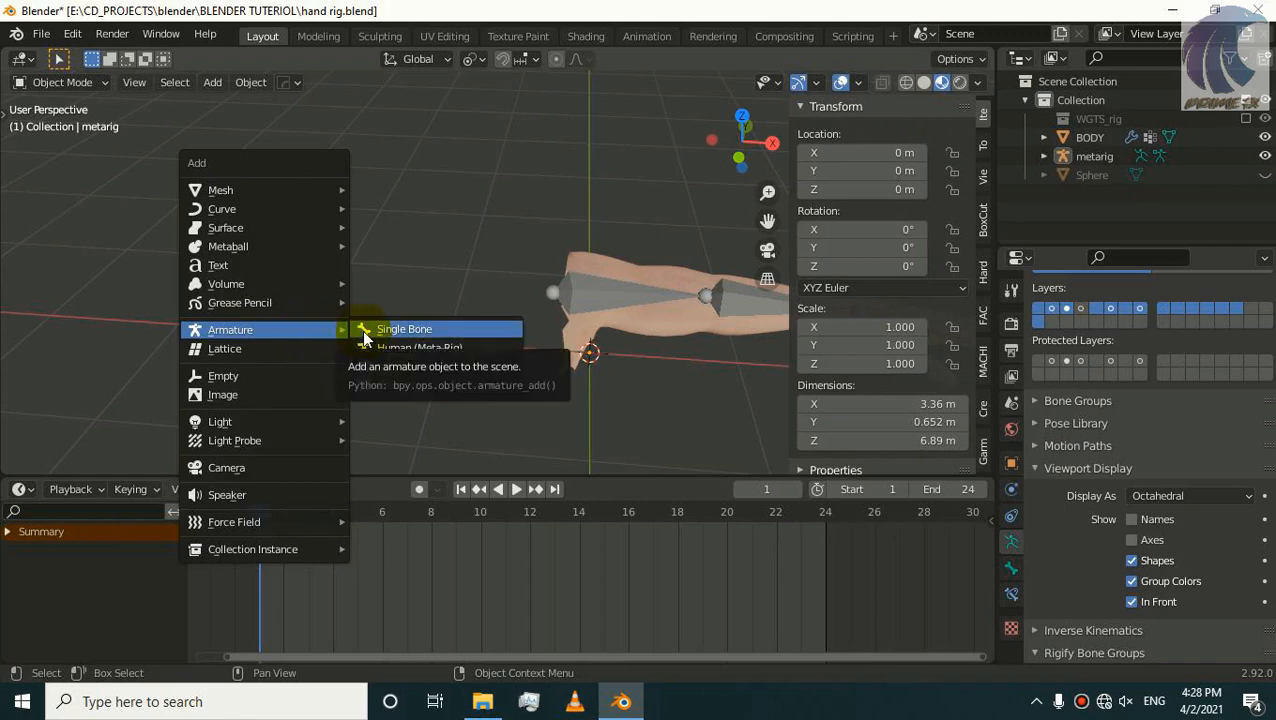
mouse_move(396, 366)
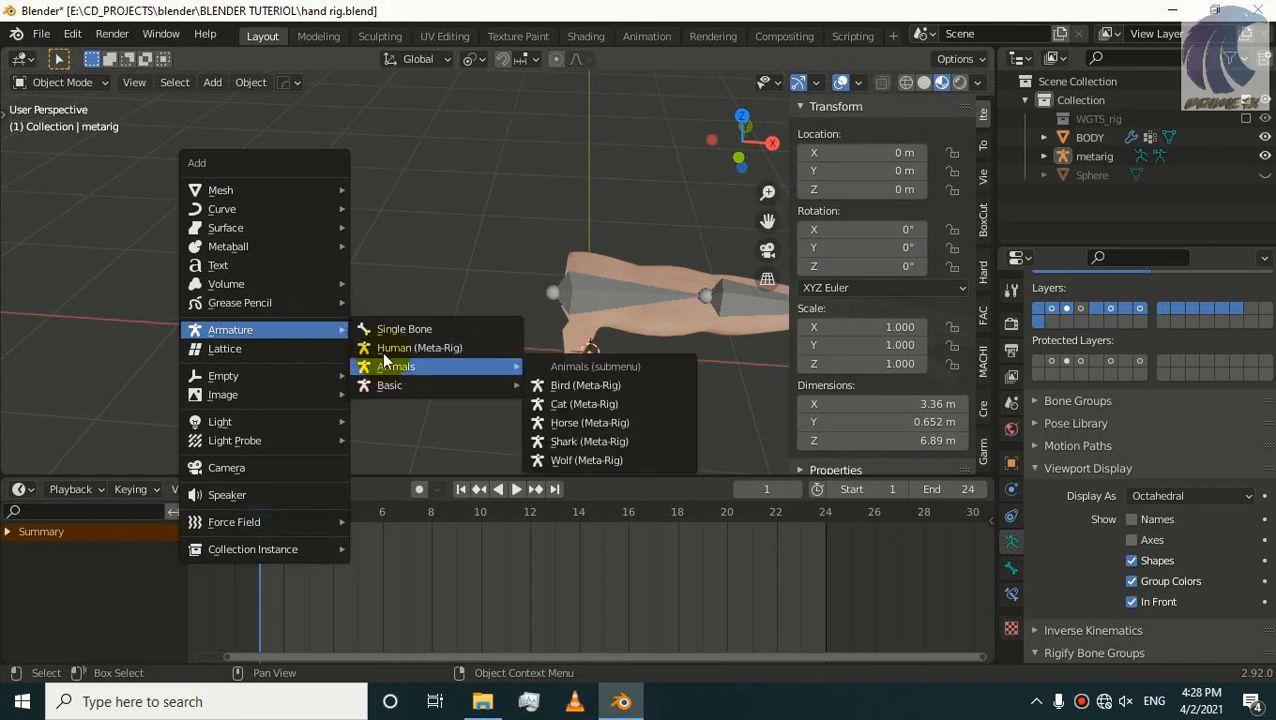
left_click(420, 348)
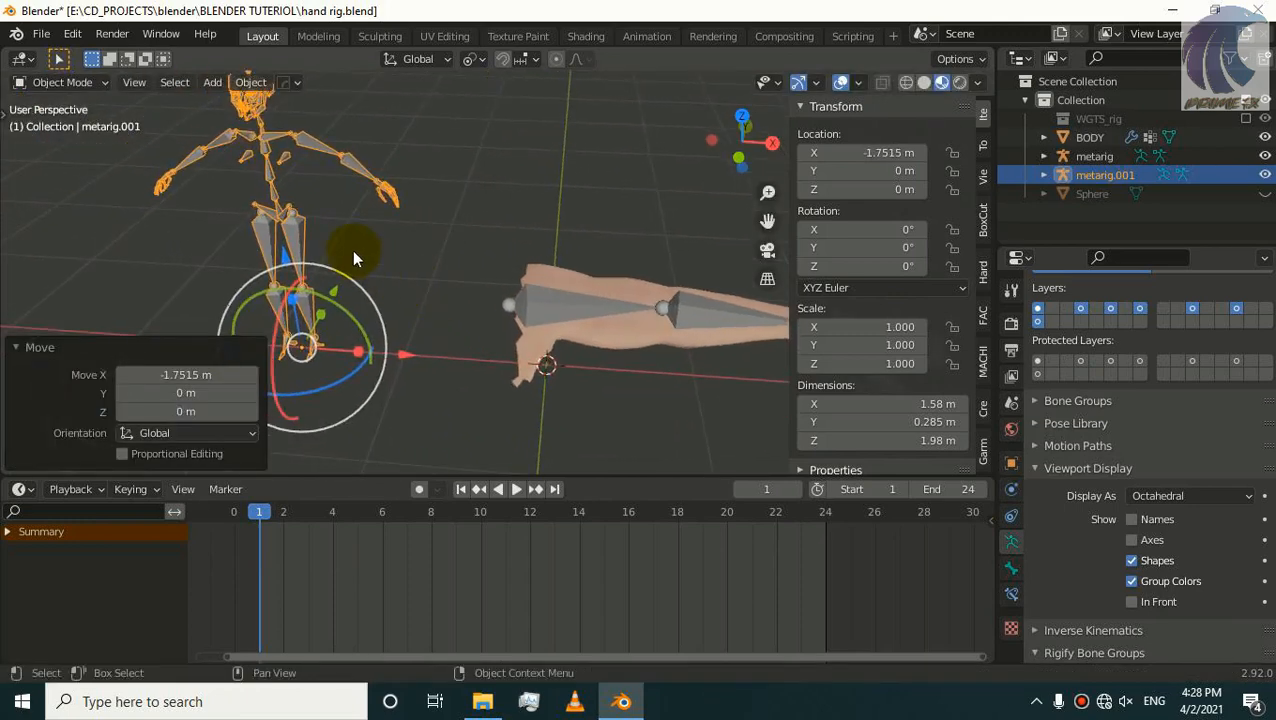
Step: Inspect metarig.001's bones in Edit Mode and delete it, keeping the original metarig on the hand
key("Tab")
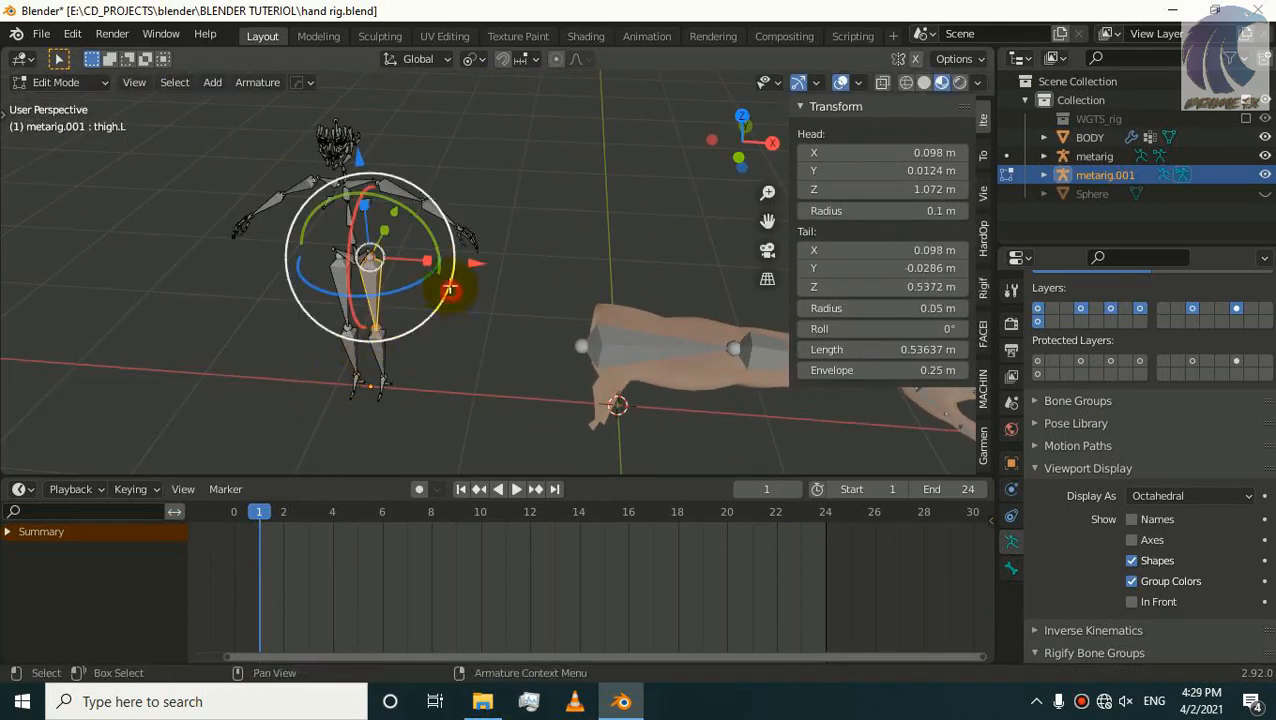
key("x")
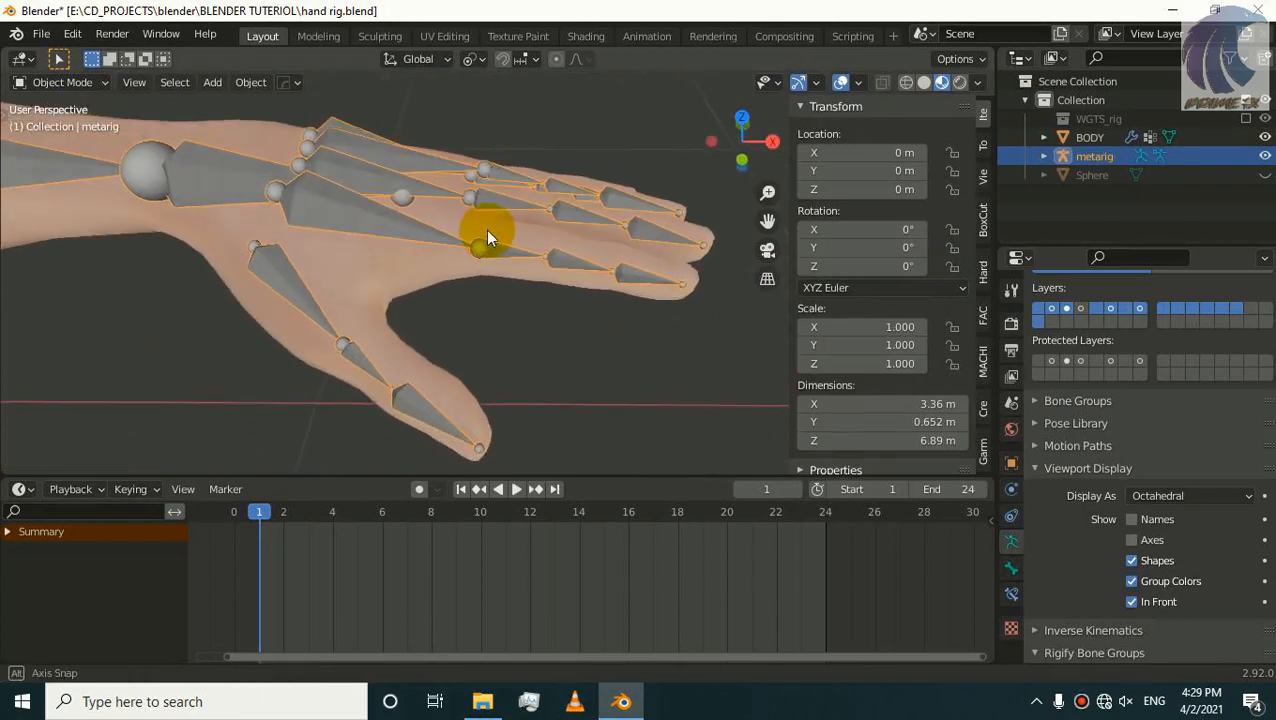
left_click_drag(490, 240, 430, 280)
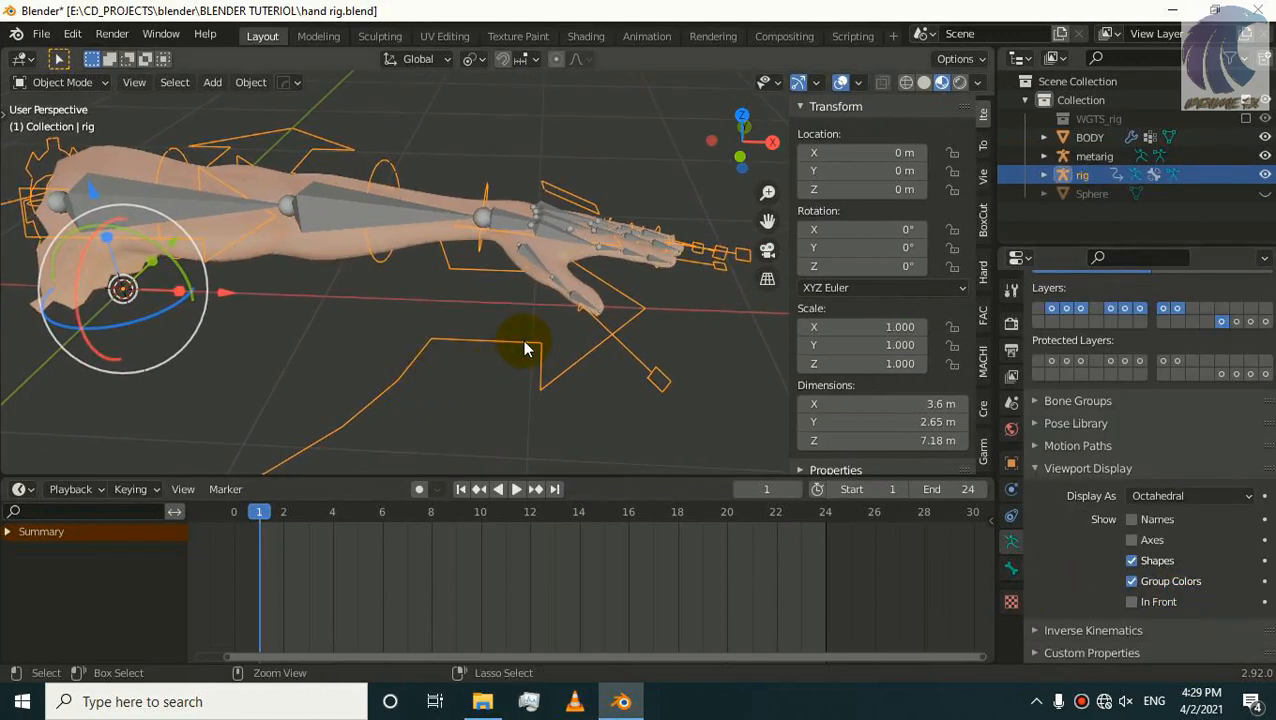
Step: Generate the rig, hide the metarig and select the generated rig for posing
left_click(1094, 156)
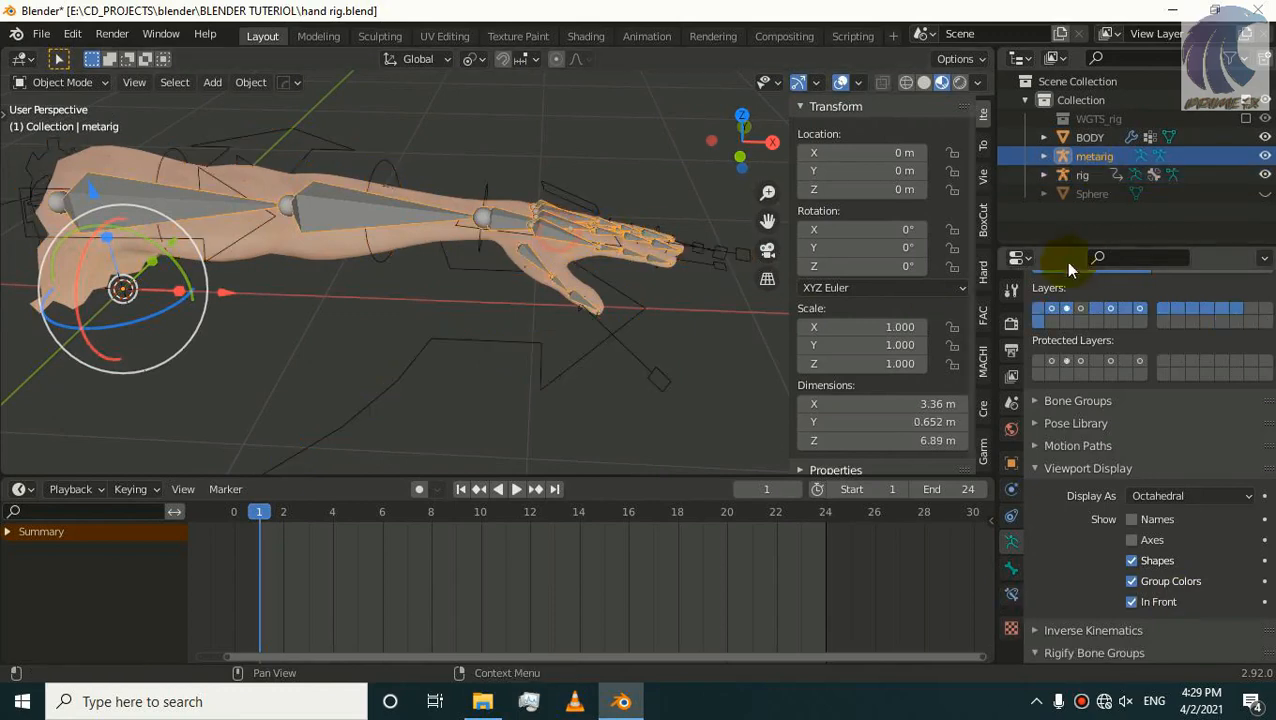
left_click(400, 344)
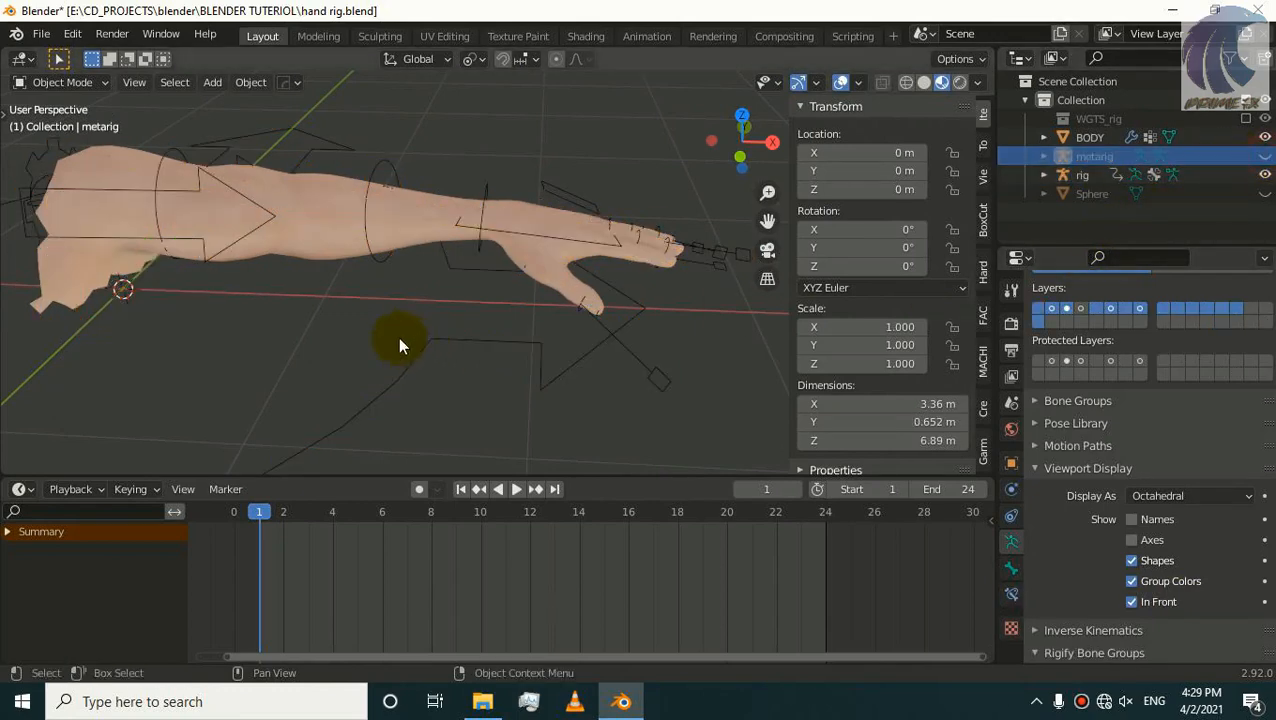
left_click(1082, 176)
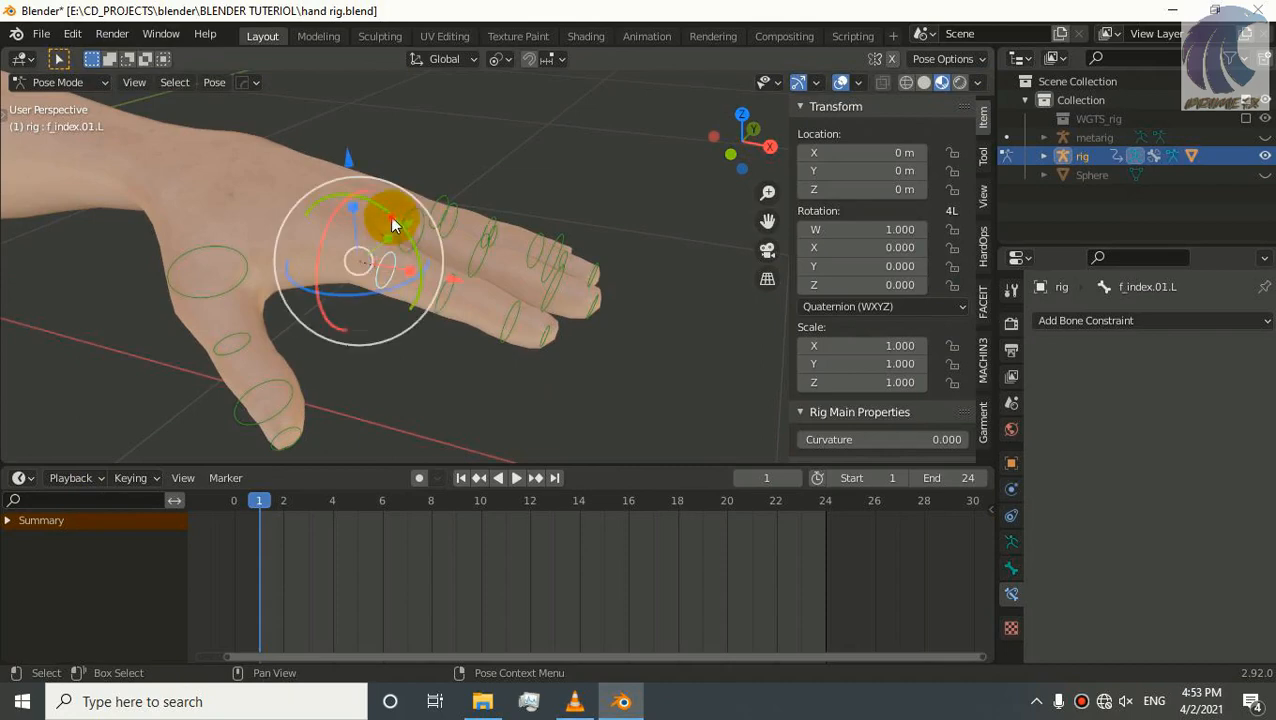
Step: Constrain f_index.02.L to copy f_index.01.L's rotation with target and owner in Local Space
key("r")
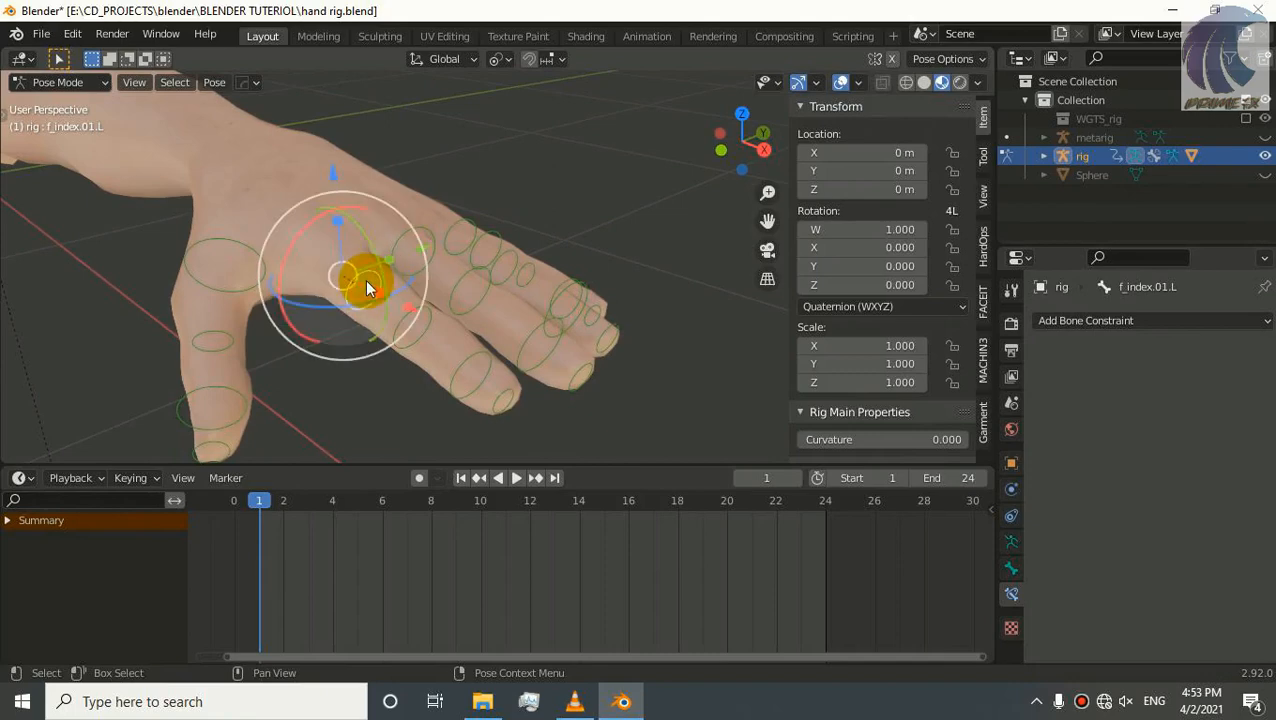
left_click_drag(370, 290, 418, 298)
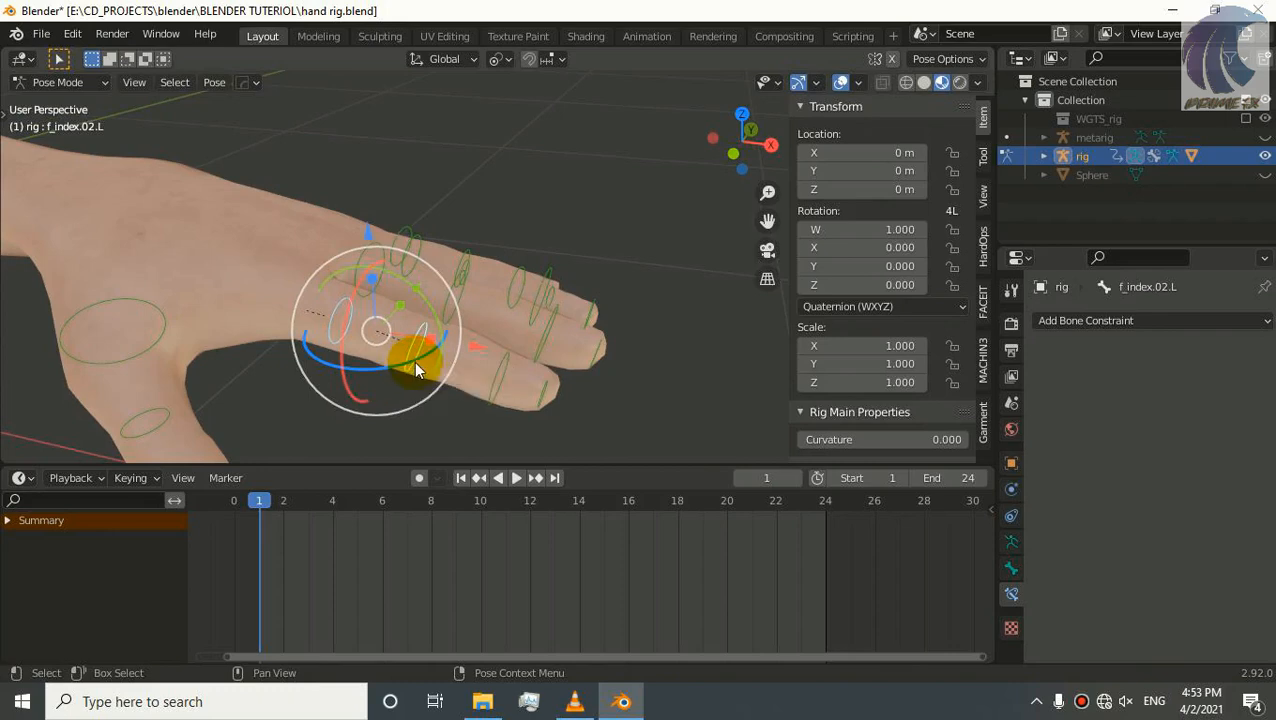
mouse_move(430, 340)
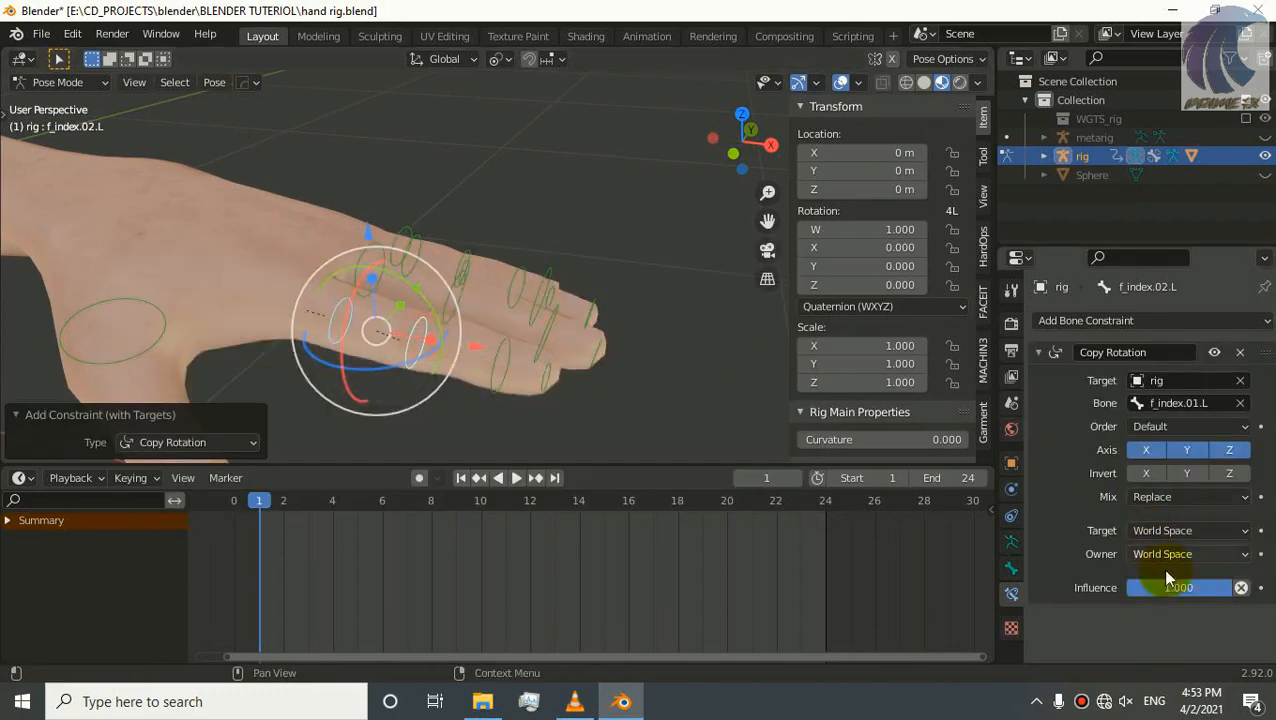
left_click(1188, 530)
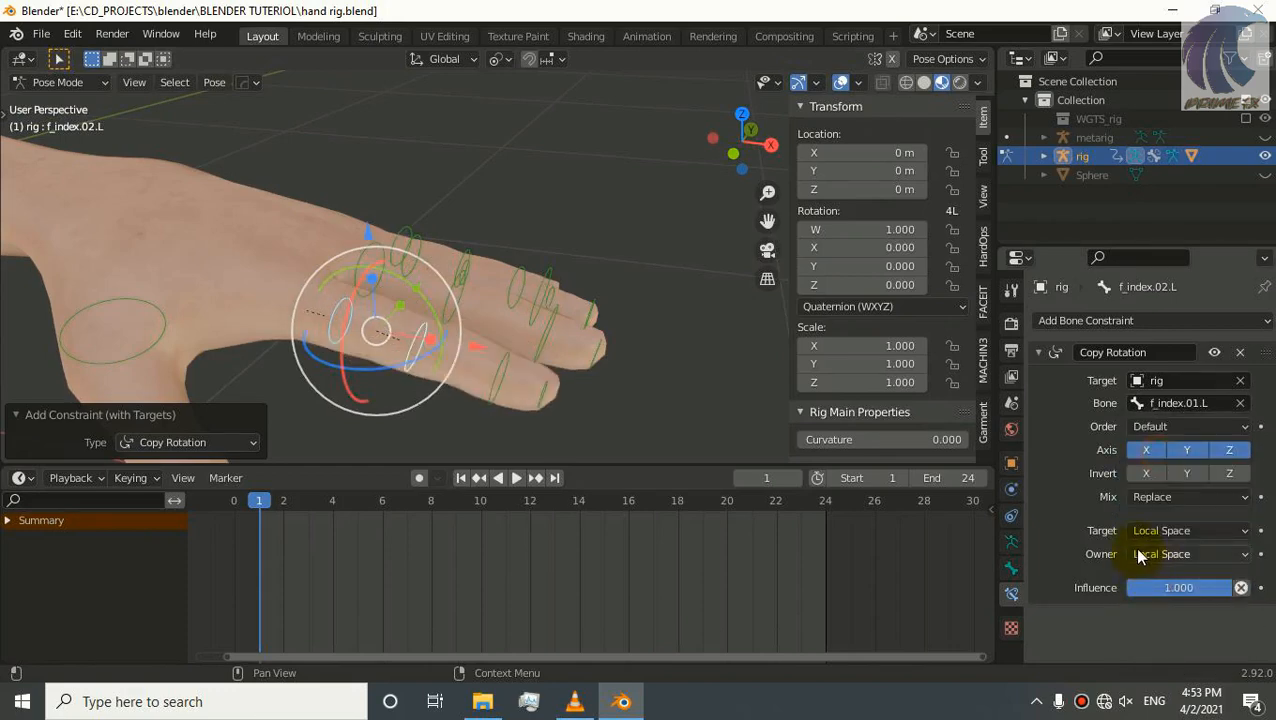
left_click(264, 316)
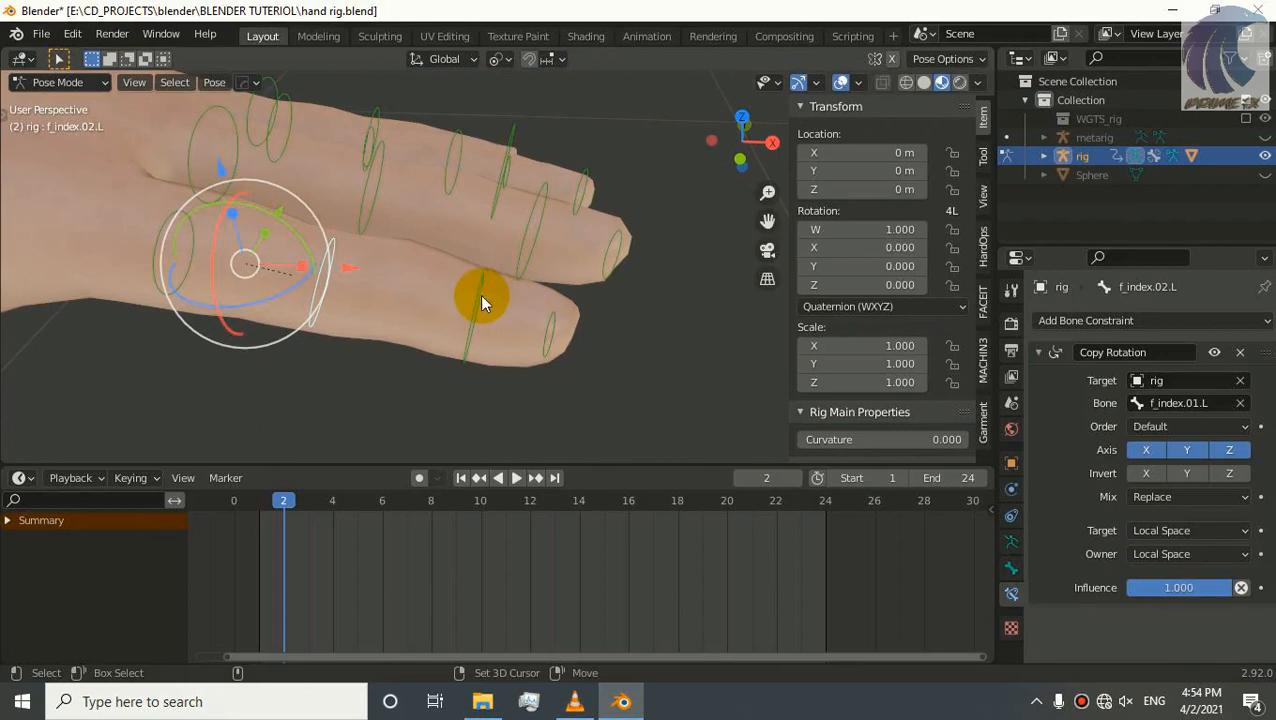
Step: Constrain f_index.03.L to copy f_index.02.L's rotation with both spaces Local
left_click(484, 300)
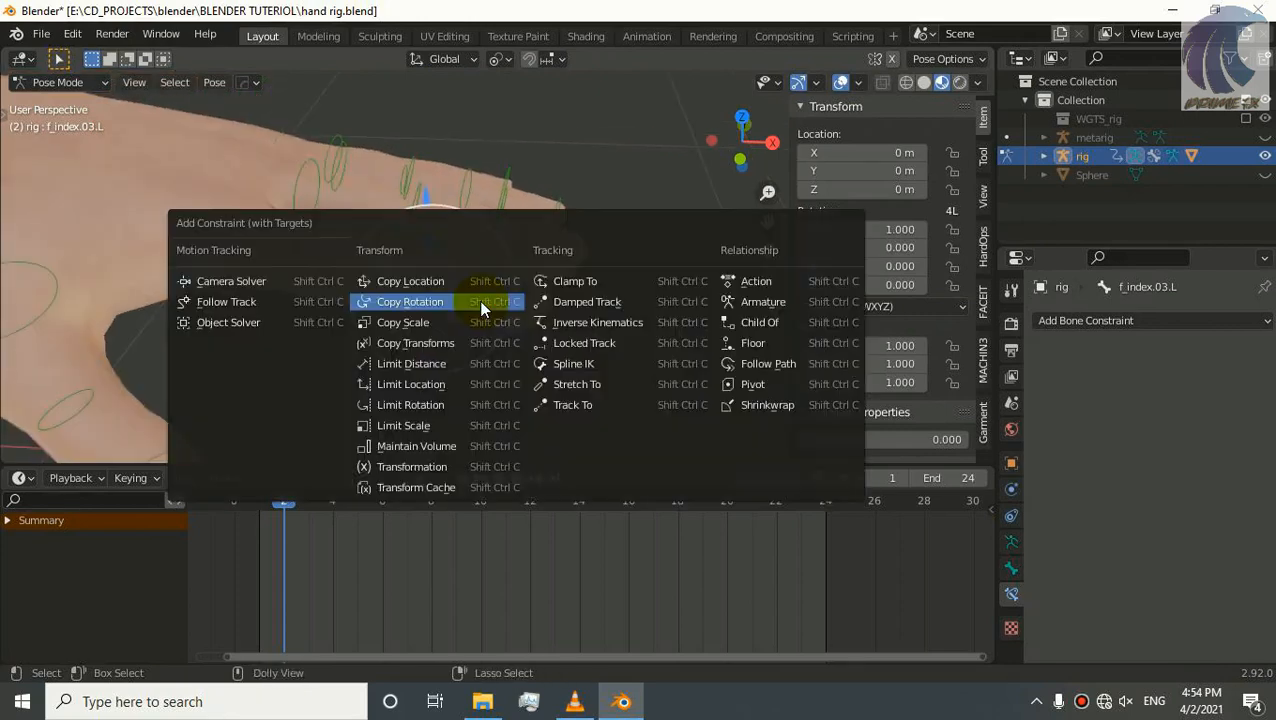
left_click(410, 300)
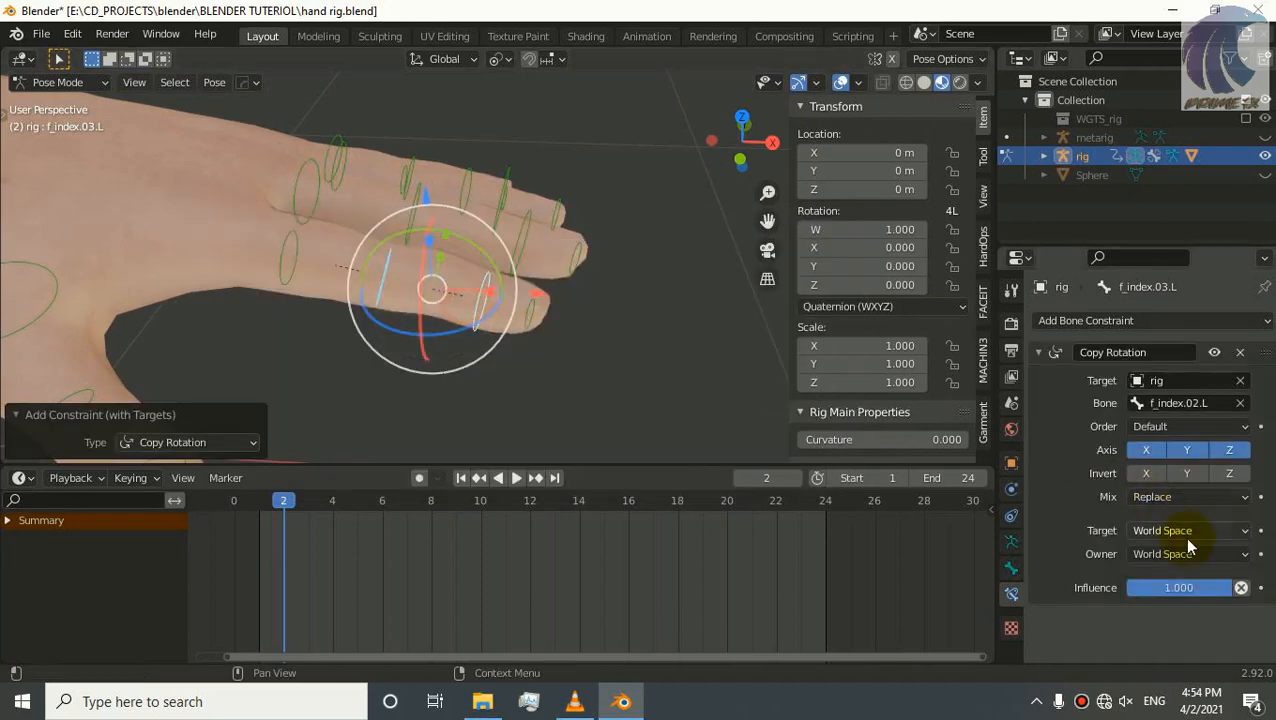
left_click(1188, 530)
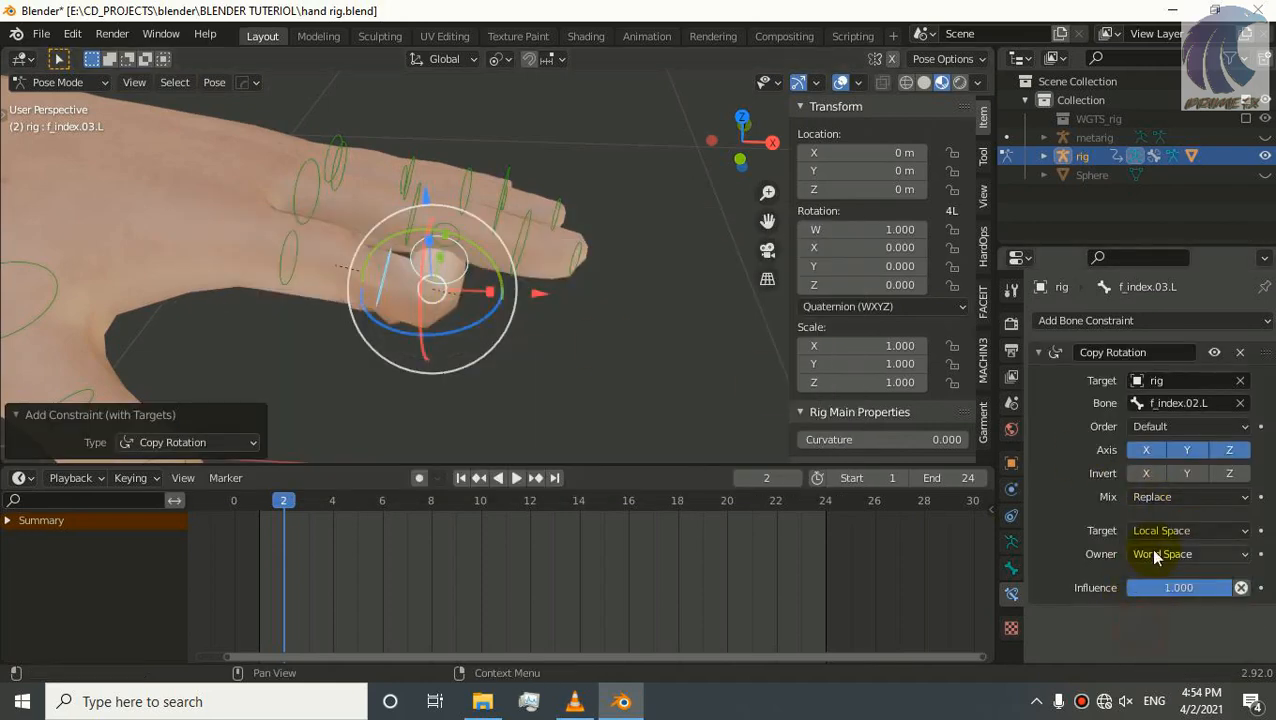
left_click(1184, 554)
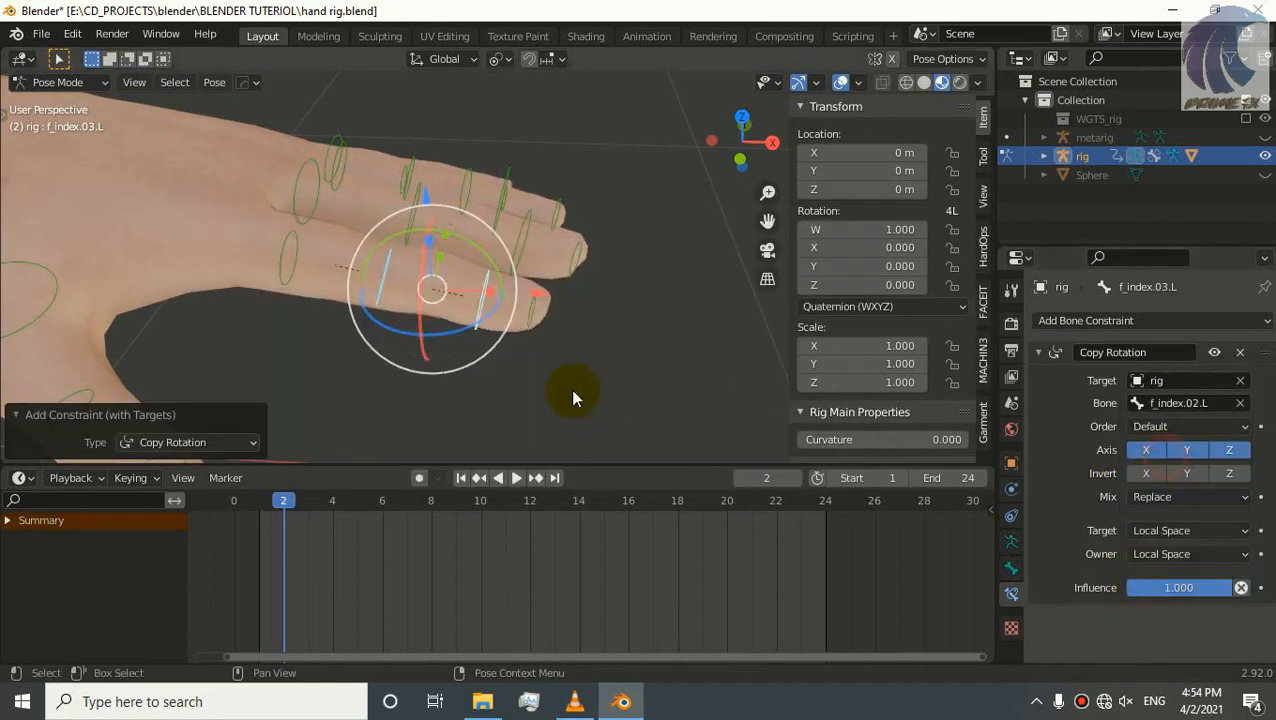
Step: Rotate f_index.01.L to curl the whole index finger as a test
left_click(288, 238)
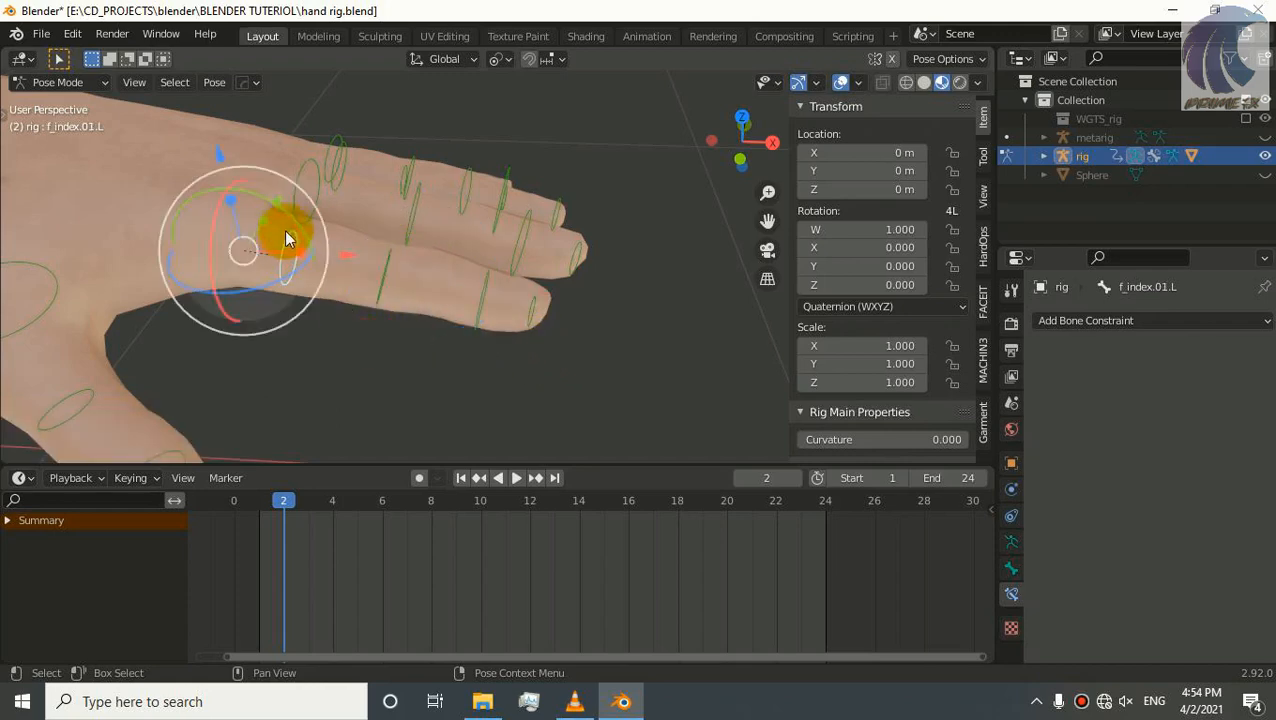
key("r")
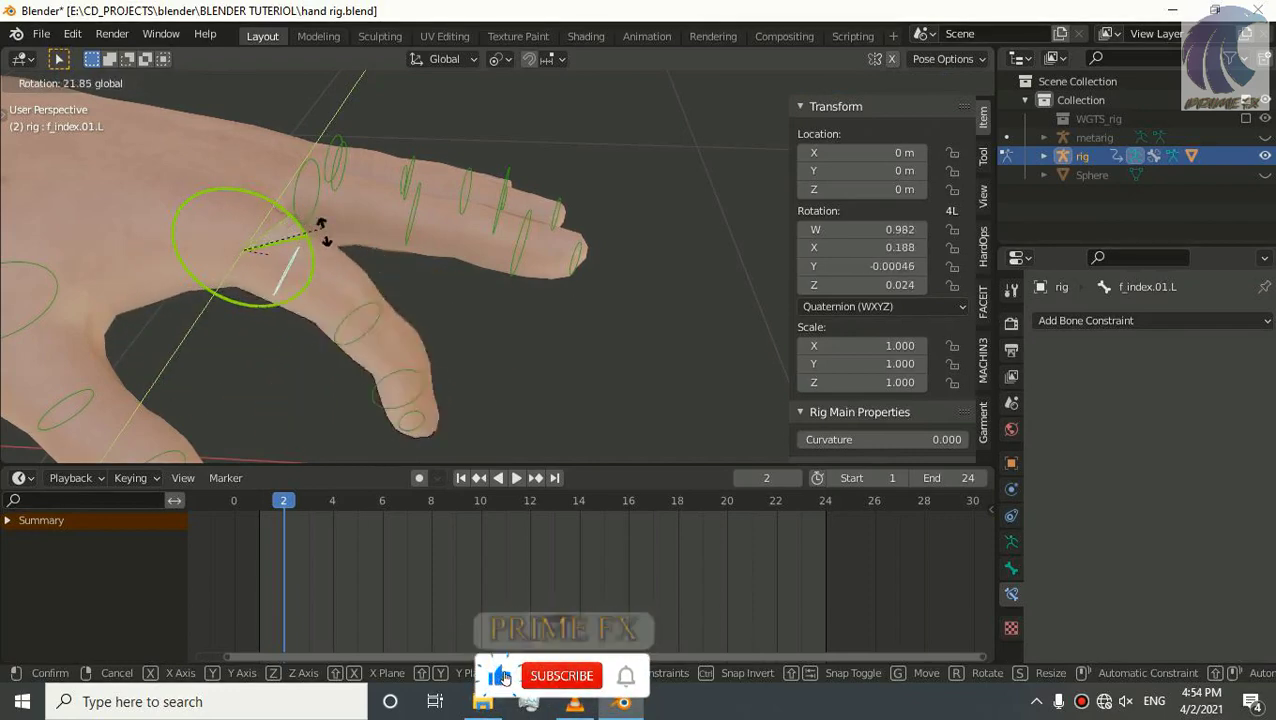
mouse_move(366, 336)
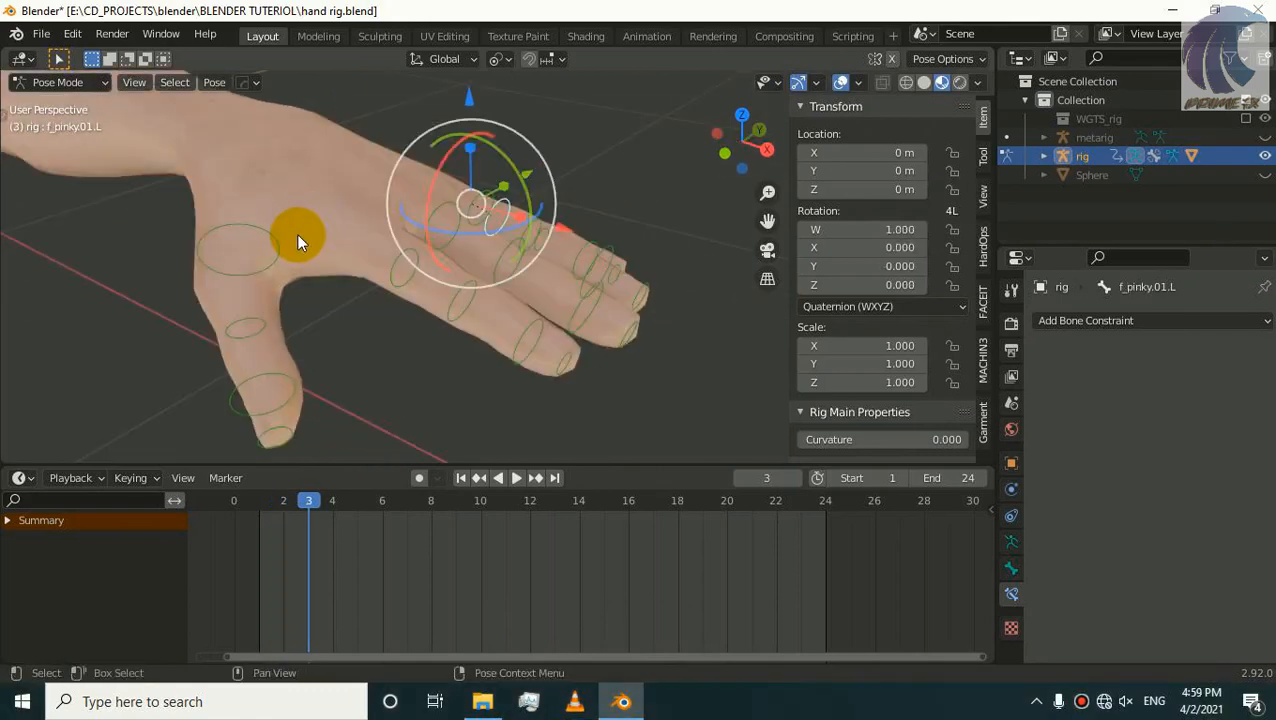
left_click(388, 304)
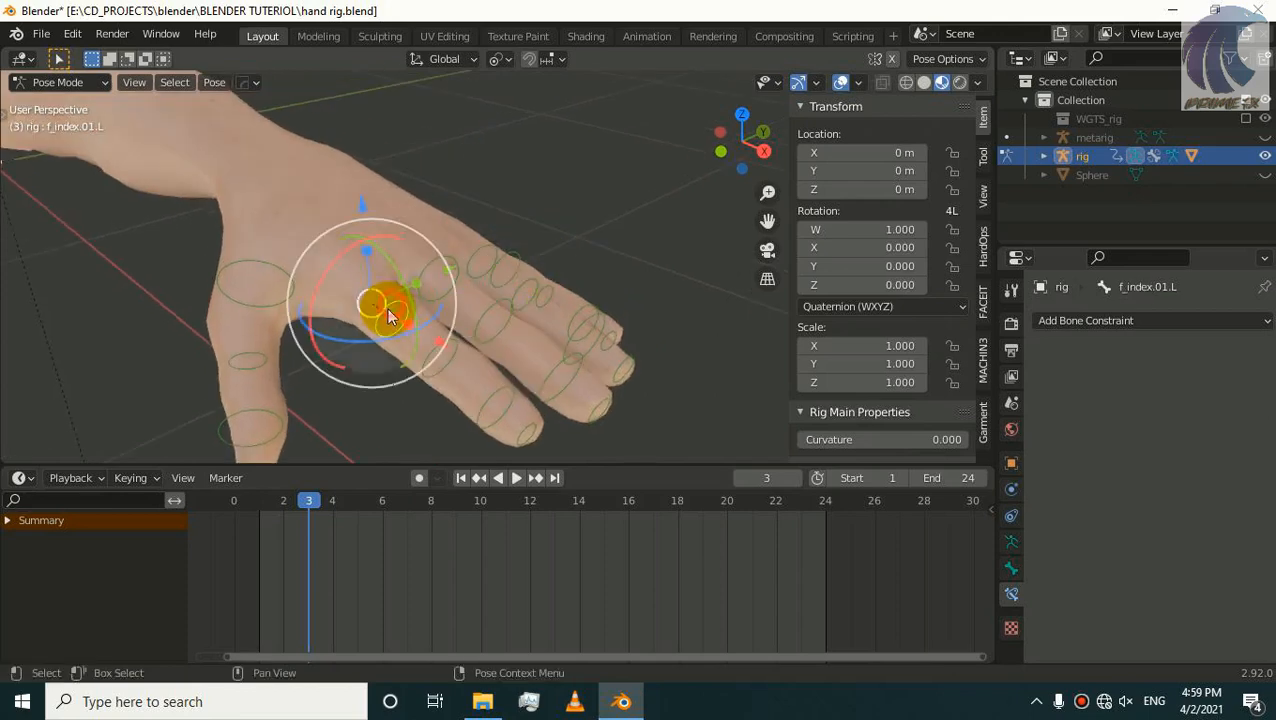
left_click_drag(390, 316, 456, 330)
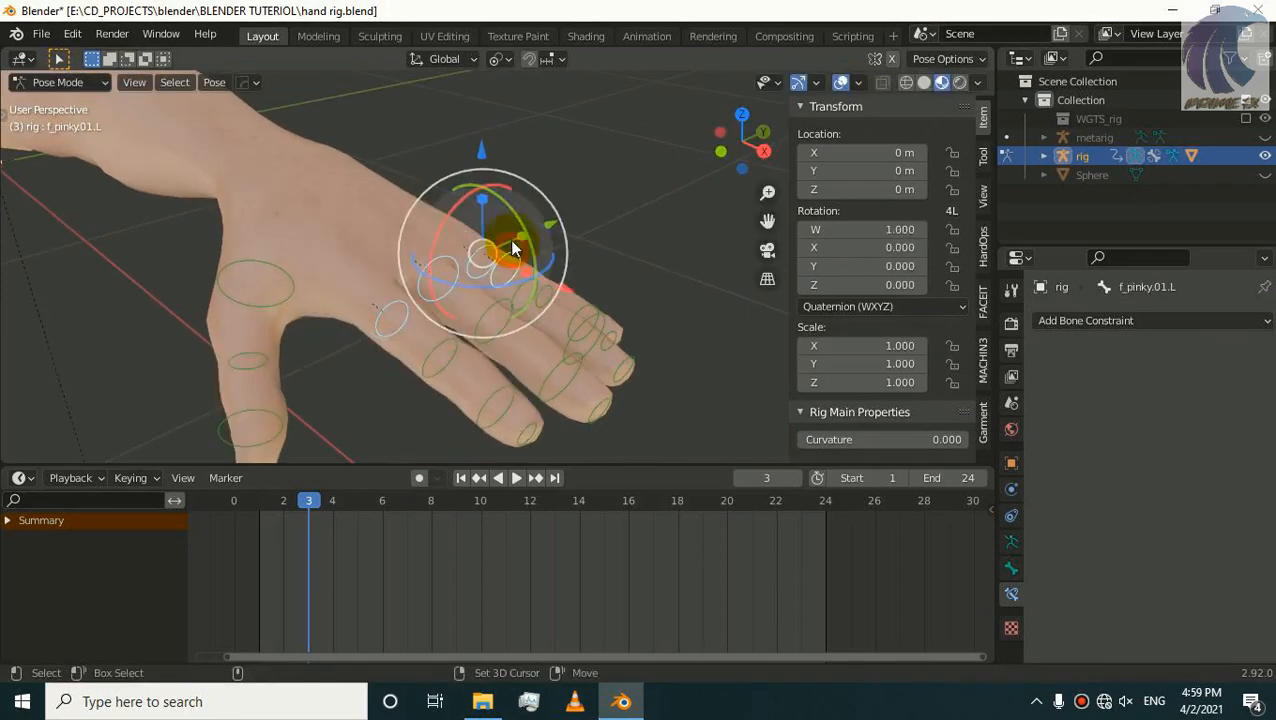
key("r")
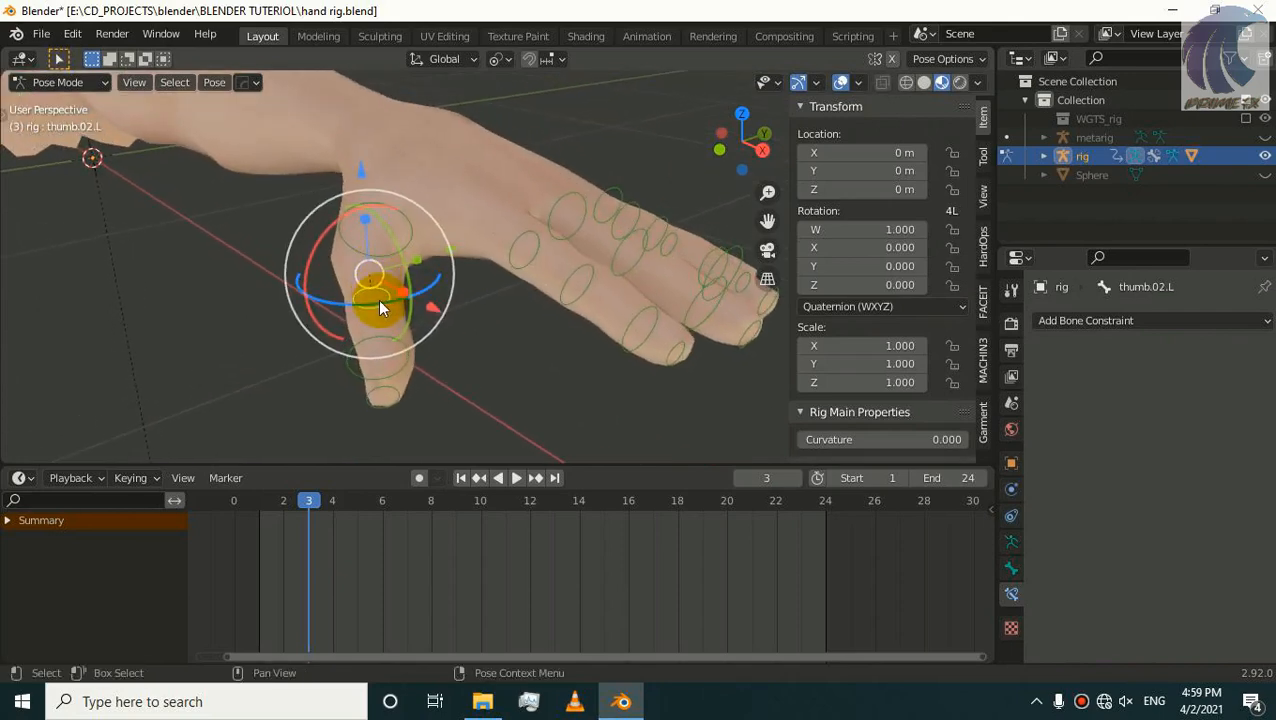
key("r")
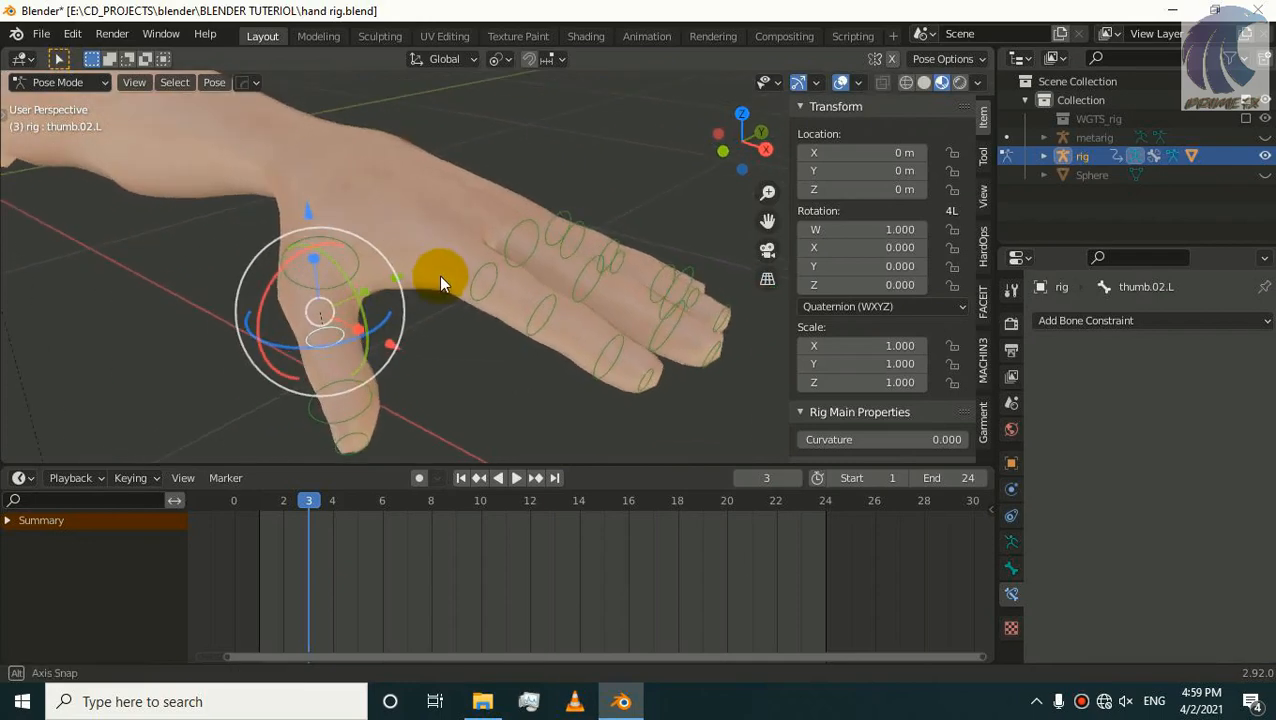
left_click_drag(440, 280, 550, 250)
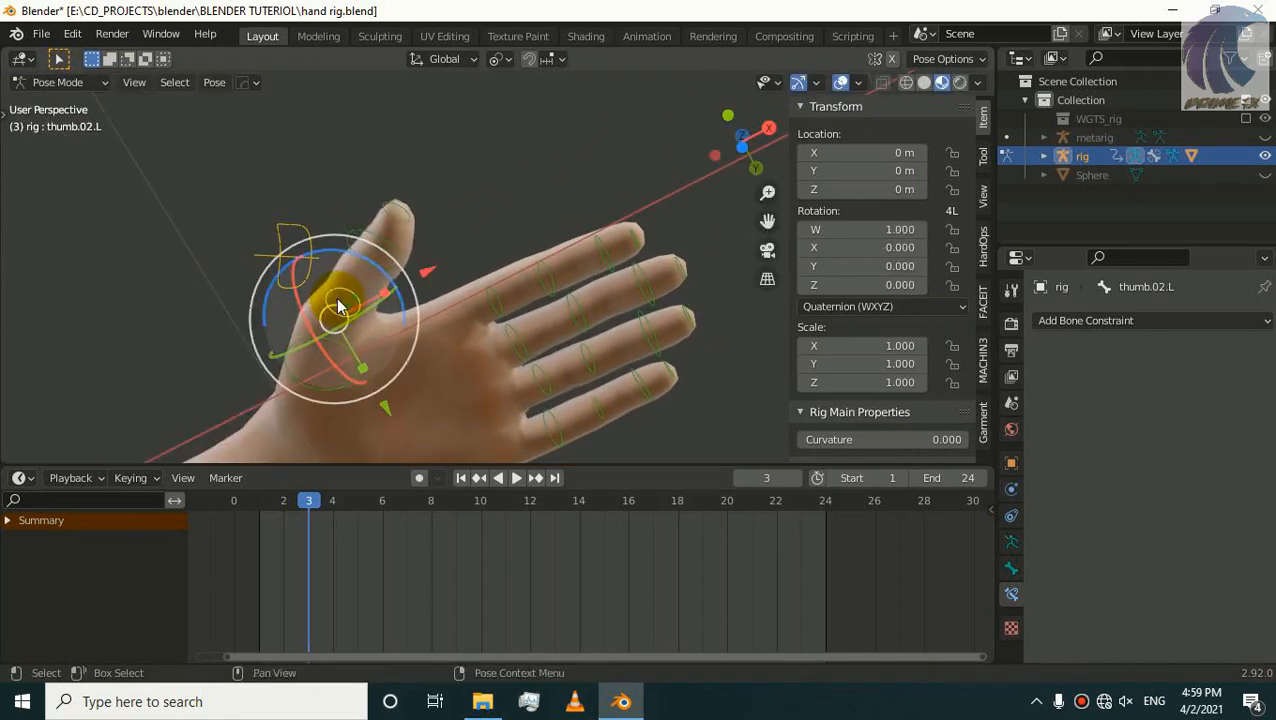
key("r")
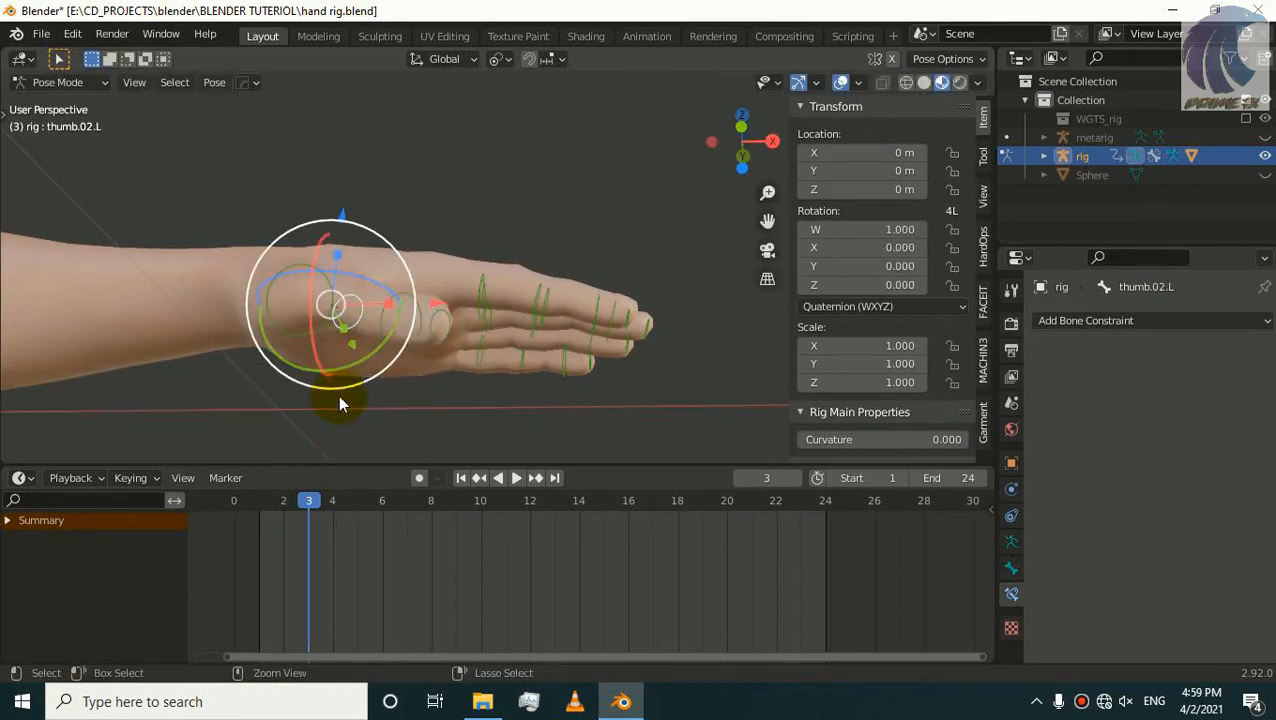
left_click_drag(340, 404, 470, 384)
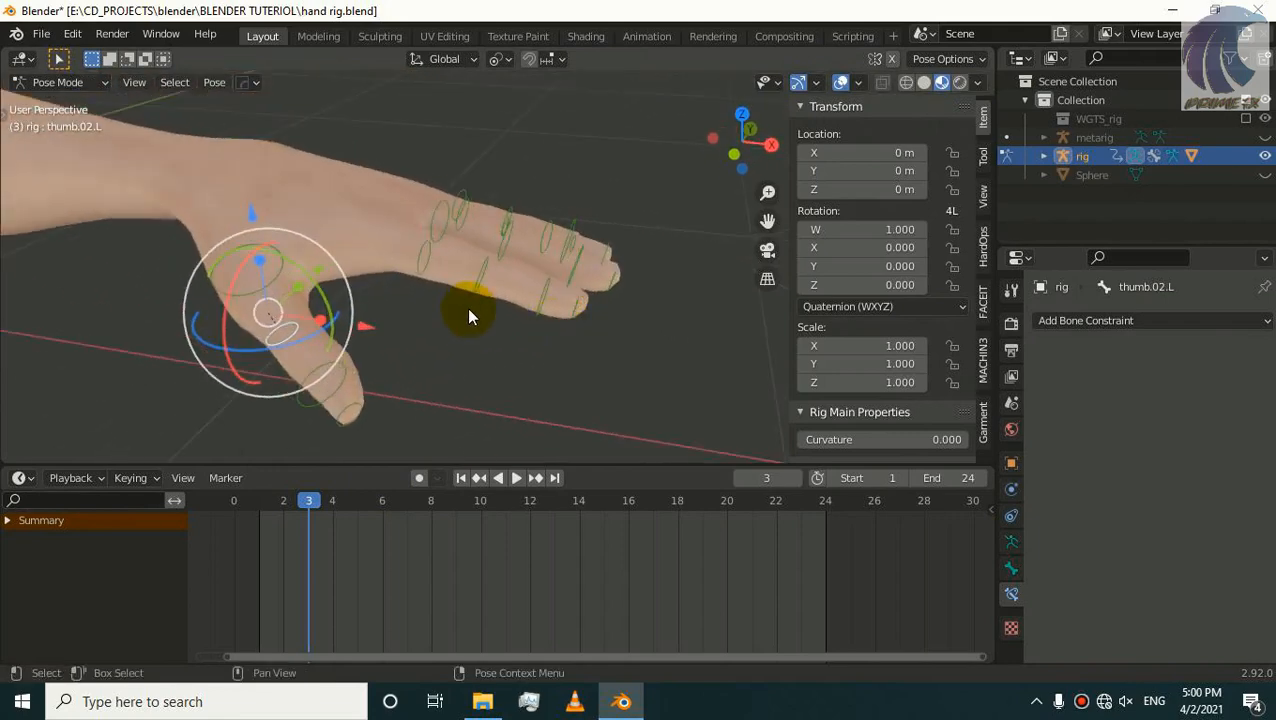
left_click(470, 270)
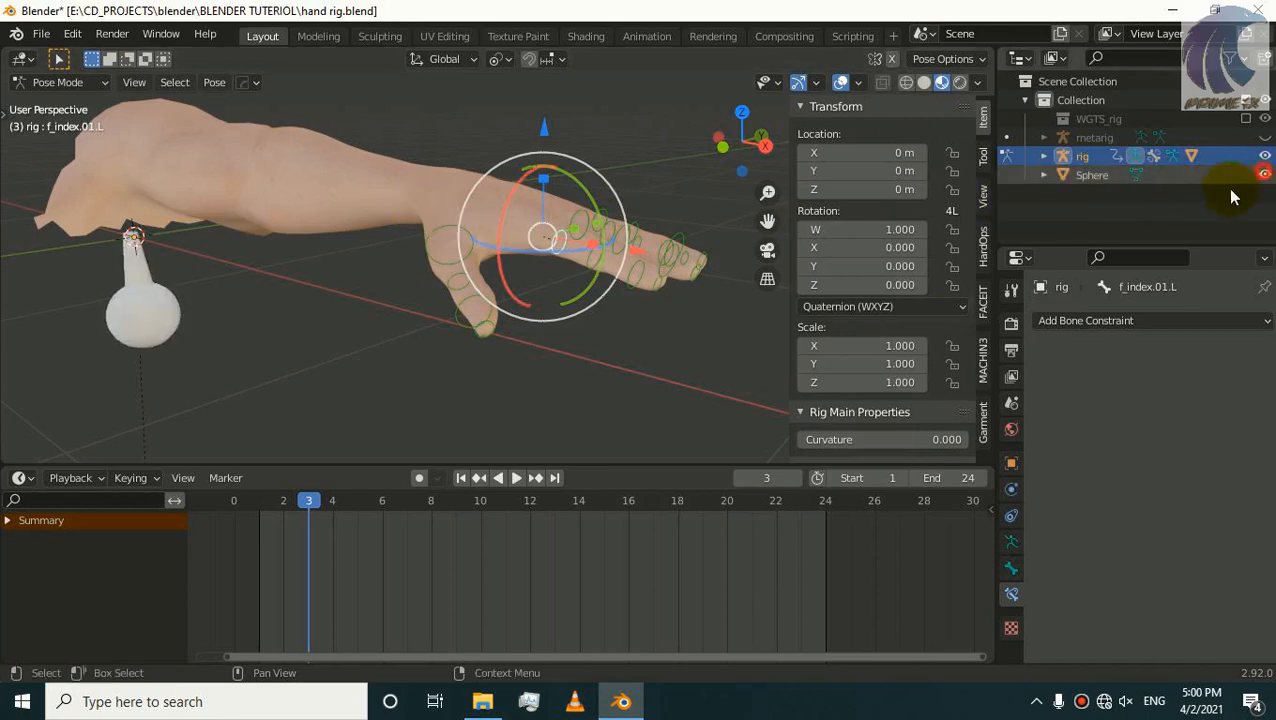
Step: Clear the existing custom shape on f_index.01.L in Bone Properties
left_click(356, 310)
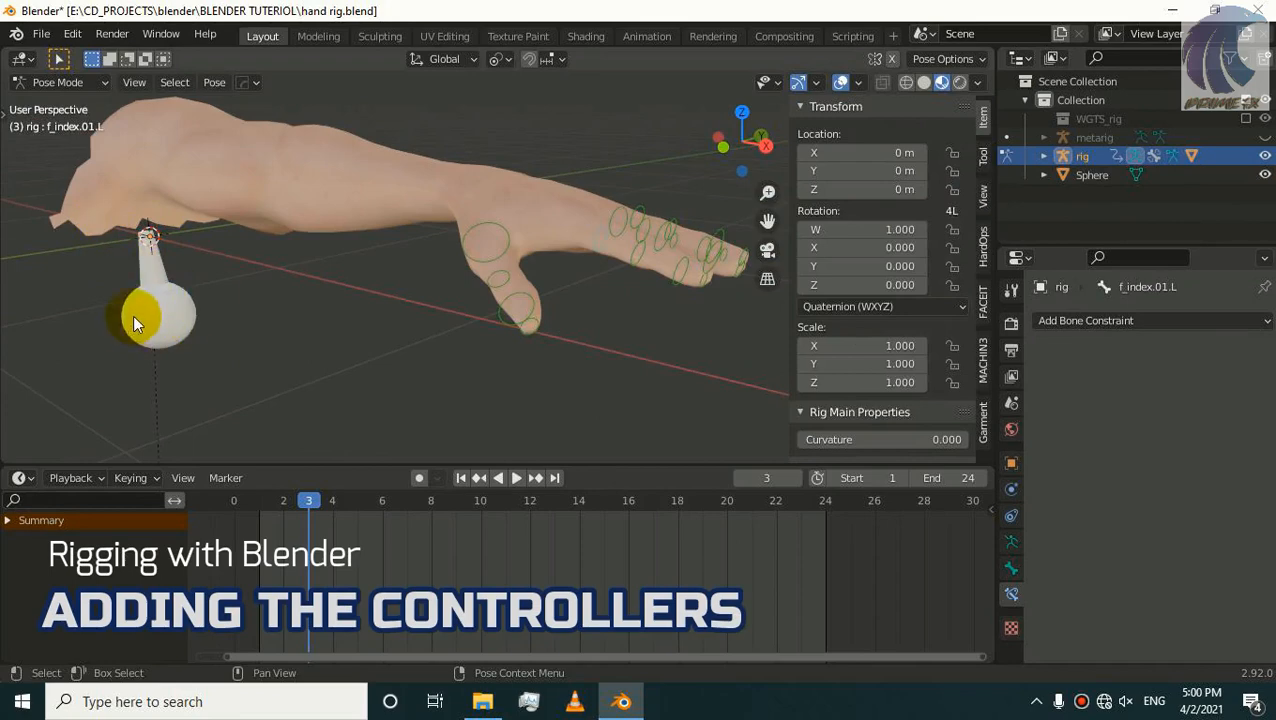
left_click_drag(150, 310, 160, 240)
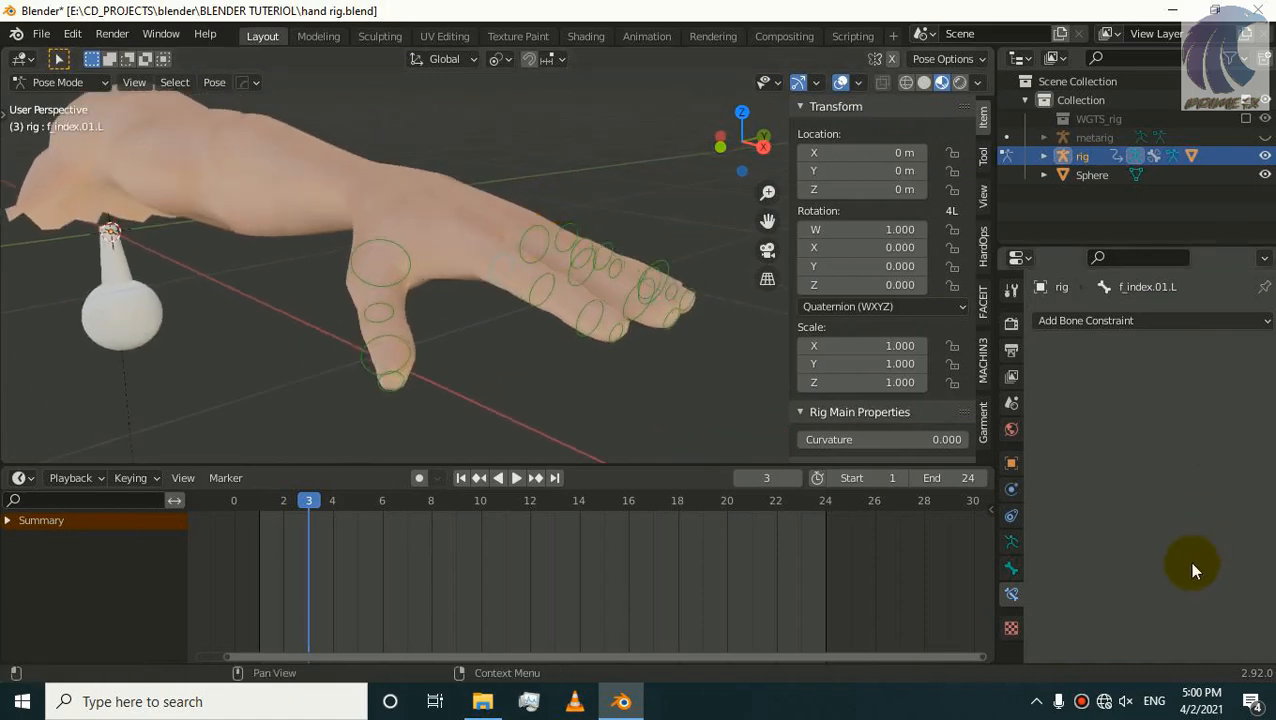
mouse_move(1012, 570)
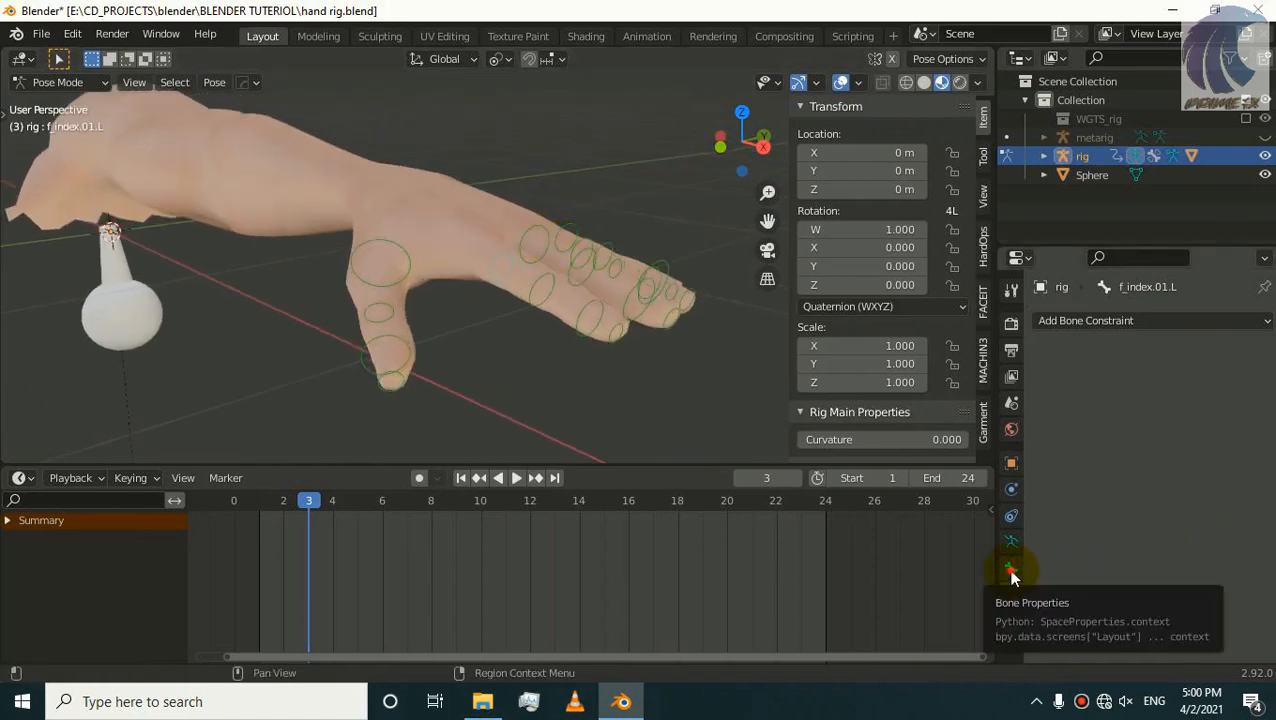
left_click(1012, 570)
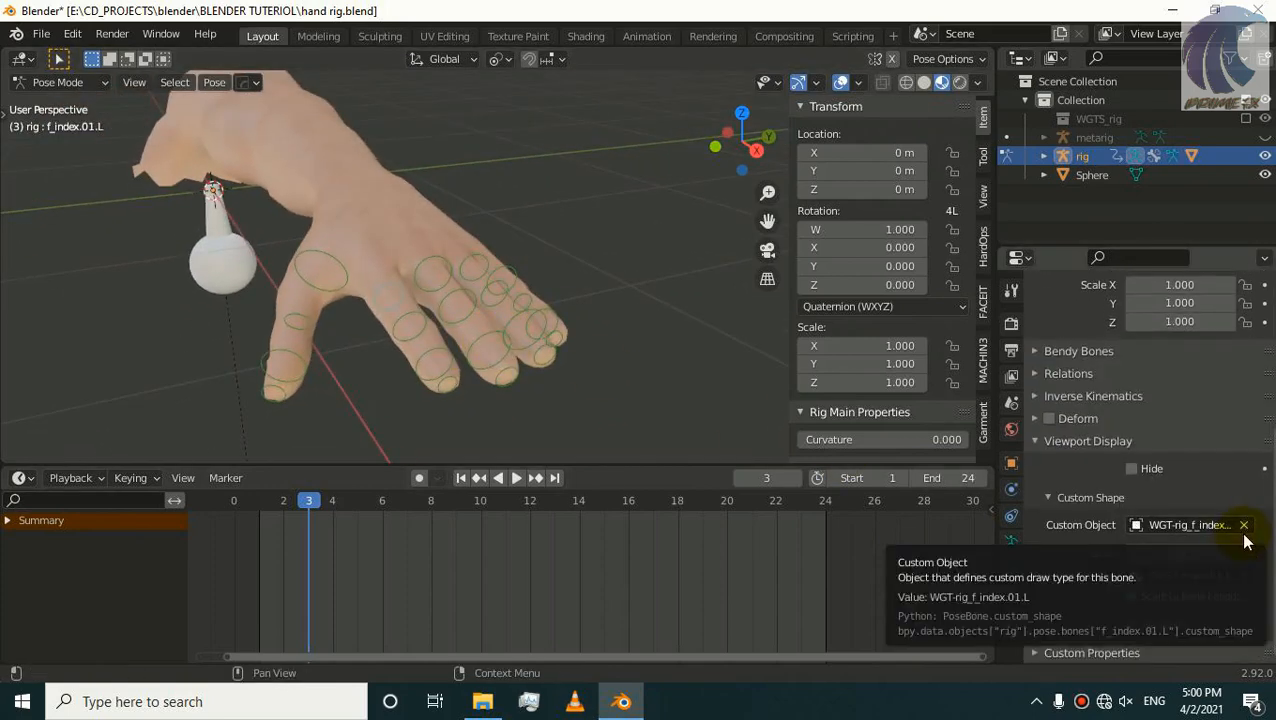
left_click(1184, 524)
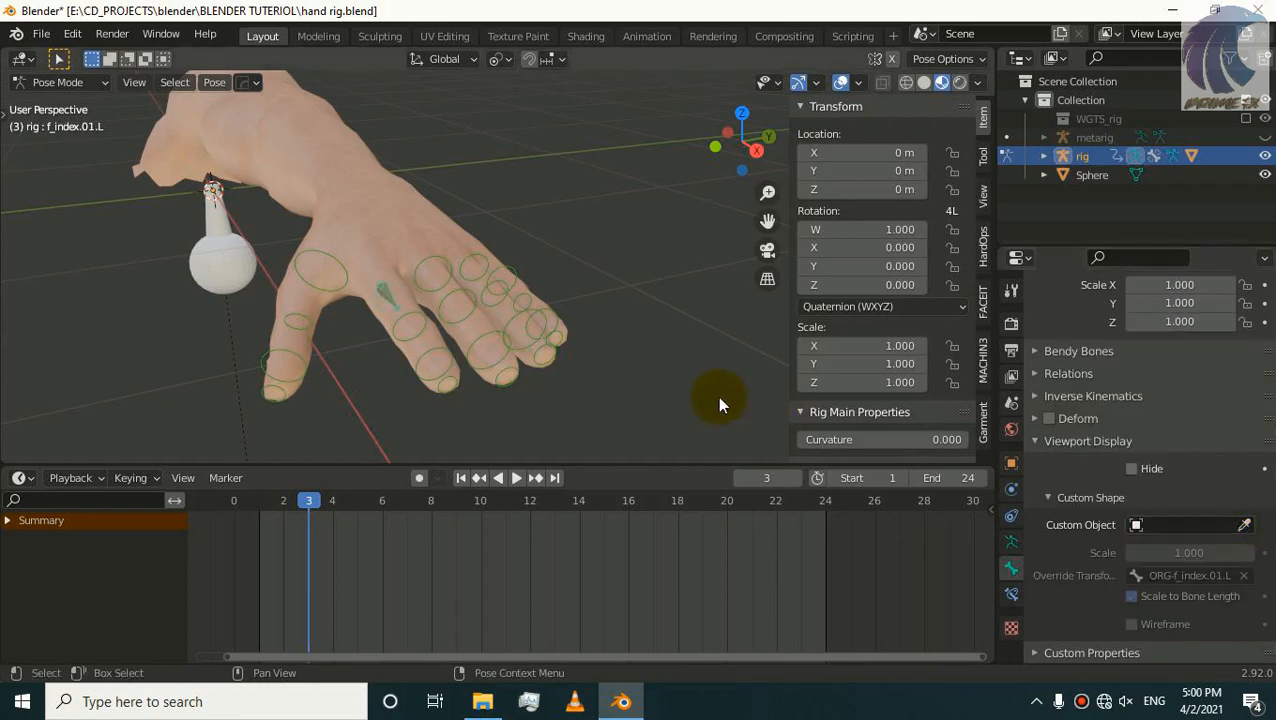
mouse_move(630, 418)
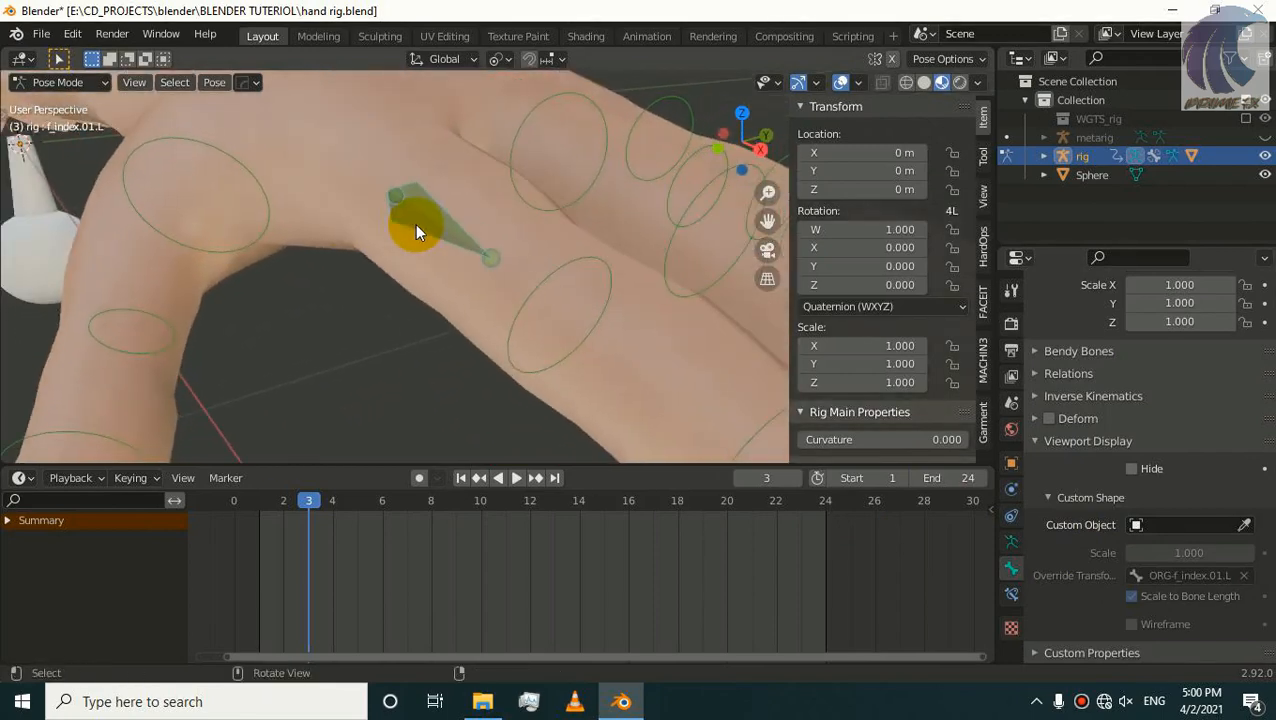
left_click_drag(420, 230, 540, 280)
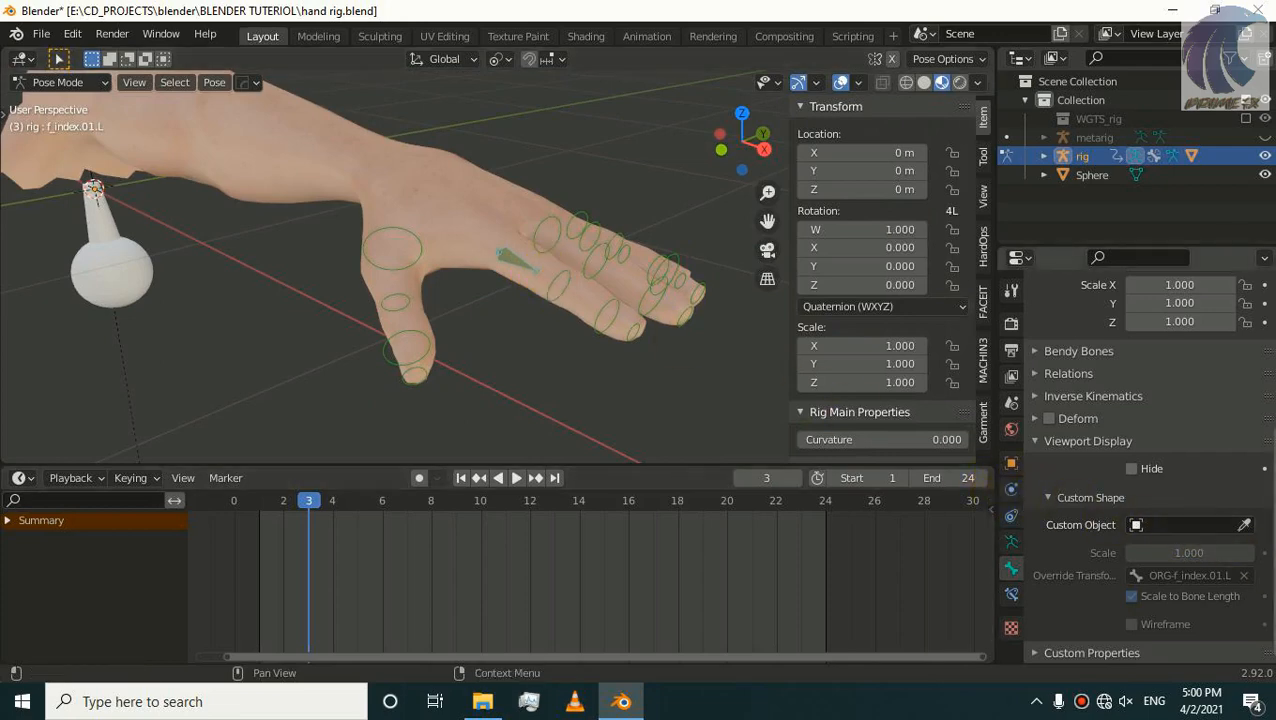
Step: Assign the Sphere object as f_index.01.L's custom display shape
left_click(1244, 524)
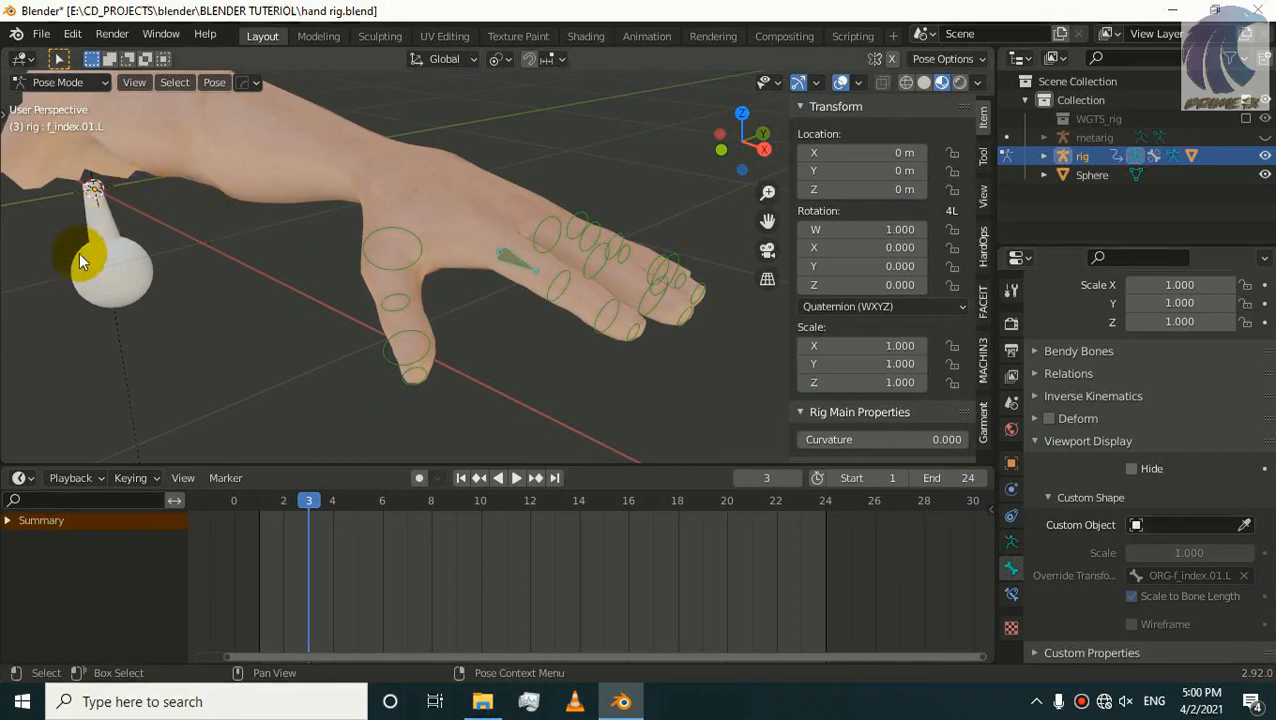
left_click(1092, 176)
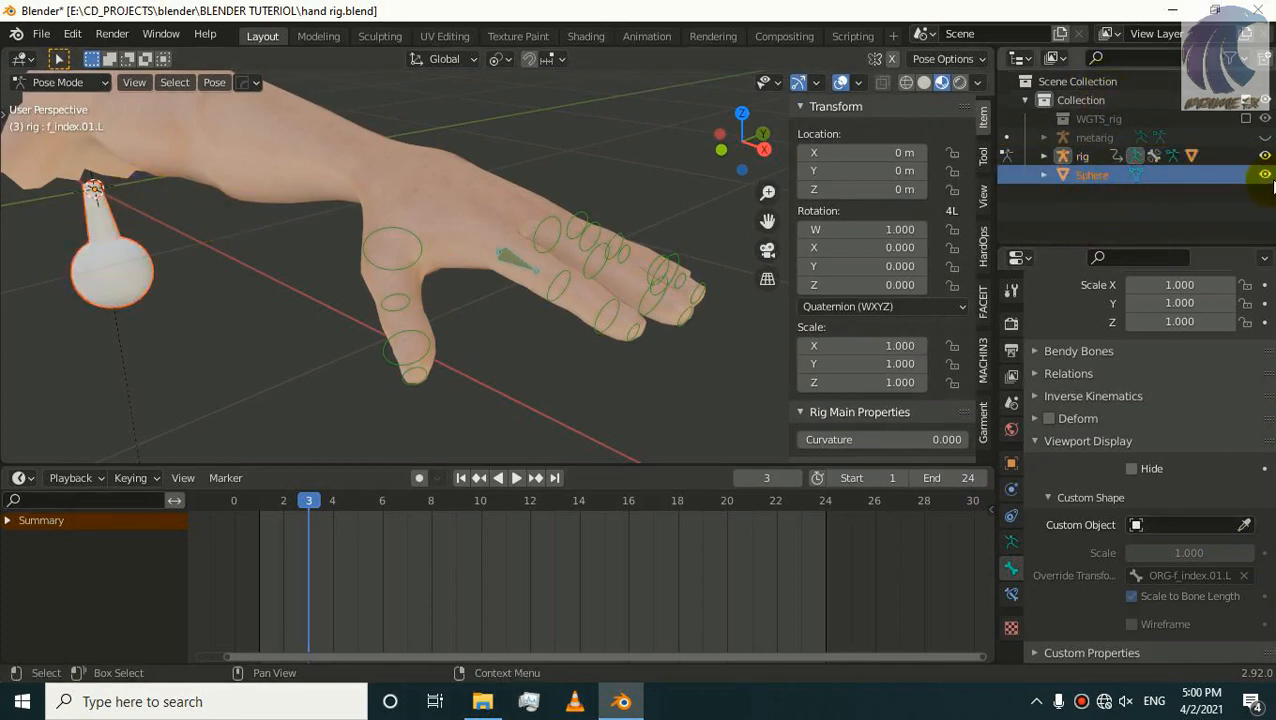
left_click(1136, 524)
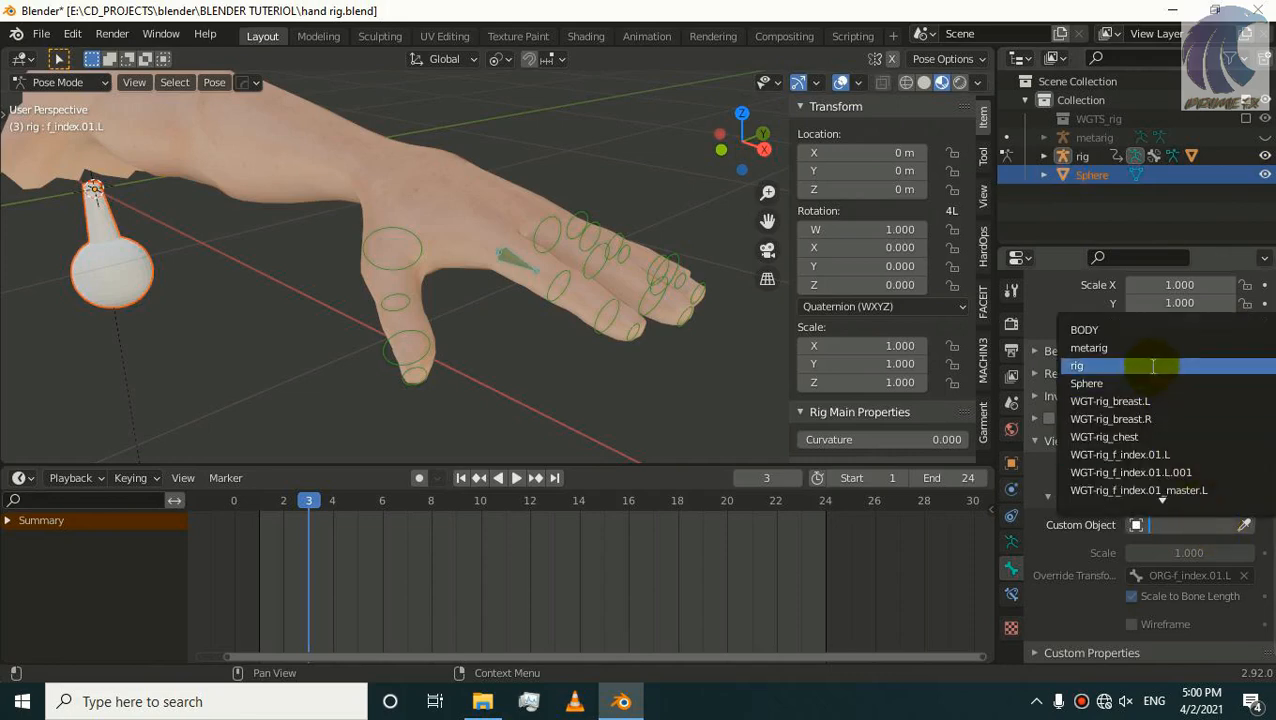
left_click(1086, 384)
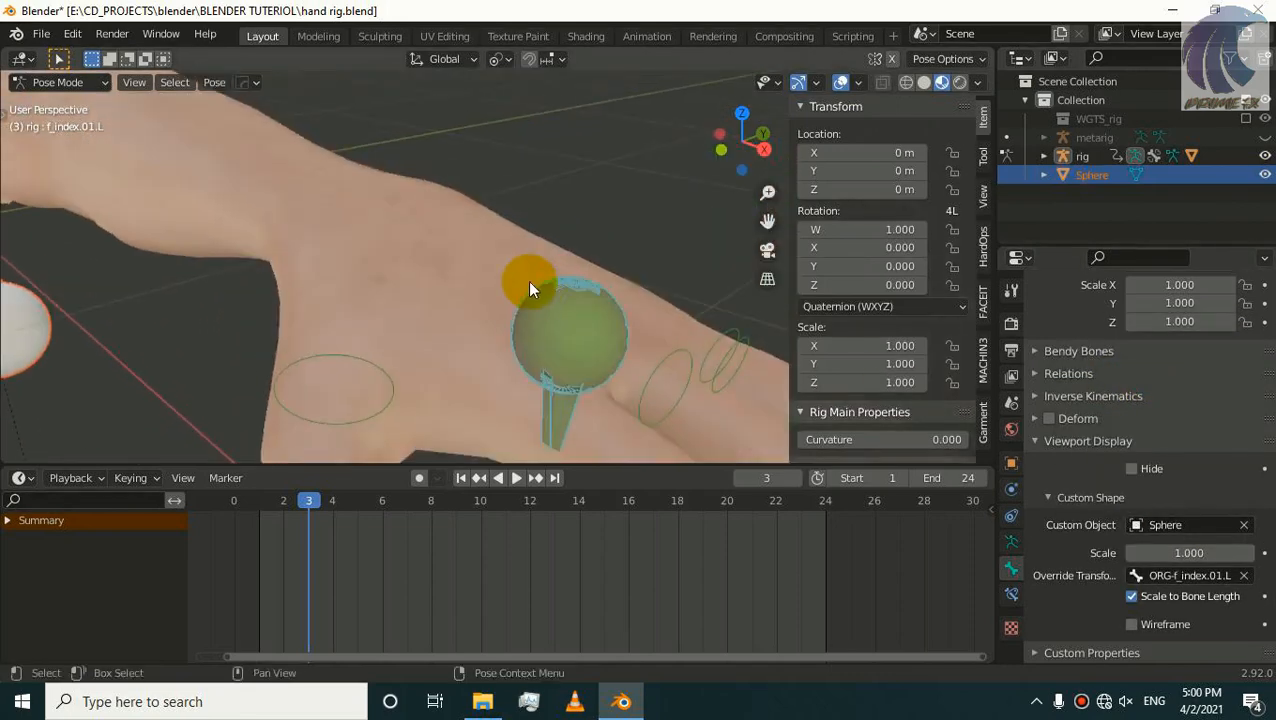
left_click_drag(530, 284, 630, 218)
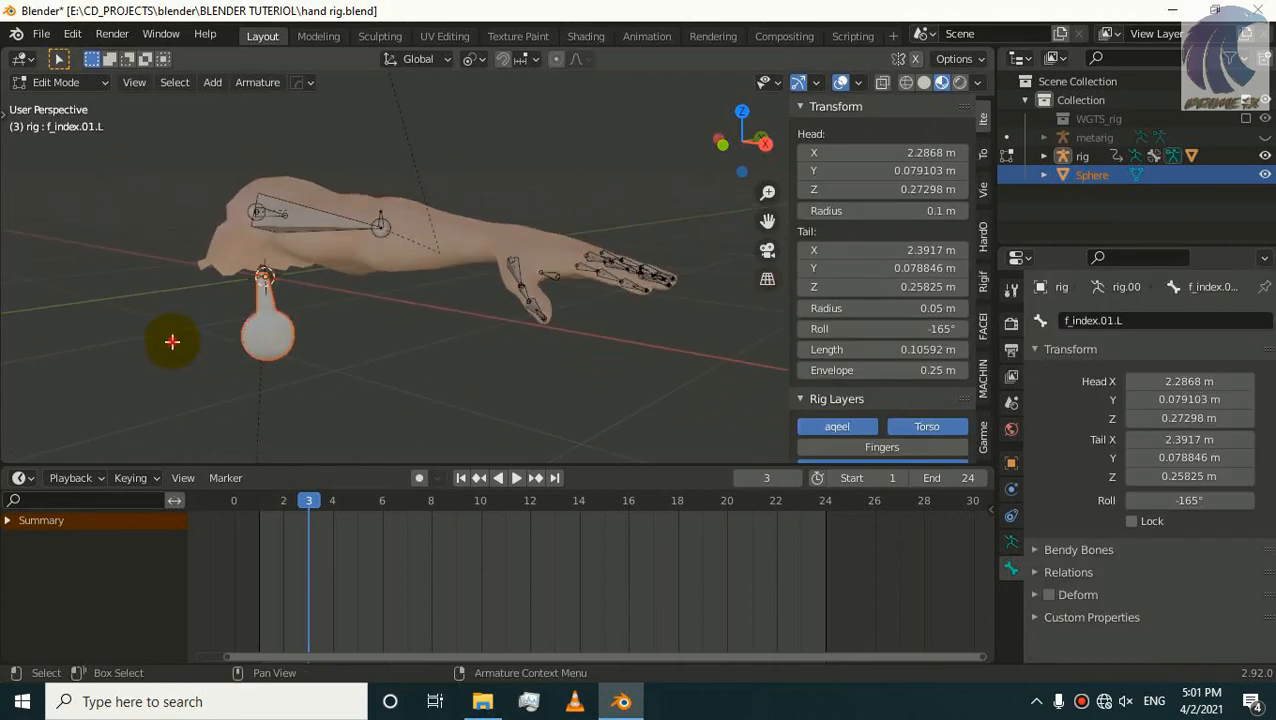
Step: Offset the Sphere's geometry from its origin in Edit Mode, then return to posing
left_click(56, 82)
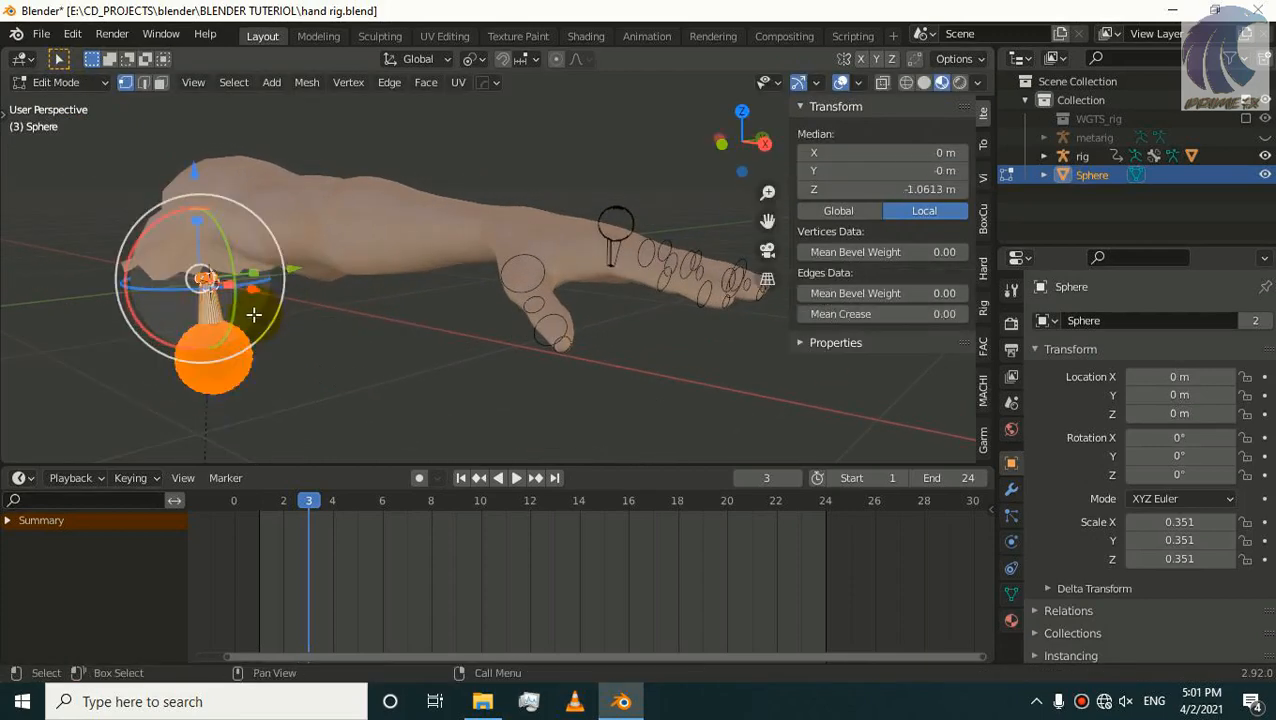
key("r")
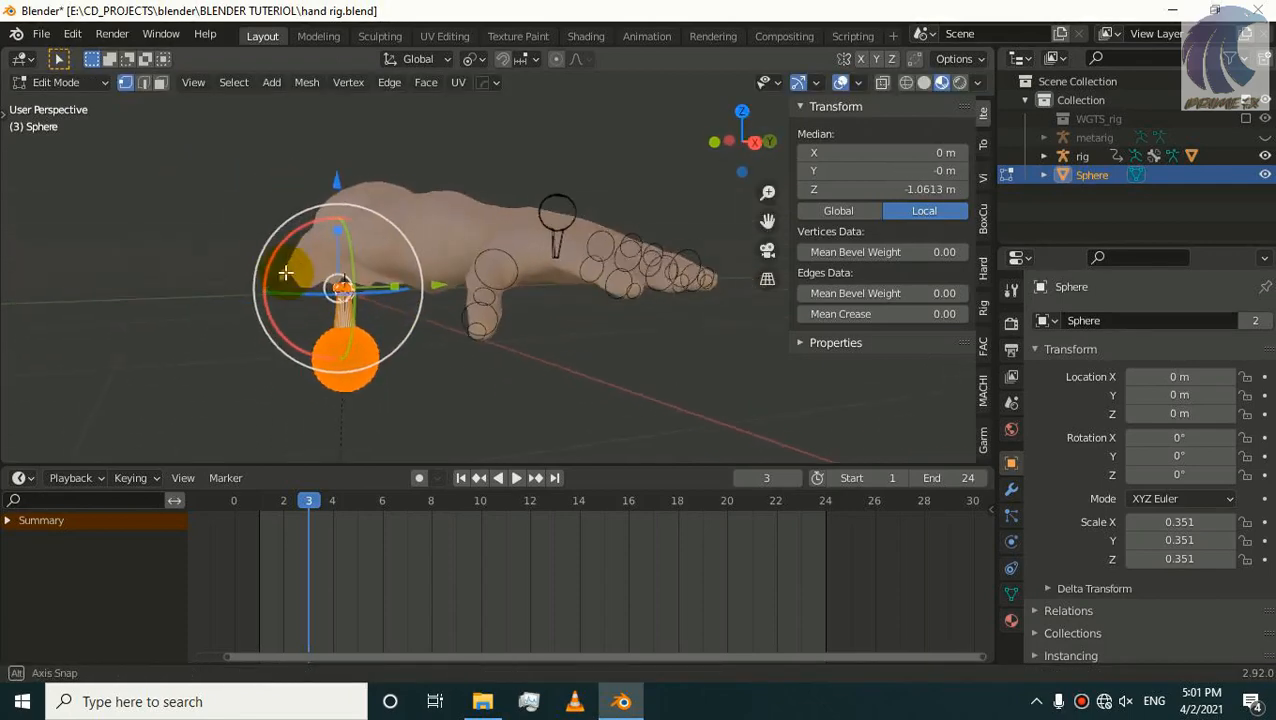
key("g")
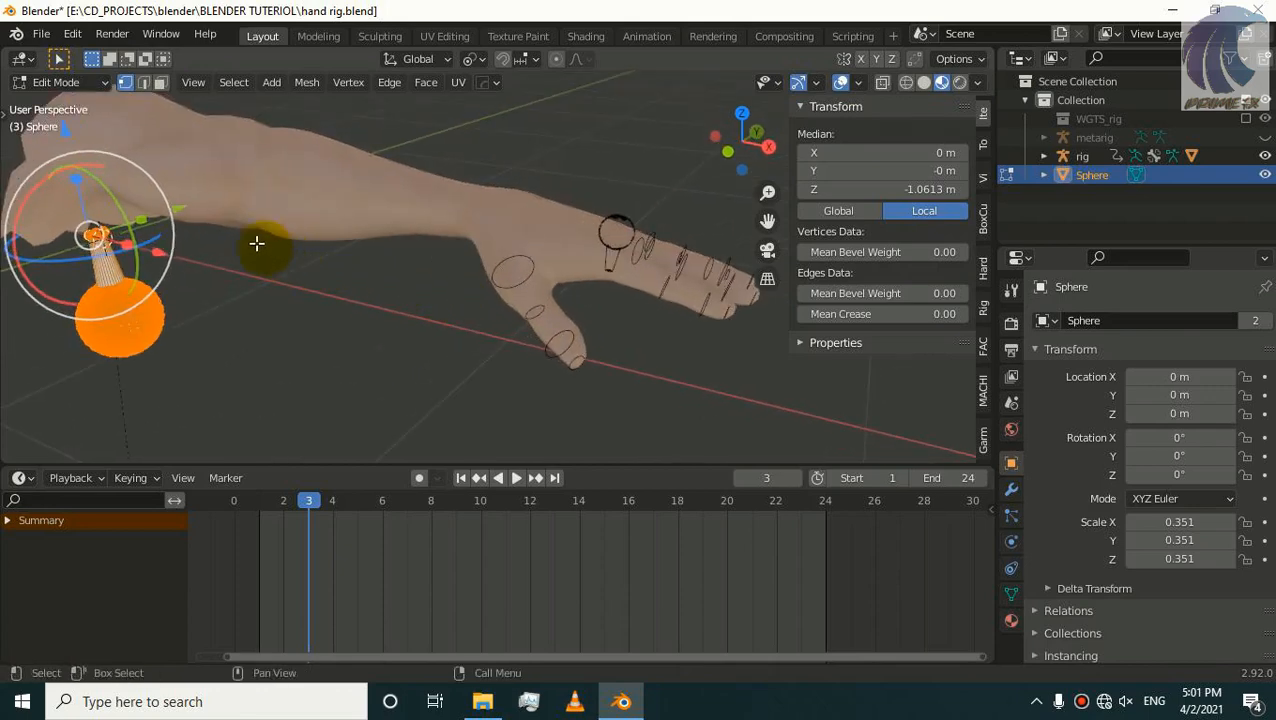
key("Tab")
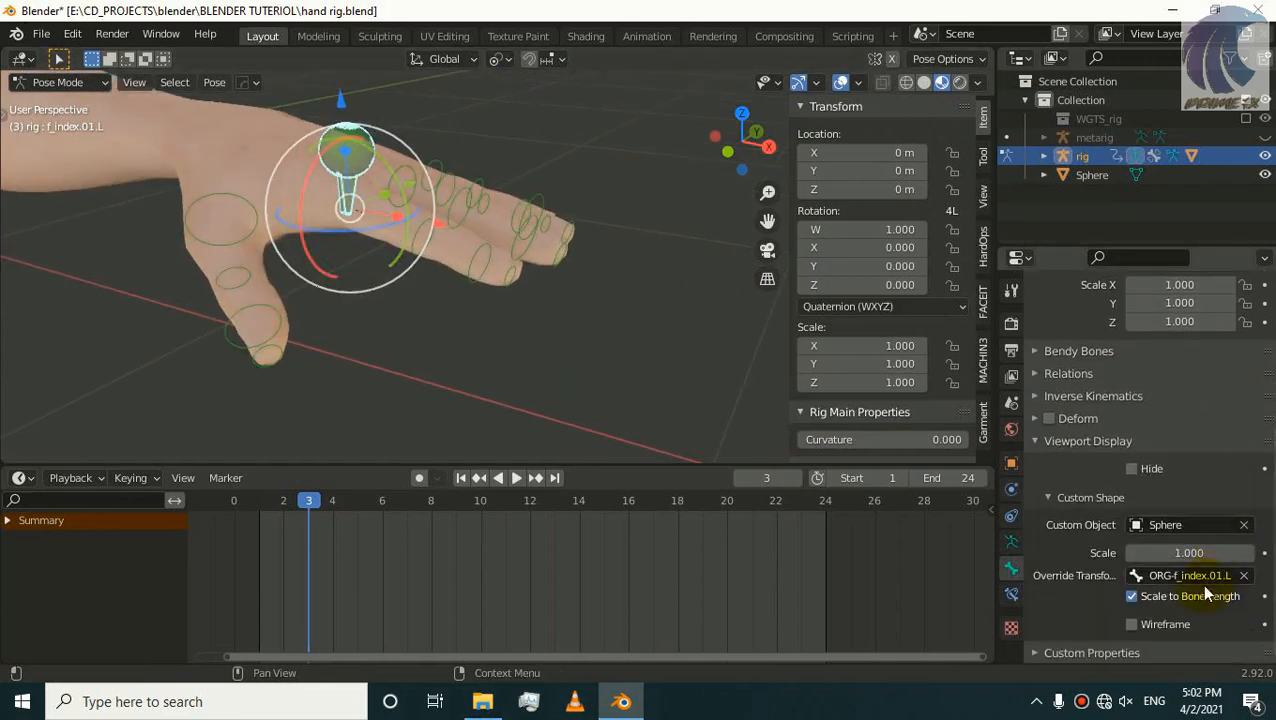
Step: Disable scaling the shape to bone length and rotate thumb.02.L to test its controller
left_click(1132, 624)
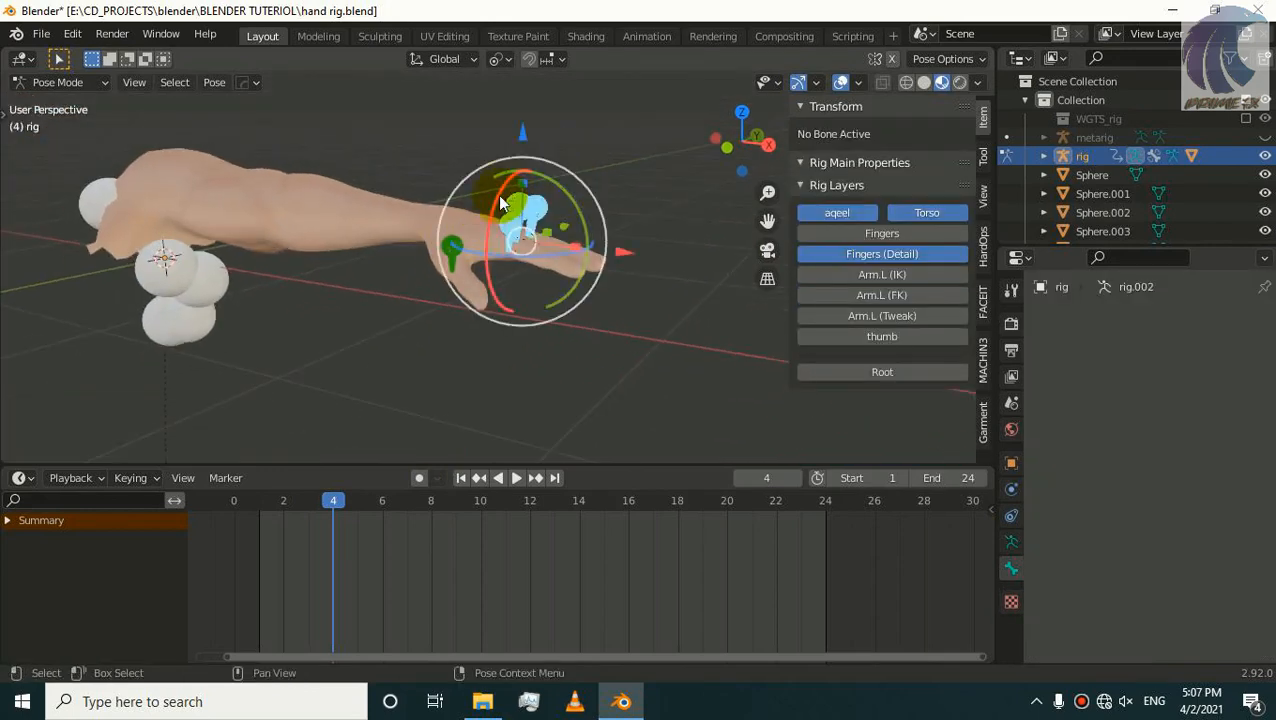
key("r")
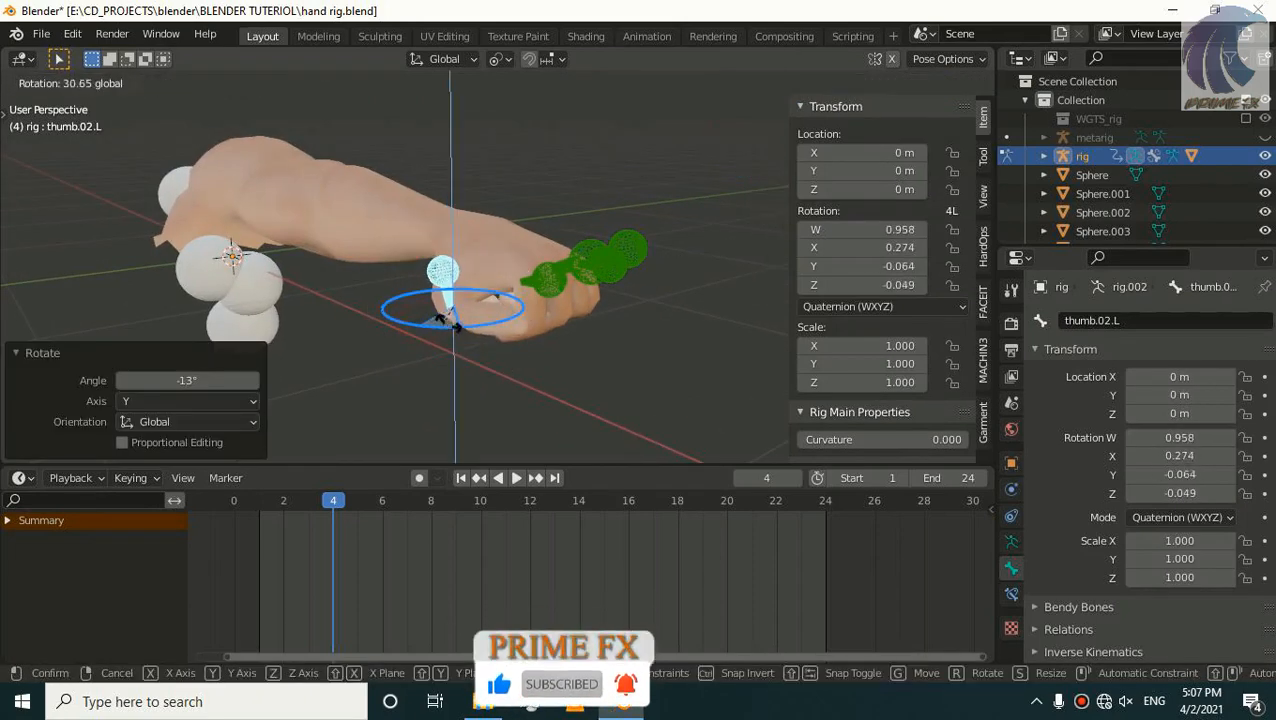
mouse_move(440, 316)
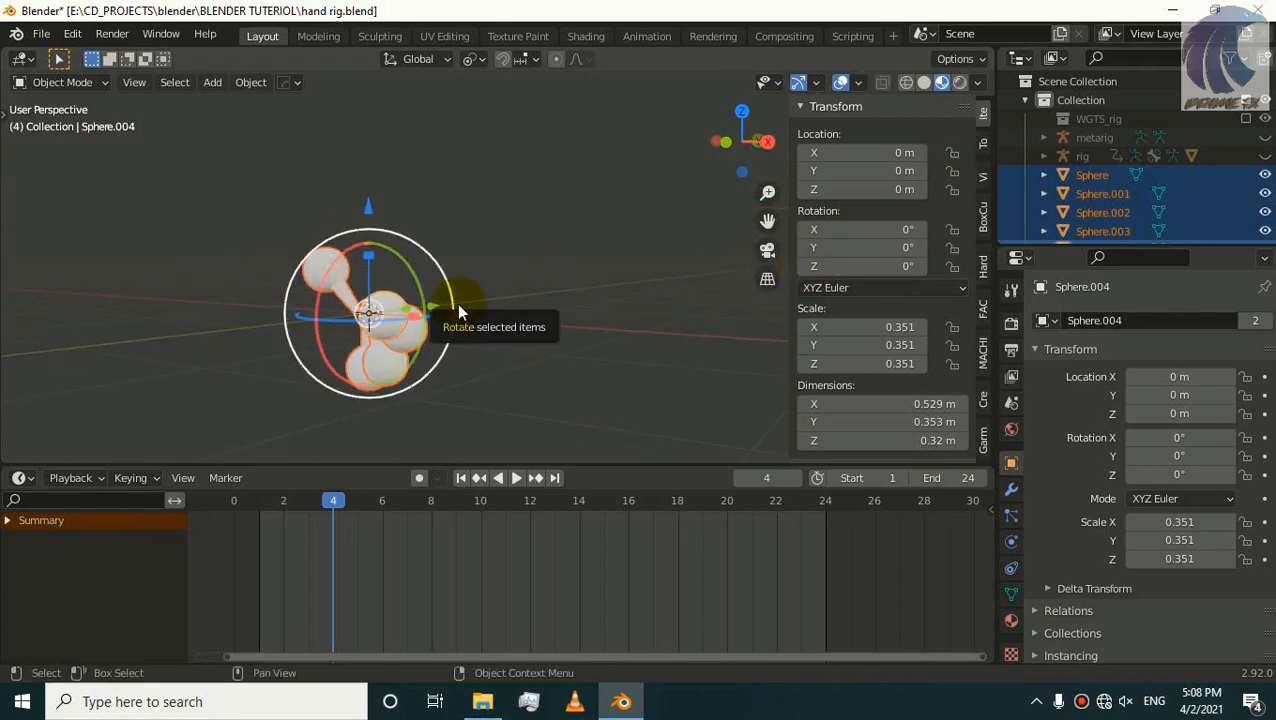
mouse_move(448, 308)
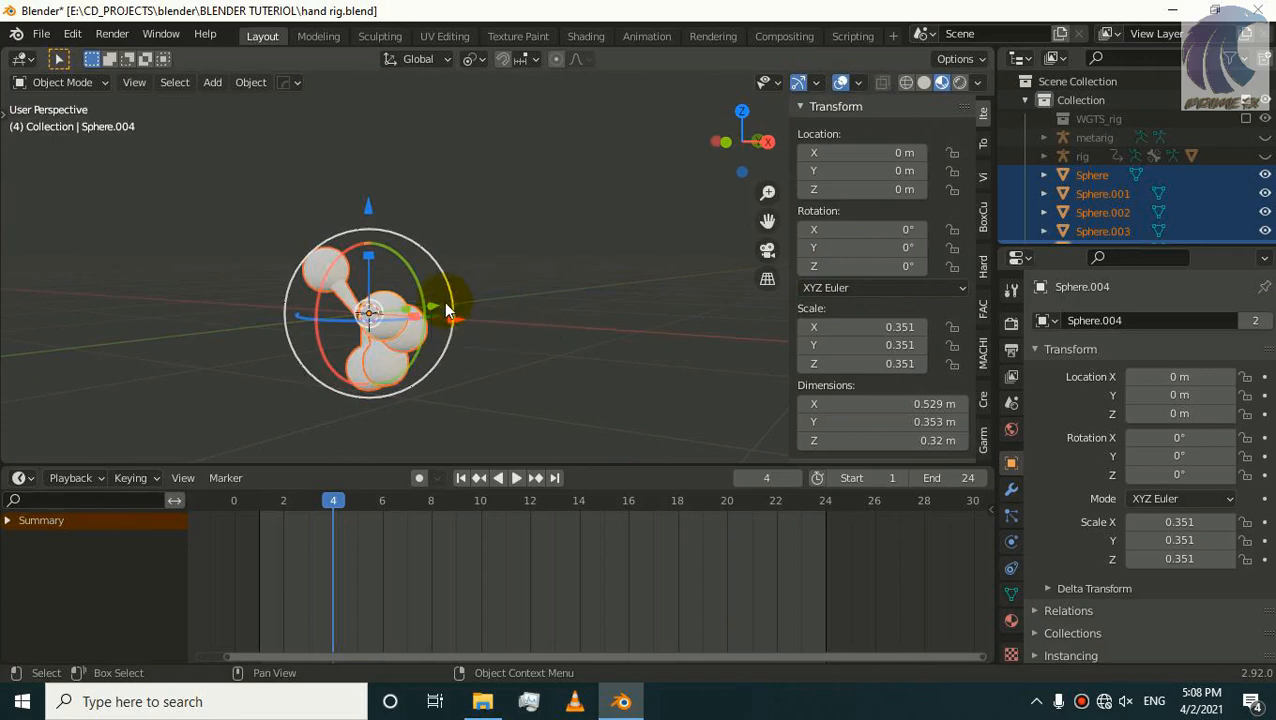
left_click_drag(450, 310, 360, 264)
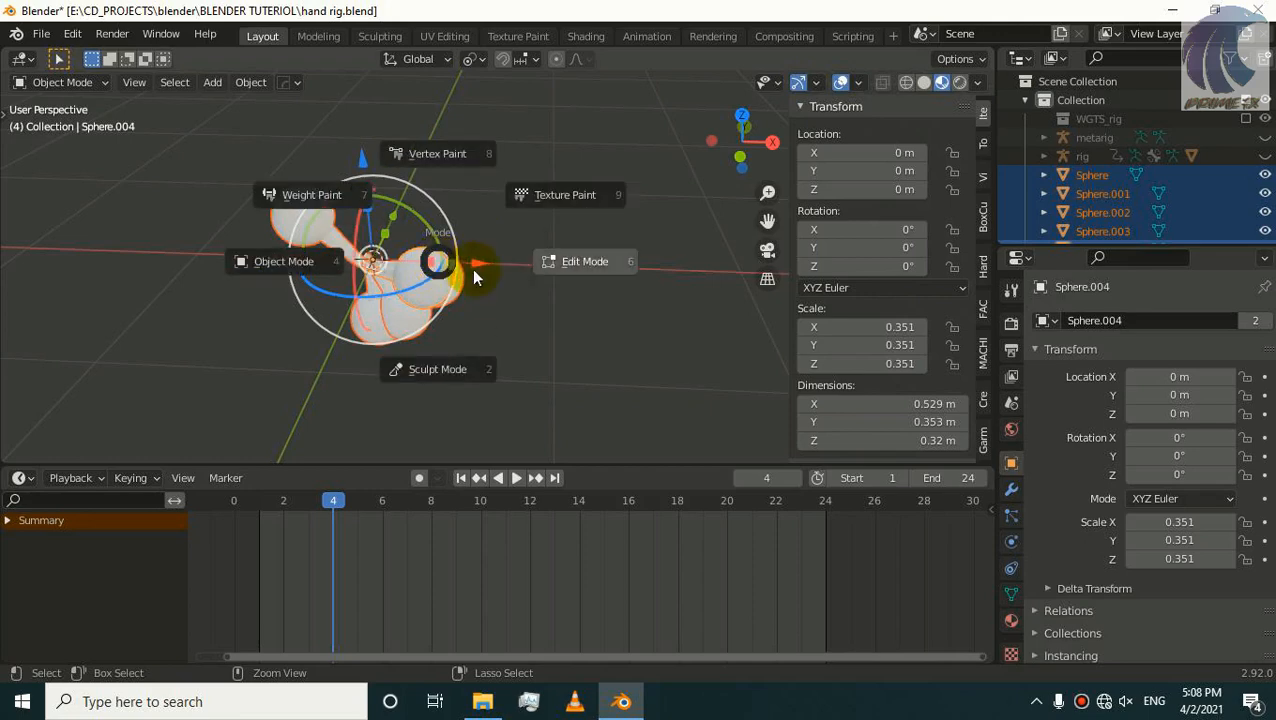
Step: Return to the generated rig in Pose Mode and clear thumb.02.L's transforms to rest
left_click(584, 260)
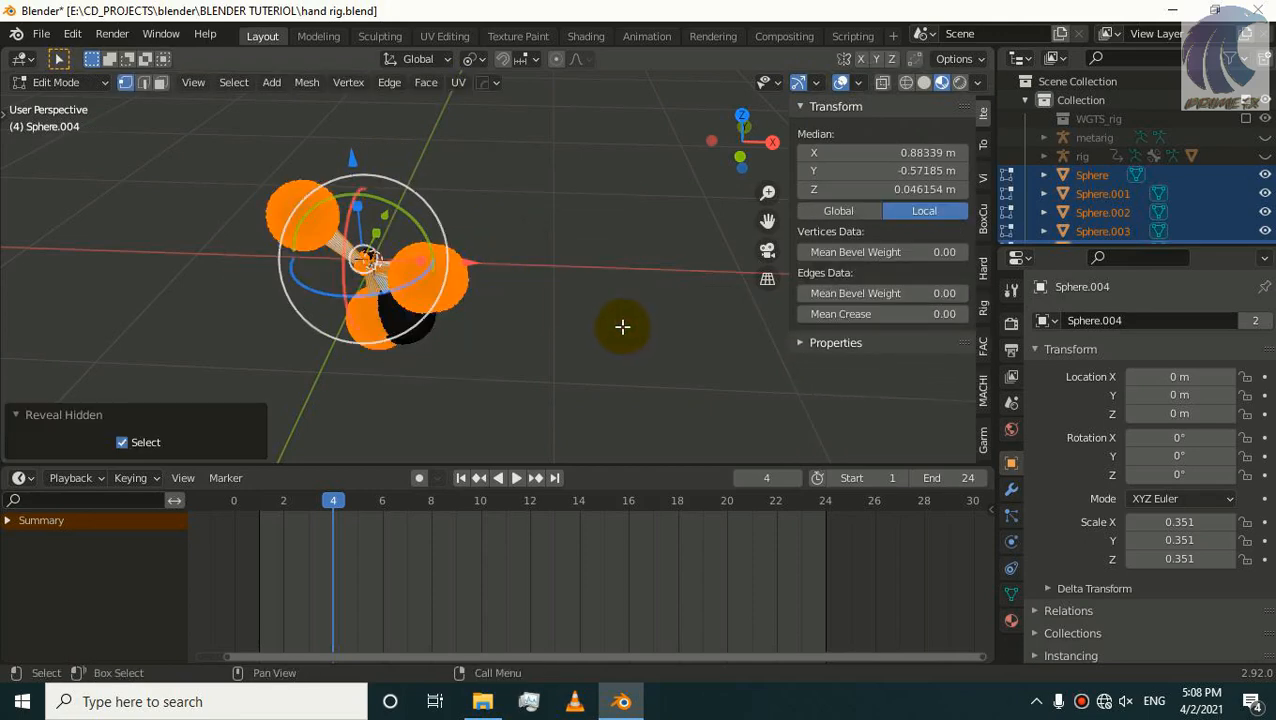
left_click(56, 82)
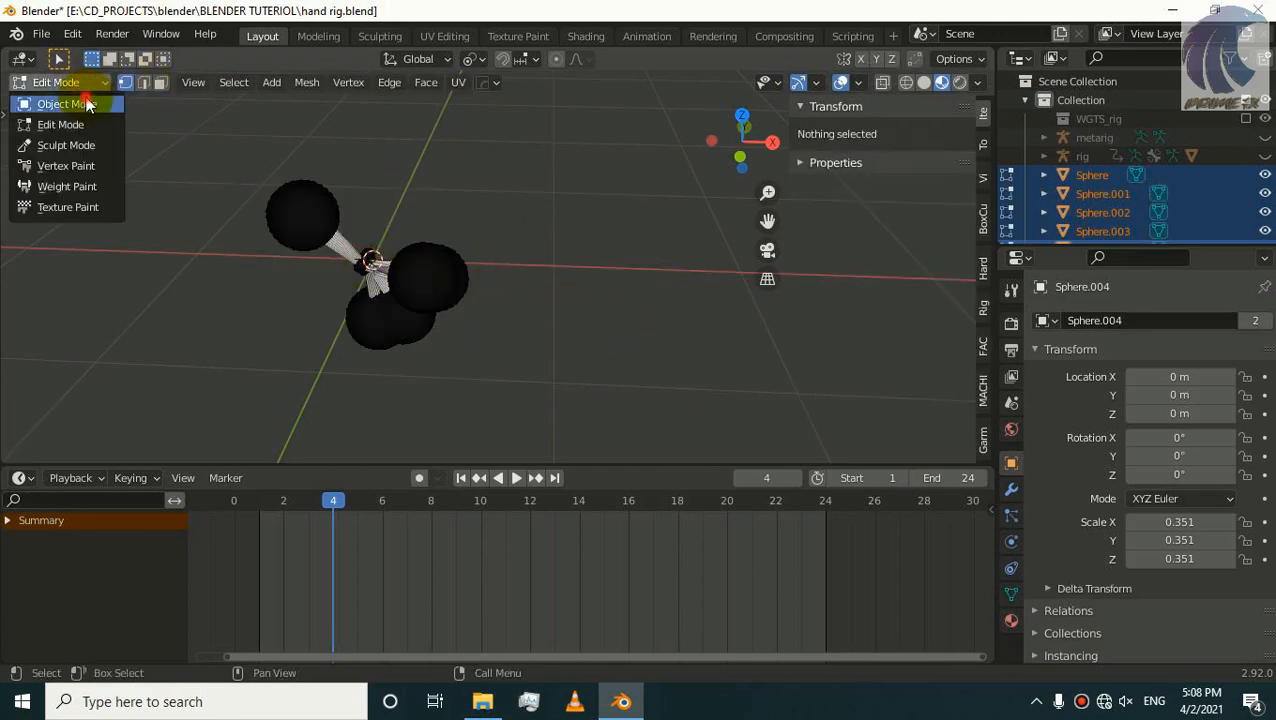
left_click(64, 104)
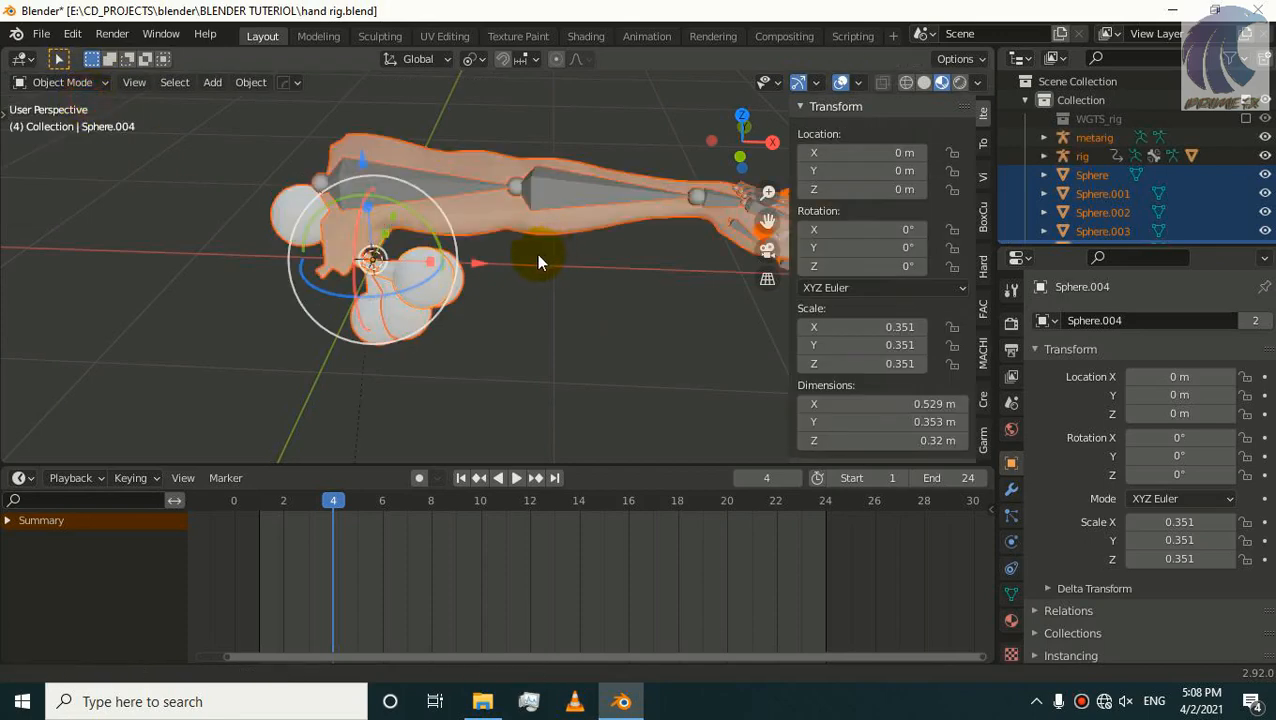
left_click(1094, 136)
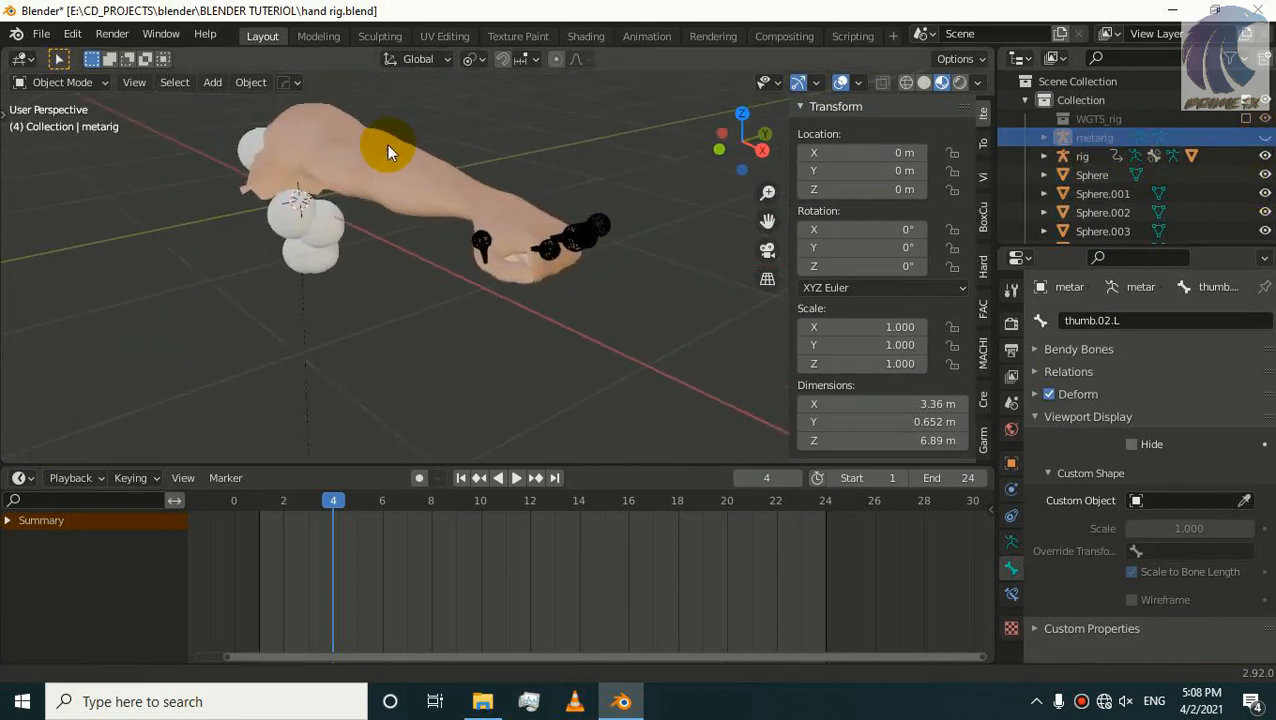
left_click(1082, 156)
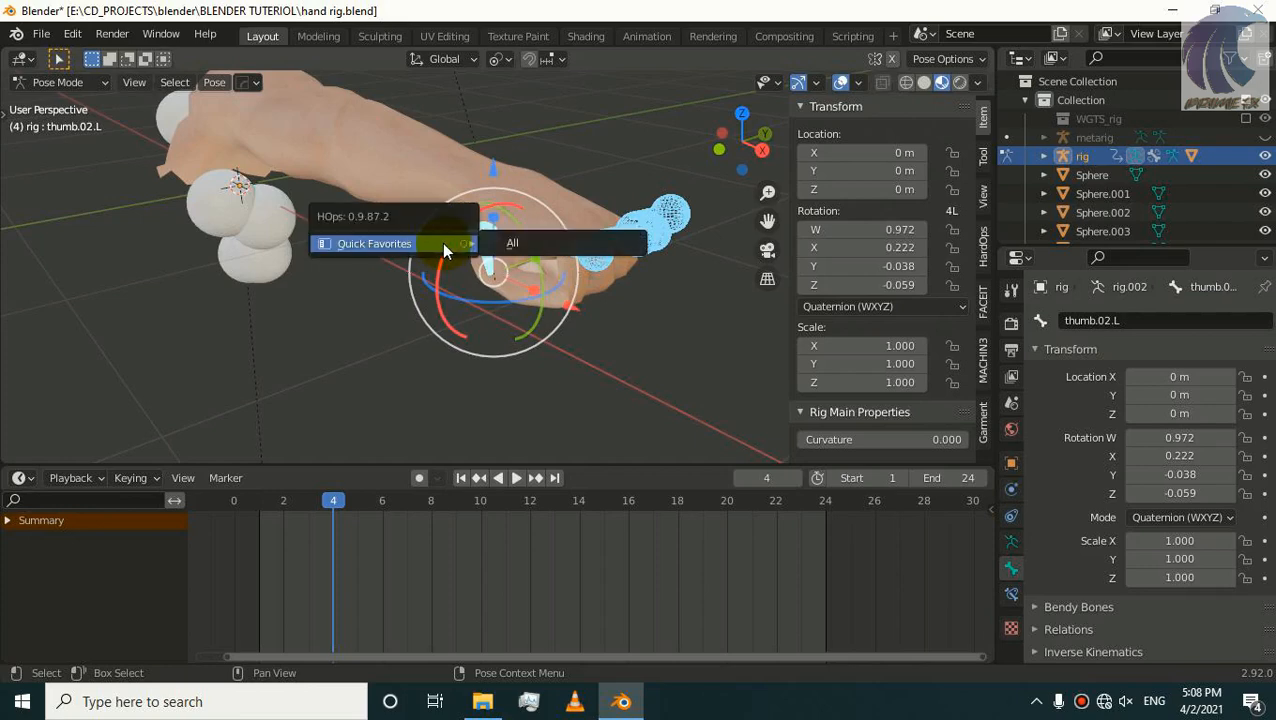
mouse_move(512, 244)
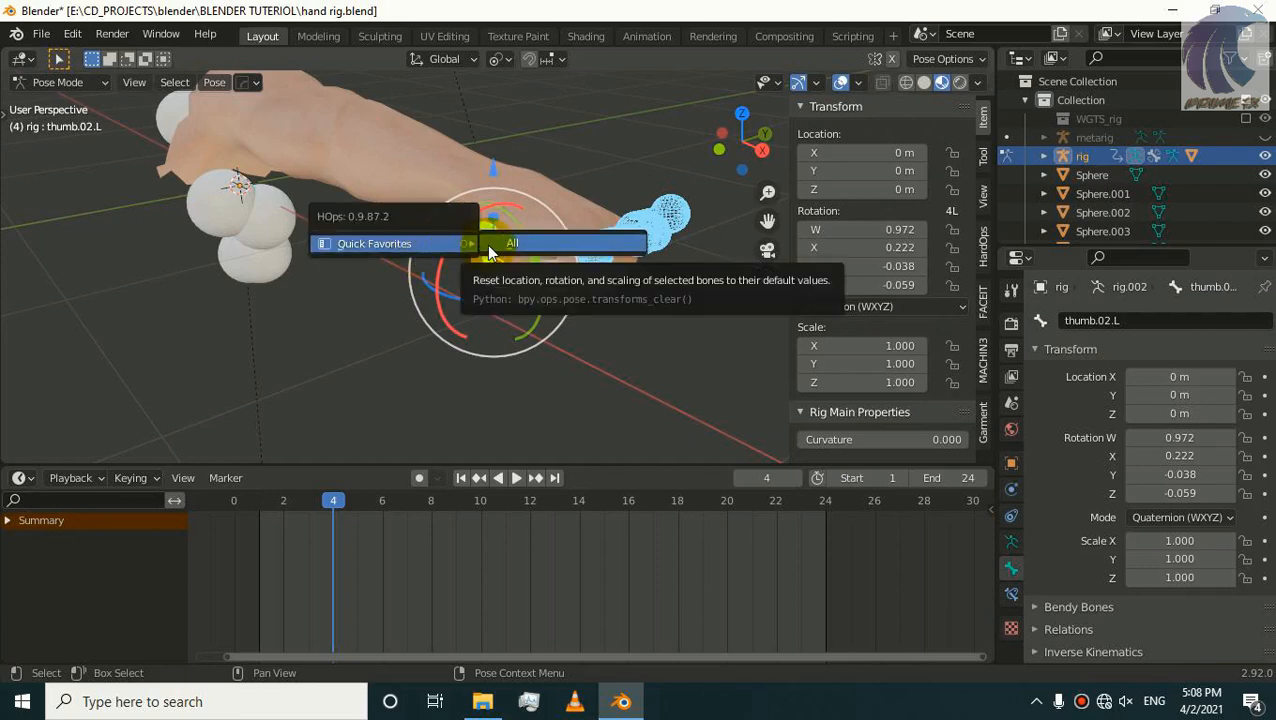
left_click(512, 244)
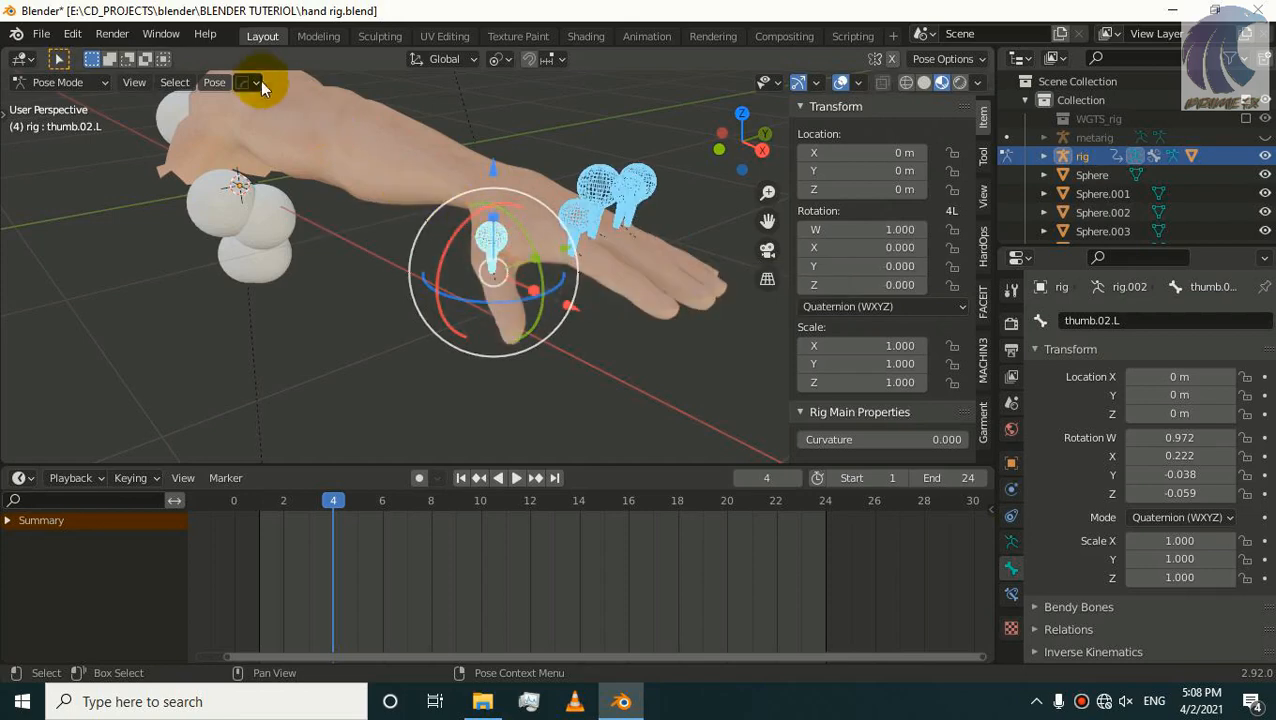
Step: Add the Pose menu's clear-transforms command to Quick Favorites
left_click(174, 82)
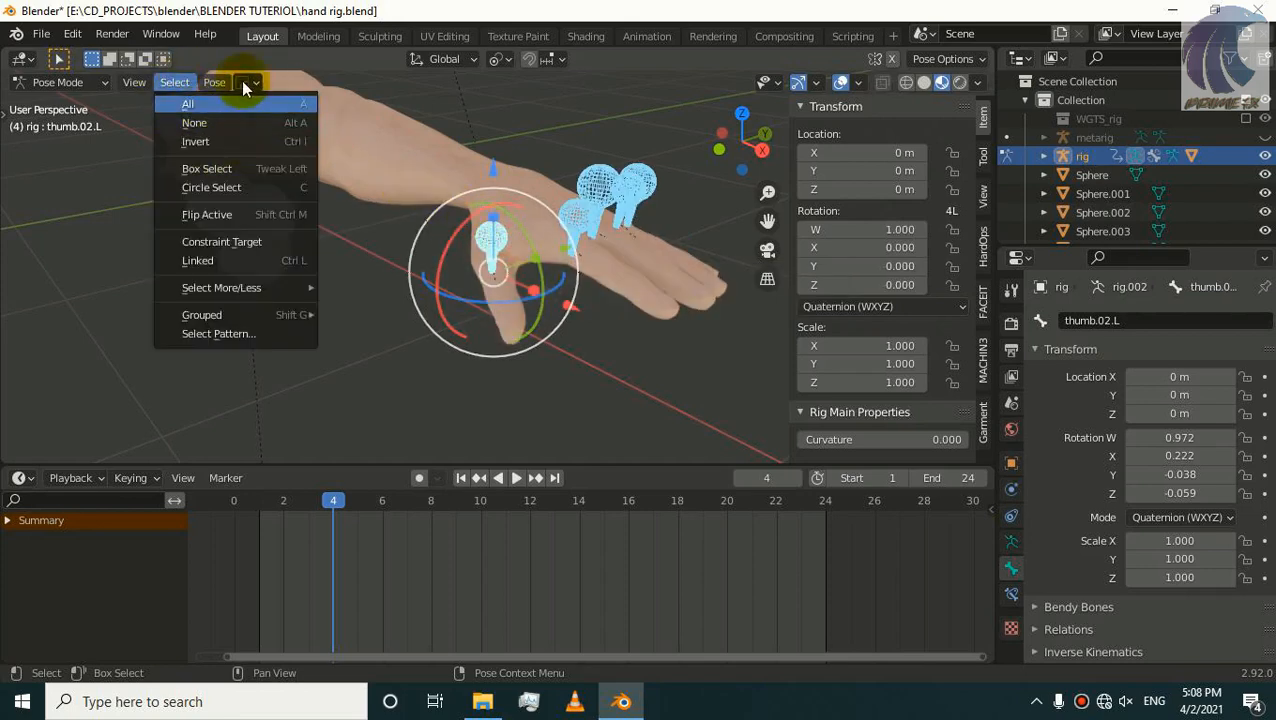
left_click(214, 82)
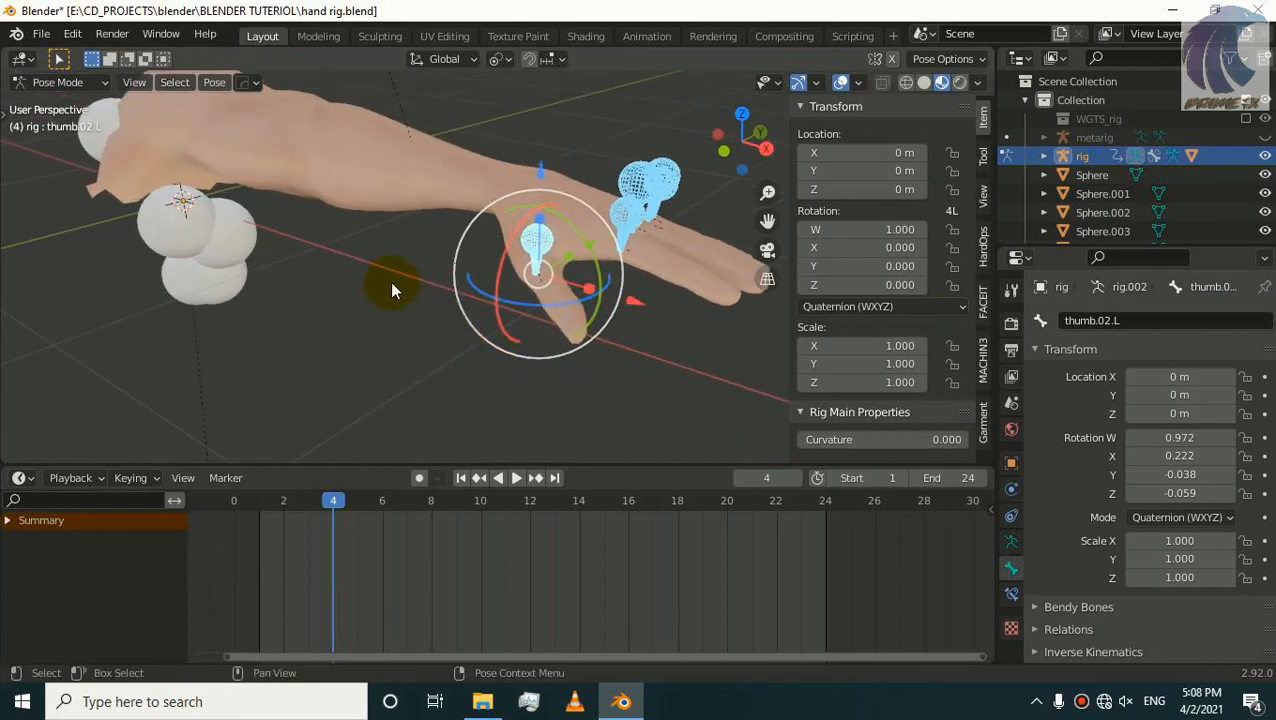
left_click(214, 82)
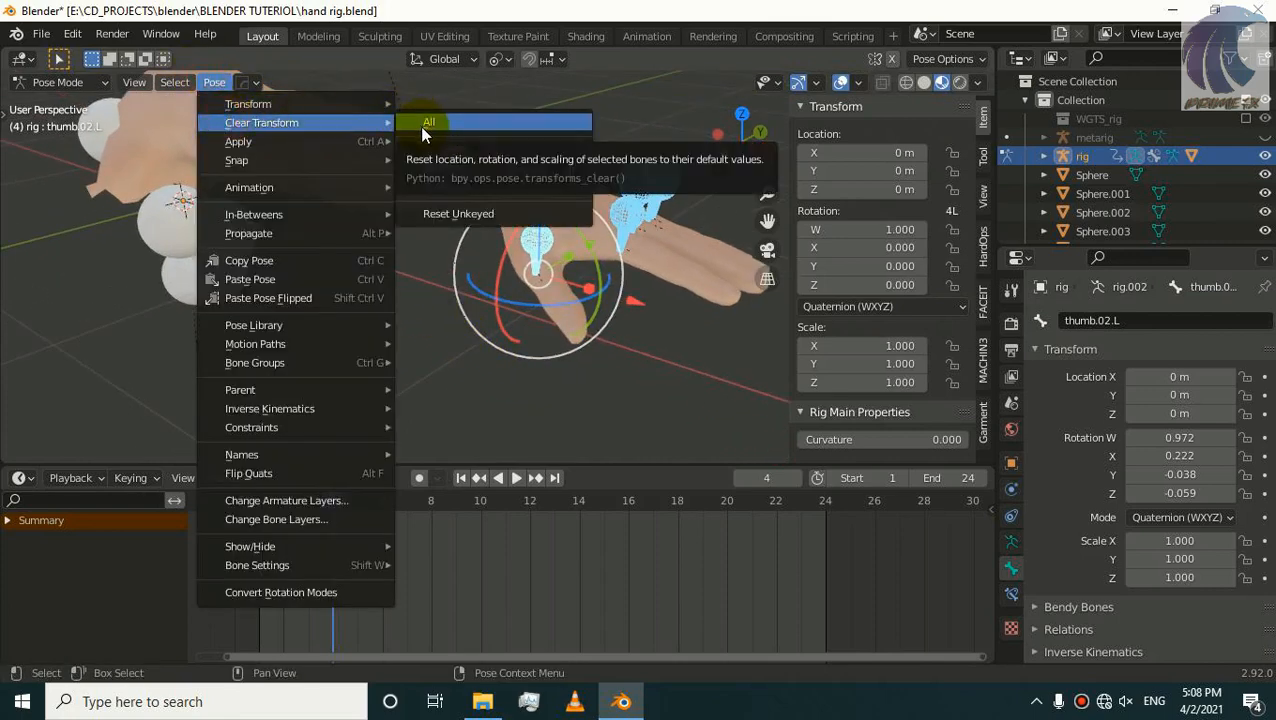
left_click(428, 122)
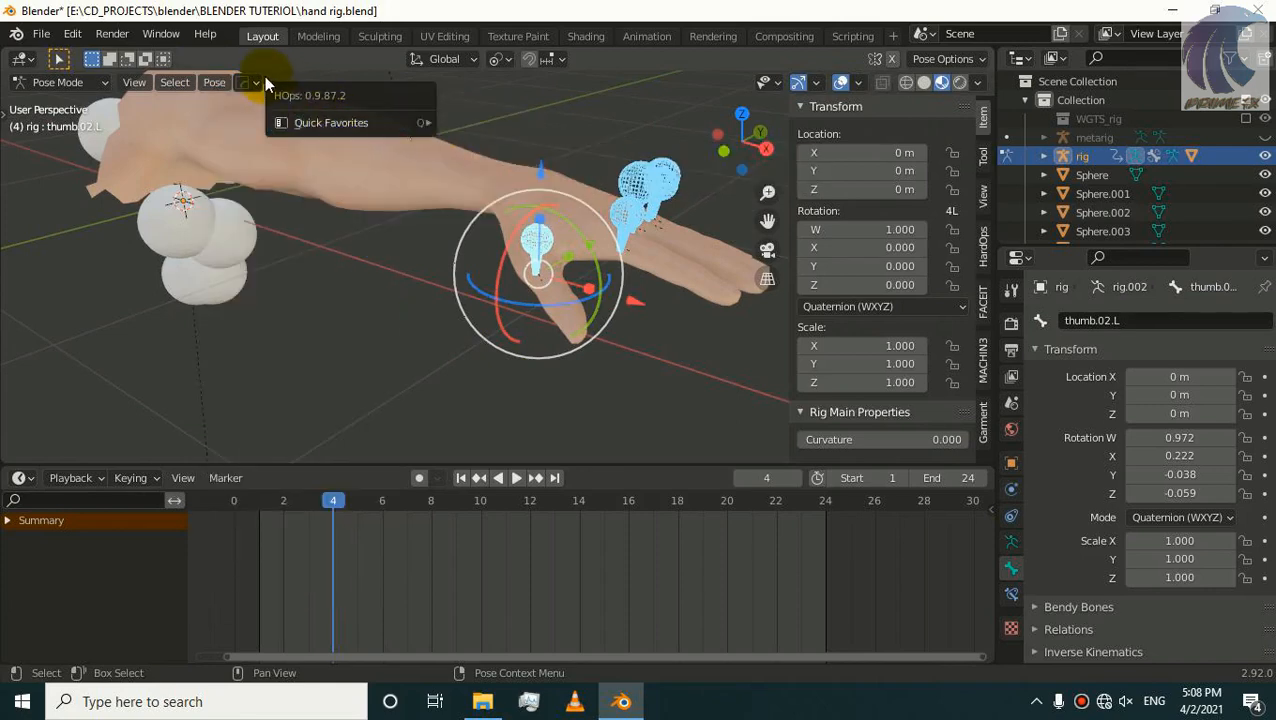
left_click(214, 82)
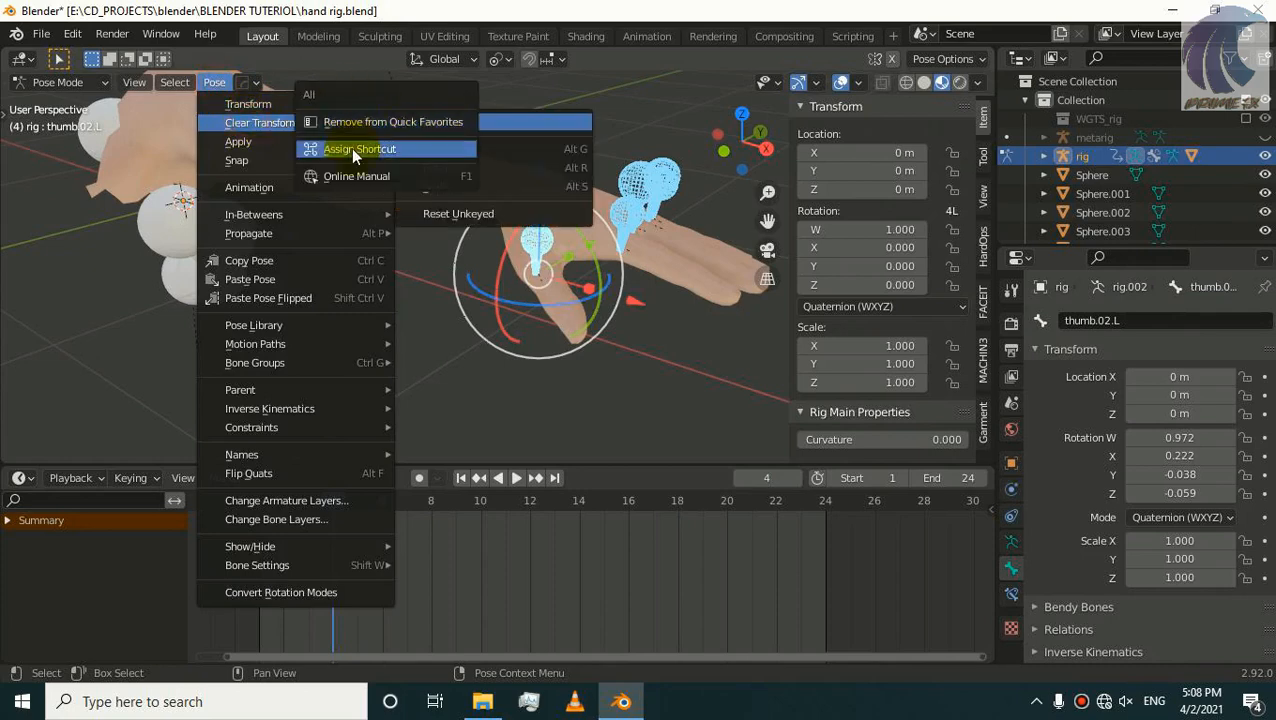
mouse_move(392, 122)
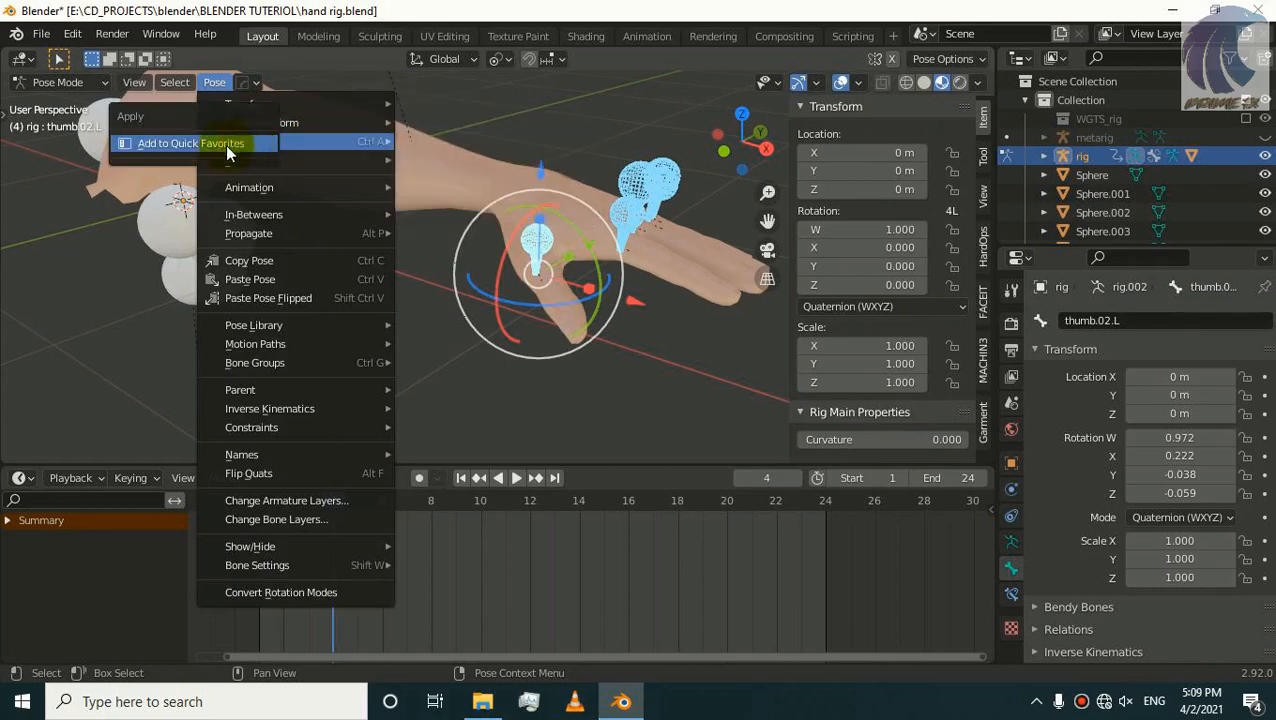
left_click(390, 318)
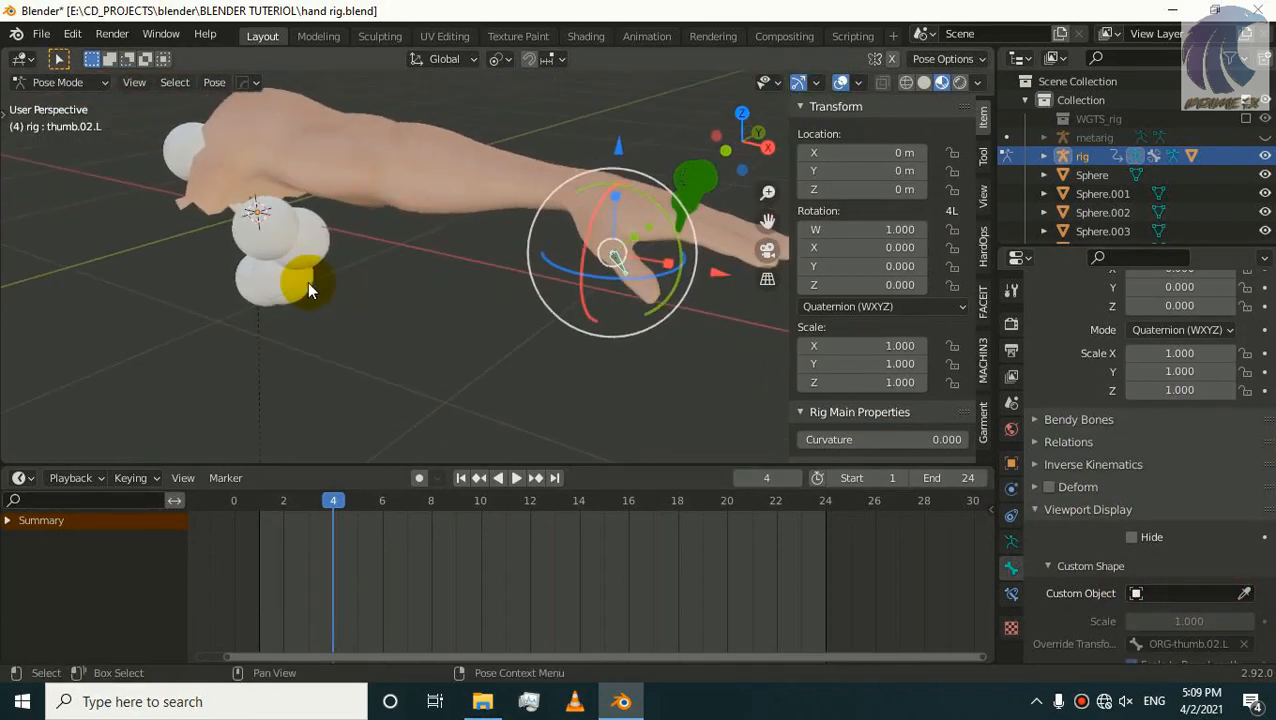
Step: Set Sphere.005 as thumb.02.L's custom shape, shown as wireframe
left_click(1190, 524)
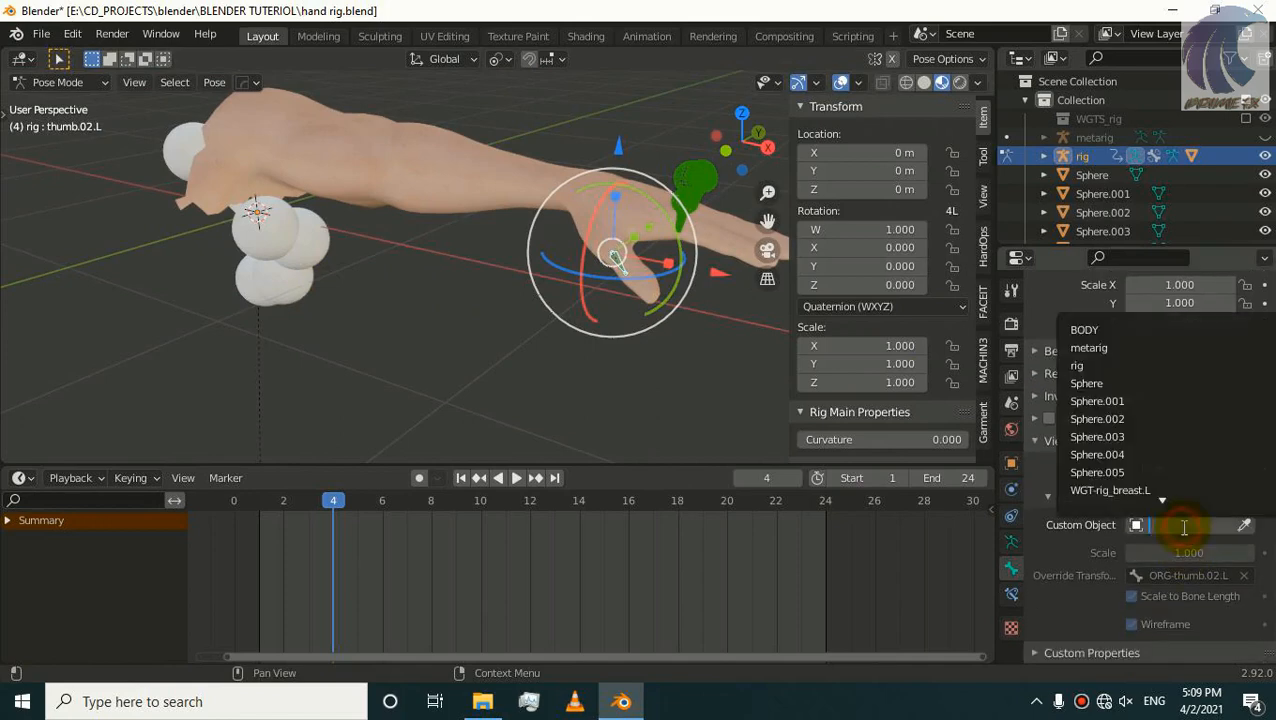
left_click(1096, 472)
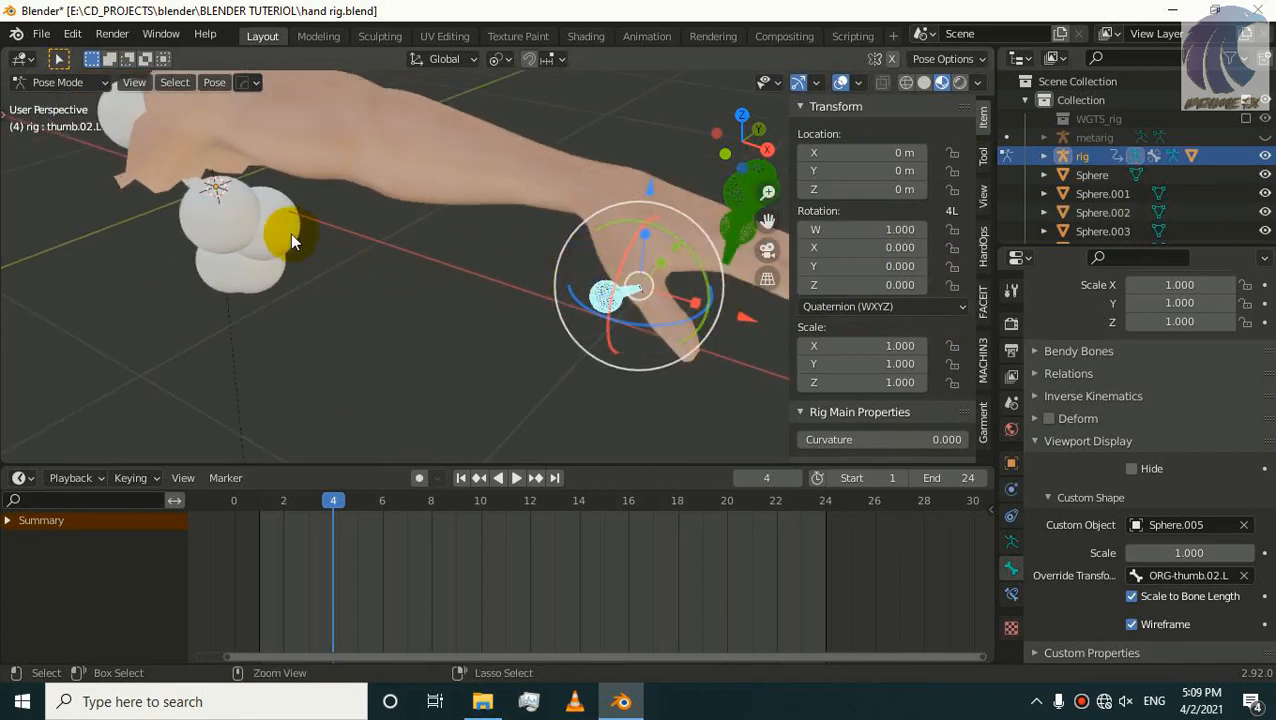
Step: Reorient Sphere.005's mesh in Edit Mode with rotations around Y and X, then return to the rig
left_click(262, 296)
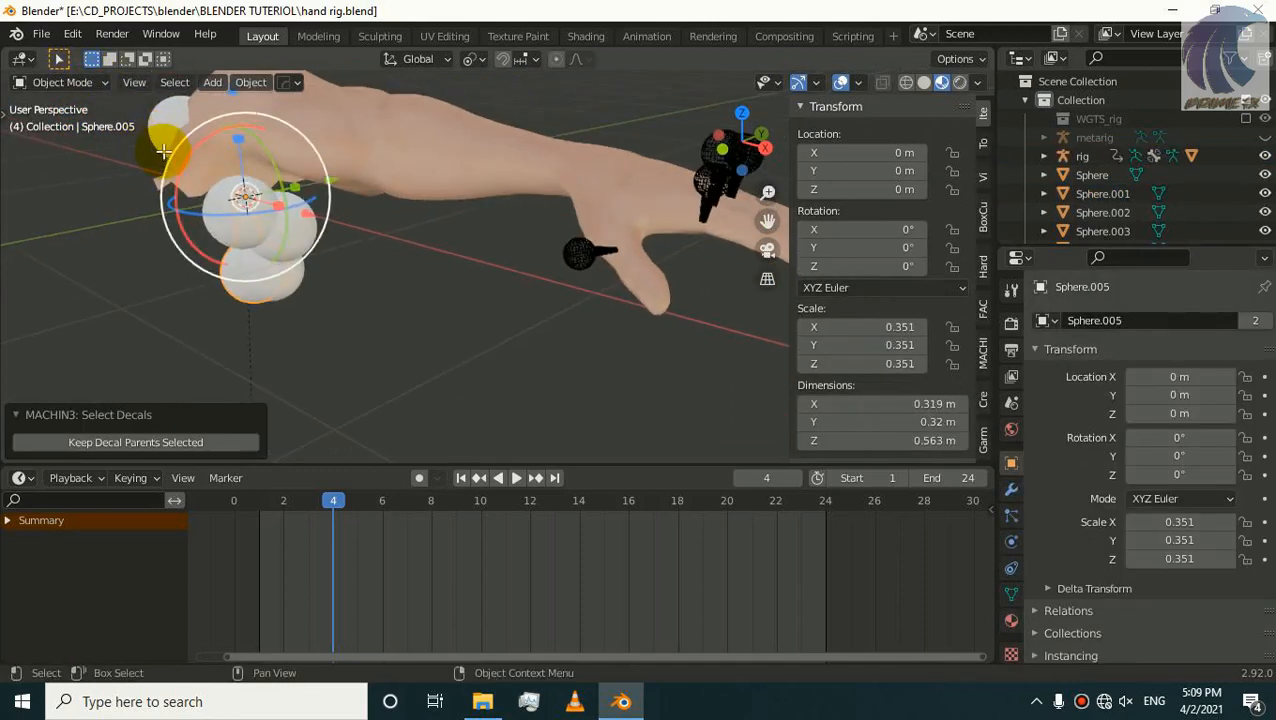
key("Tab")
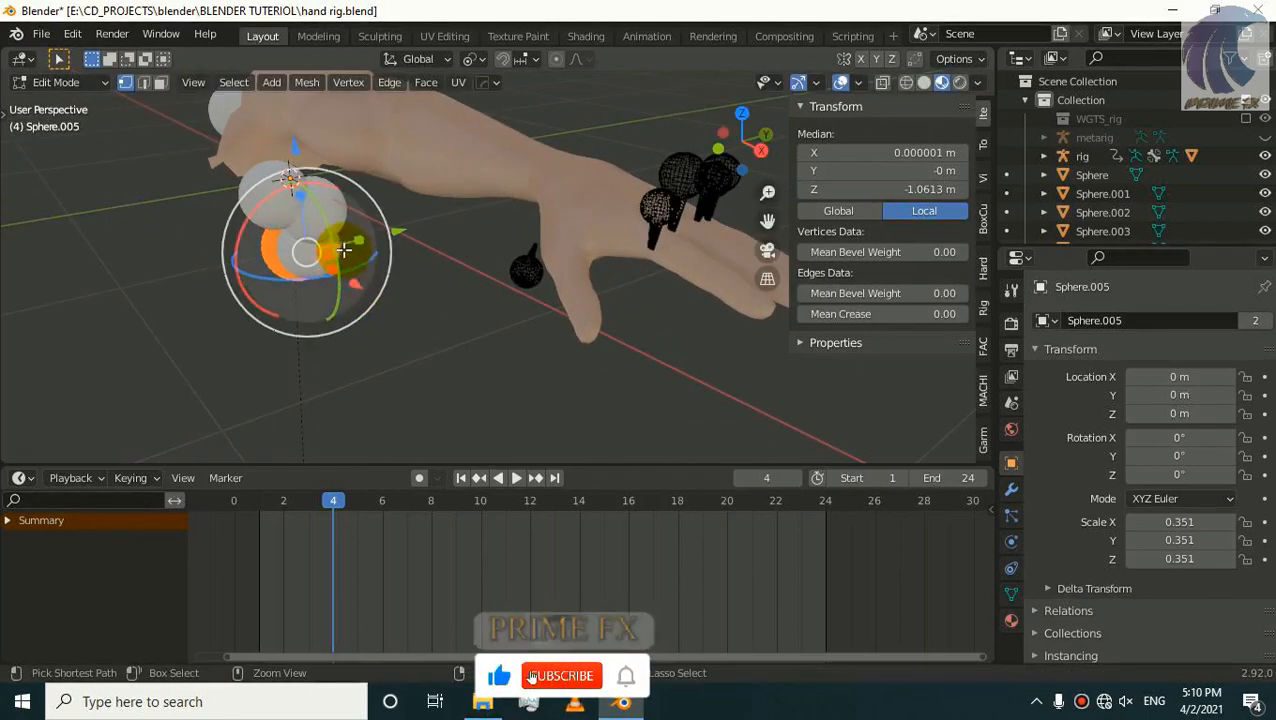
key("r")
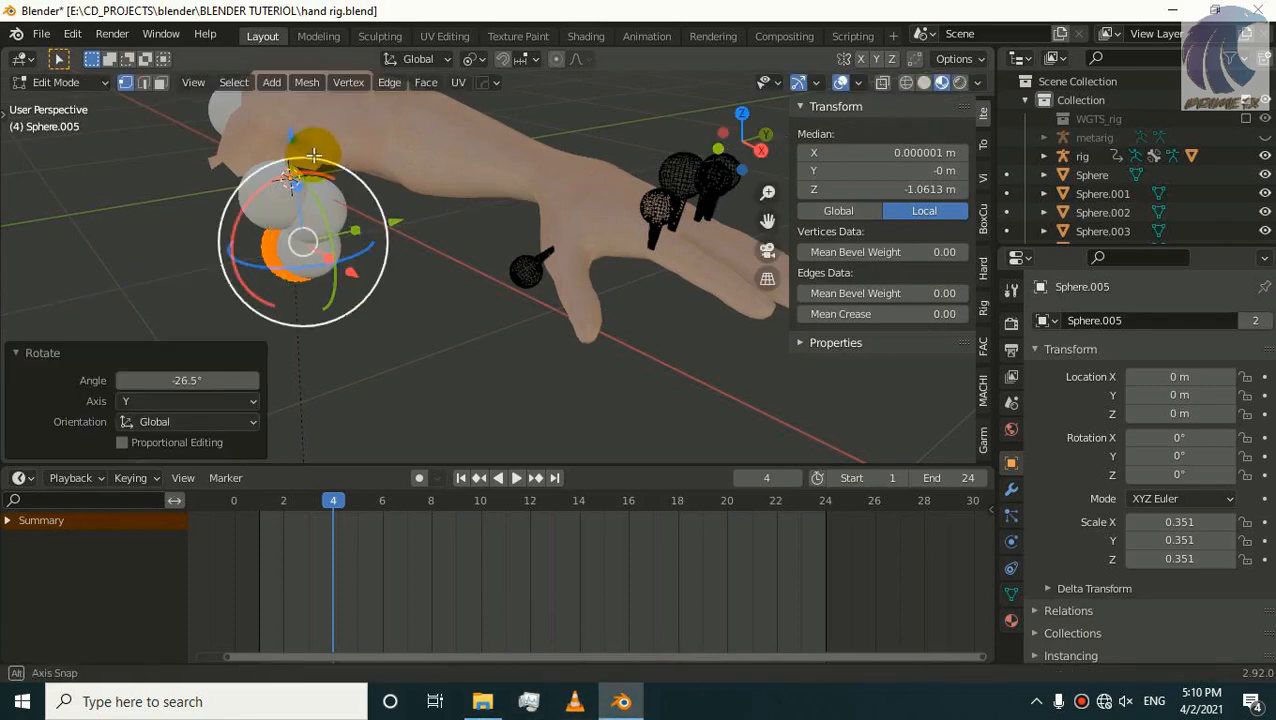
key("r")
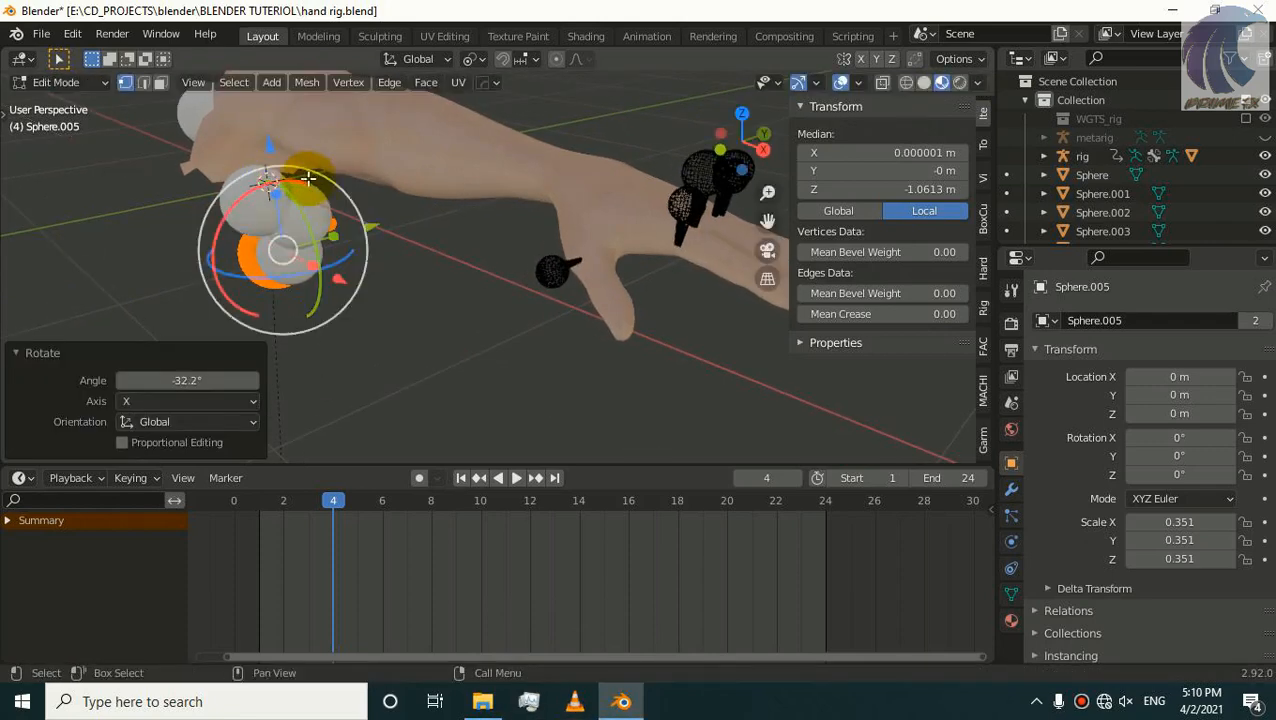
key("Tab")
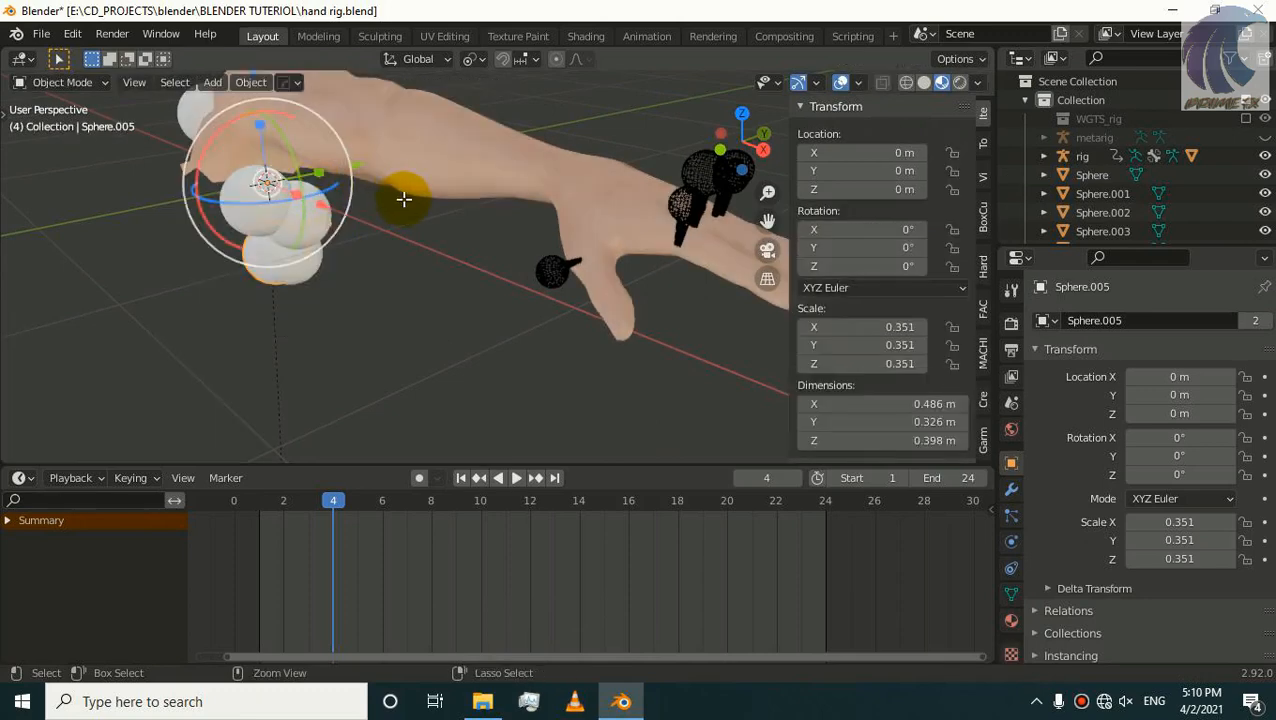
key("Tab")
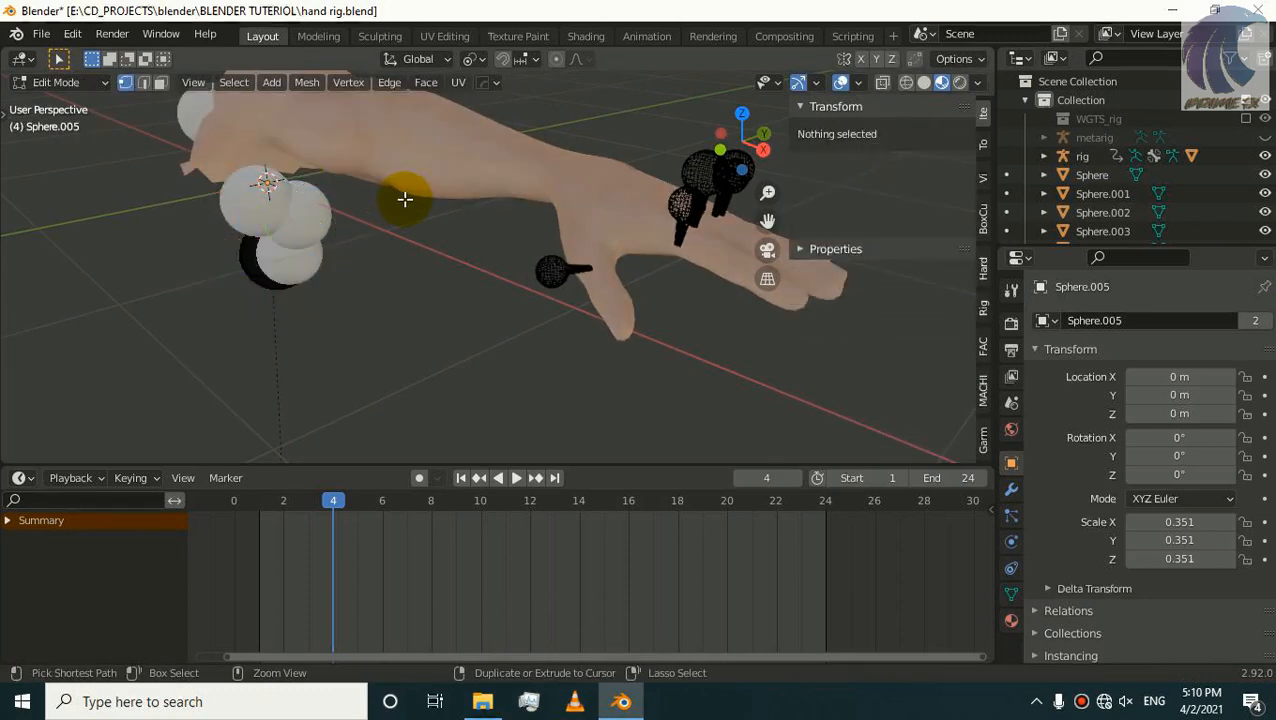
left_click(60, 82)
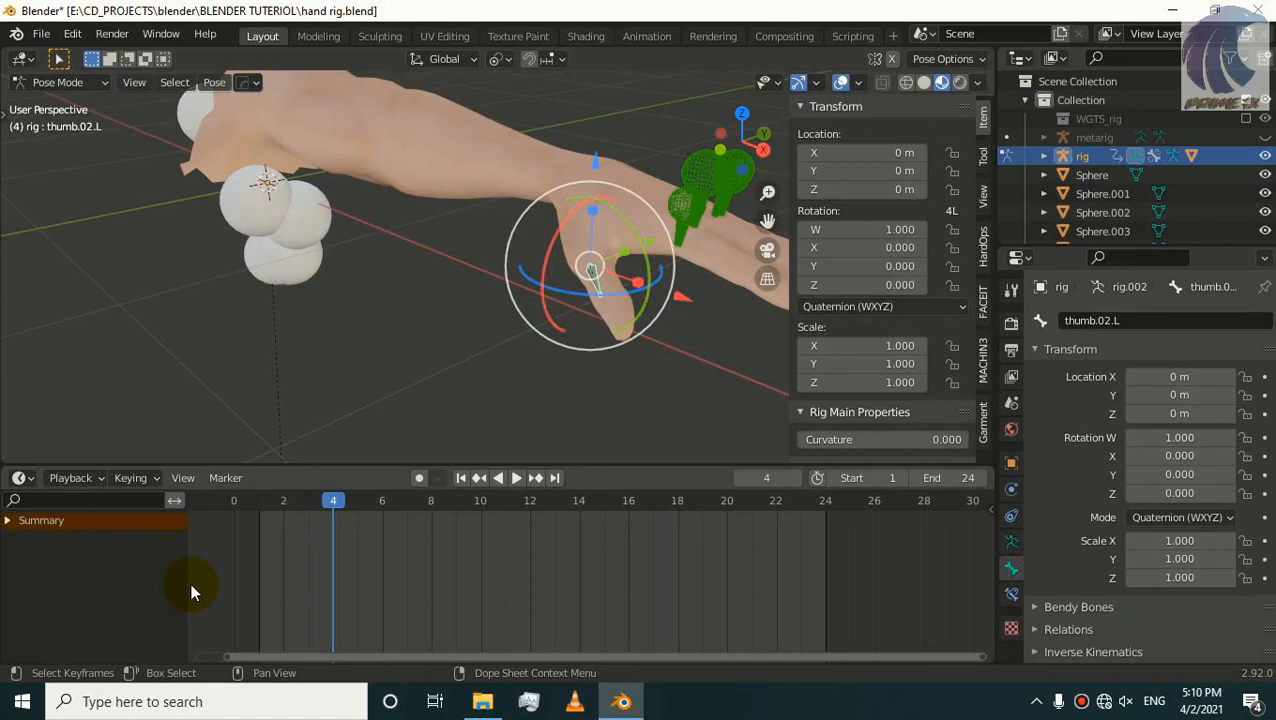
Step: Rotate the thumb.02.L bone around Y and Z in Pose Mode to bend the thumb via its sphere control
left_click(590, 240)
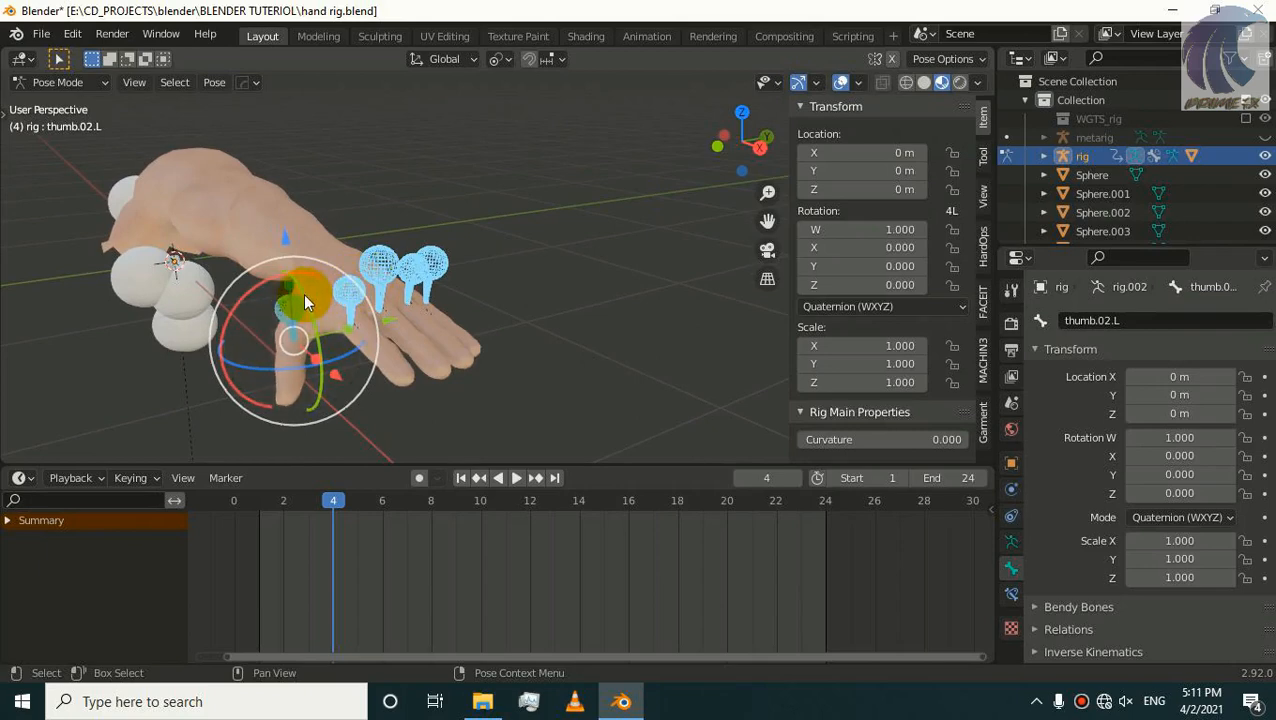
left_click(384, 262)
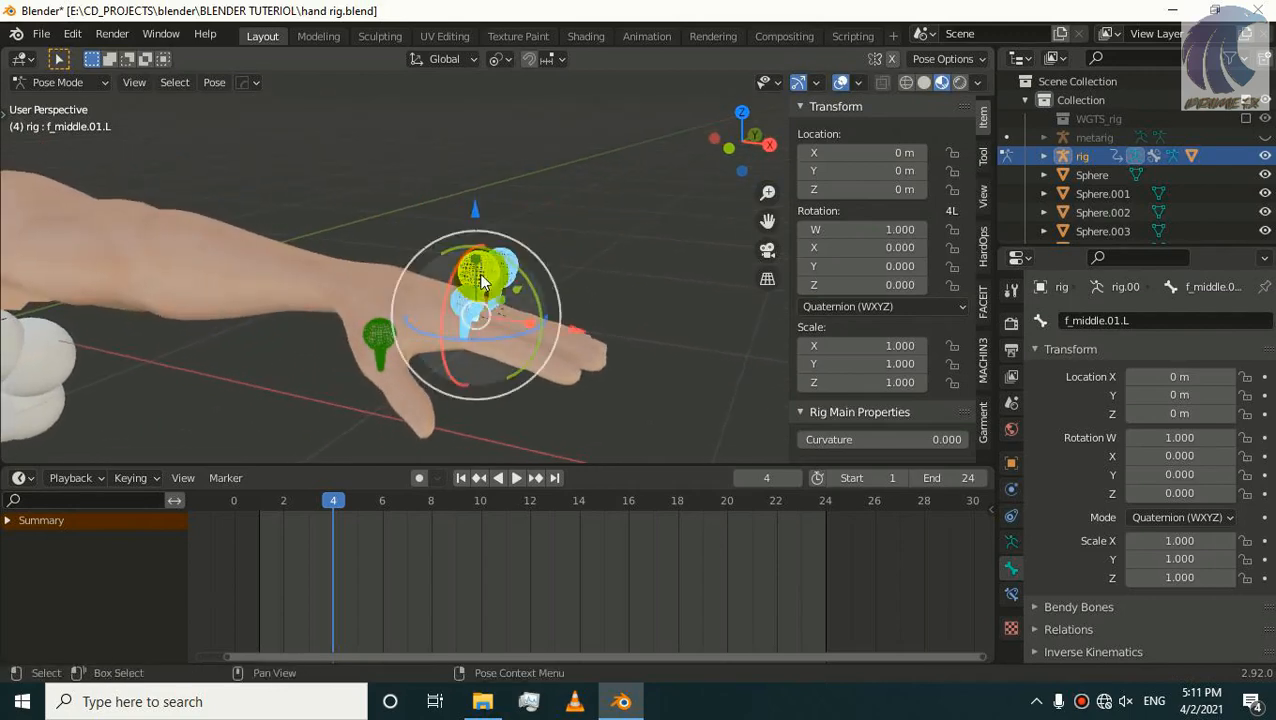
key("r")
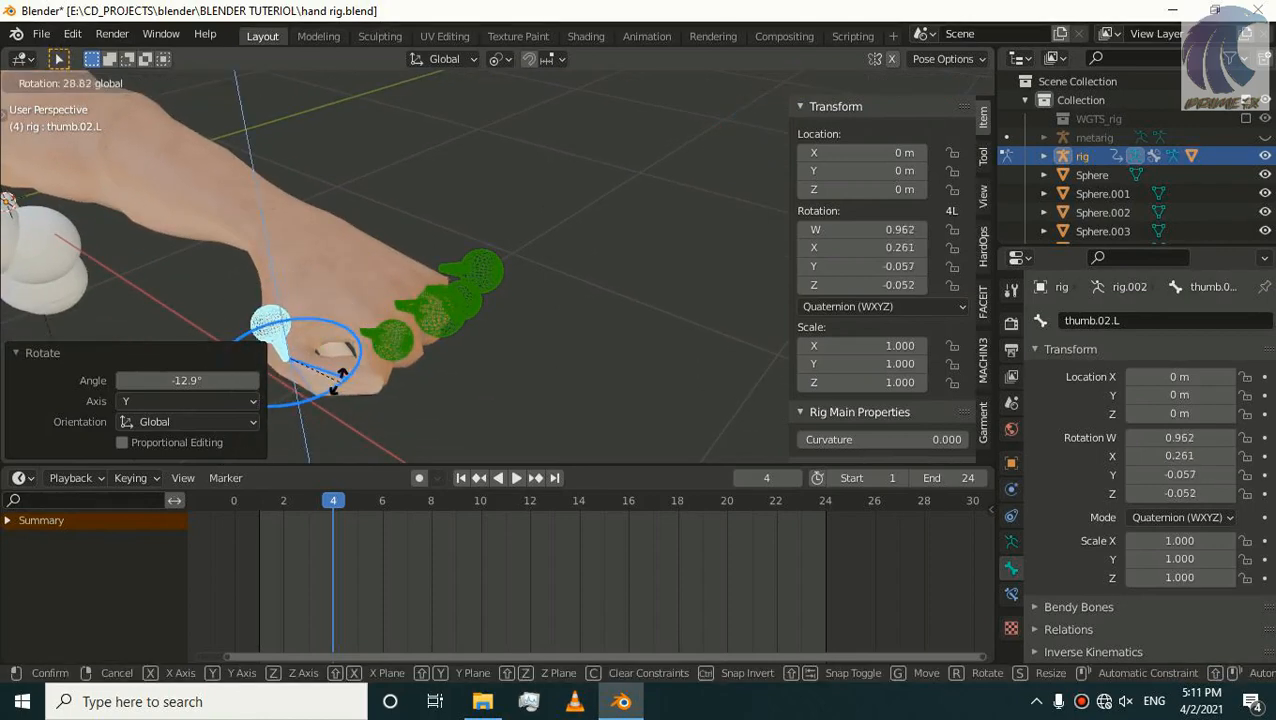
mouse_move(320, 384)
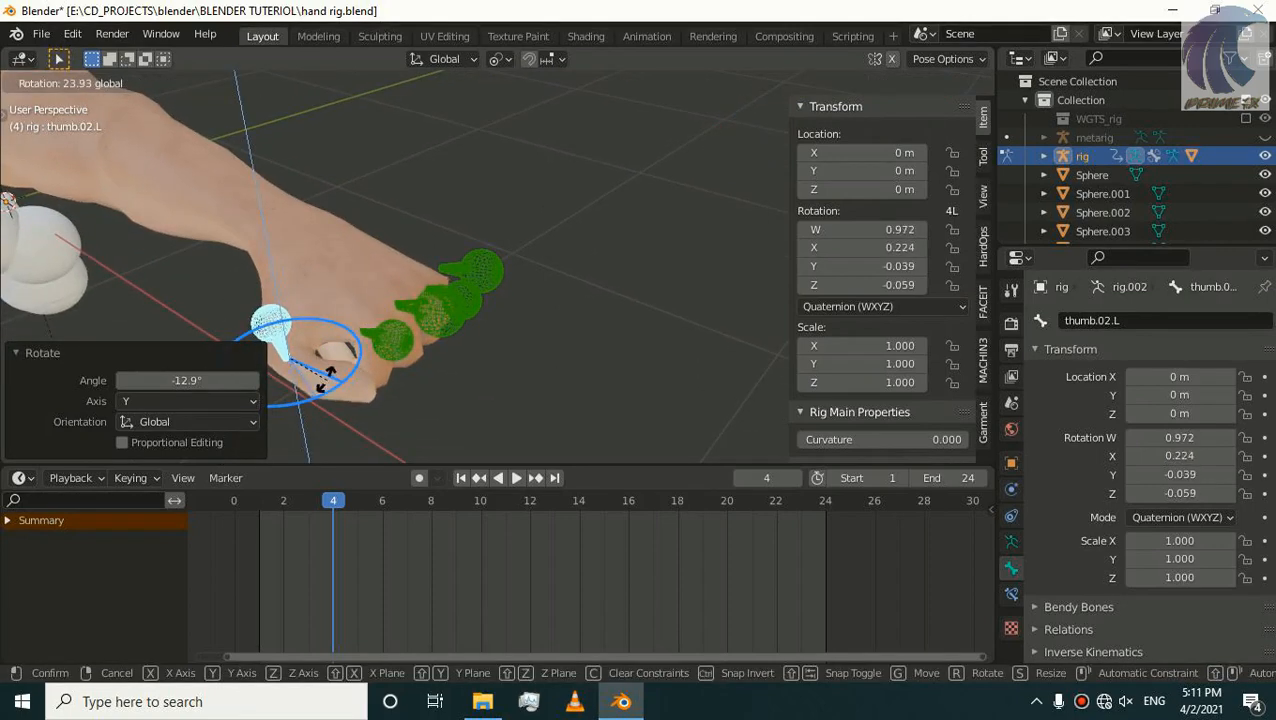
left_click(344, 348)
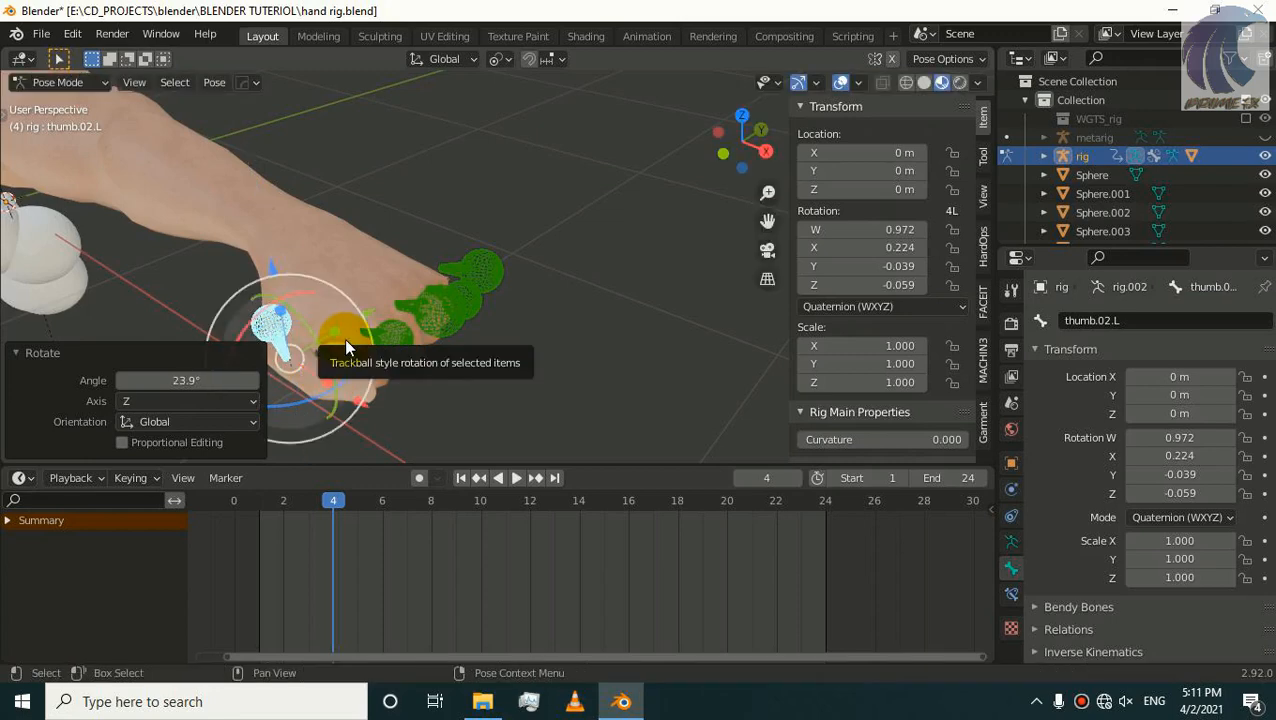